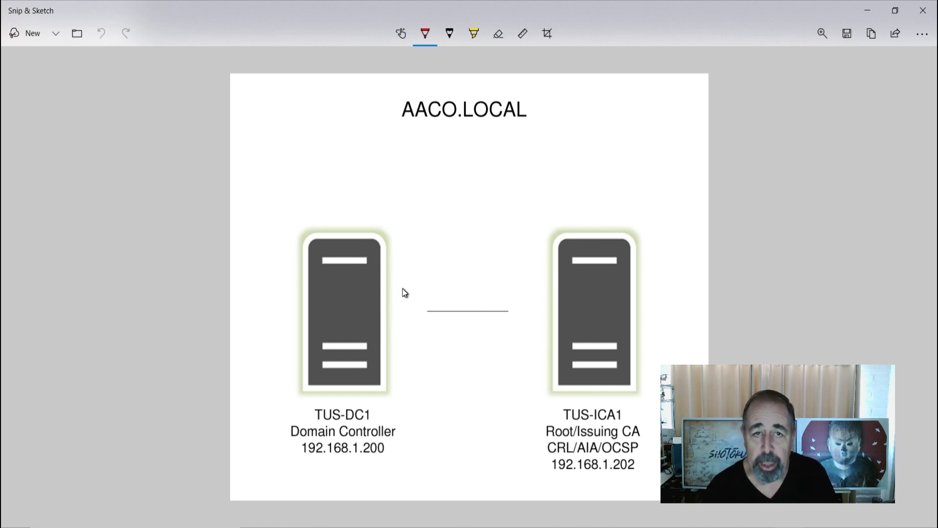
{"action": "mouse_move", "coordinate": [641, 496]}
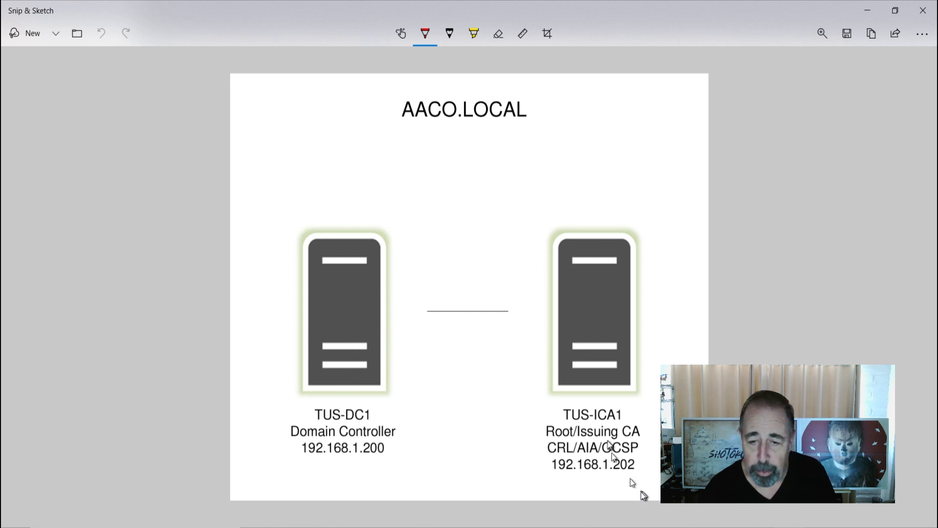
{"action": "mouse_move", "coordinate": [581, 417]}
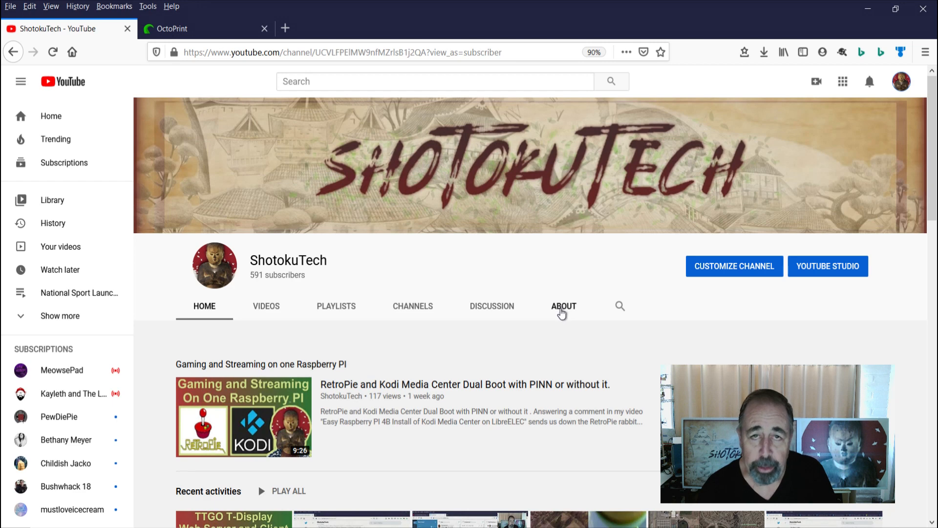
{"action": "mouse_move", "coordinate": [559, 302]}
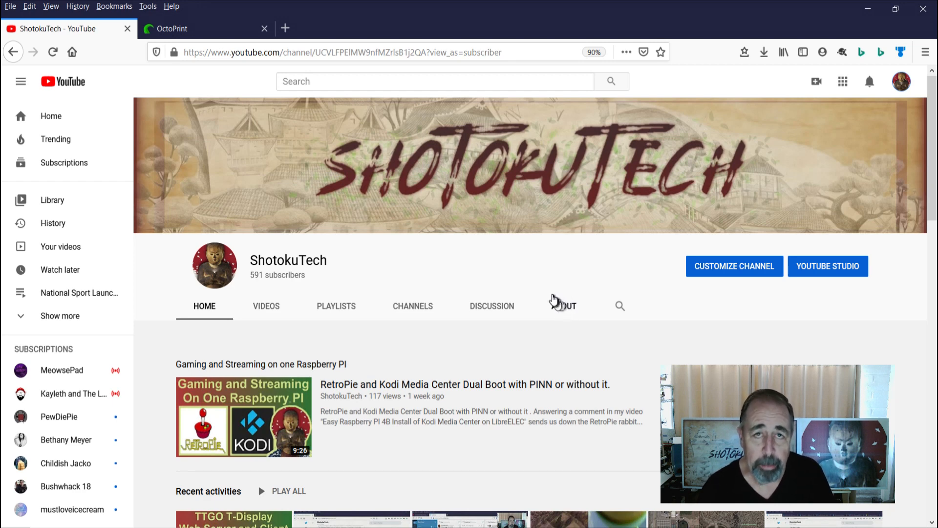
{"action": "mouse_move", "coordinate": [174, 63]}
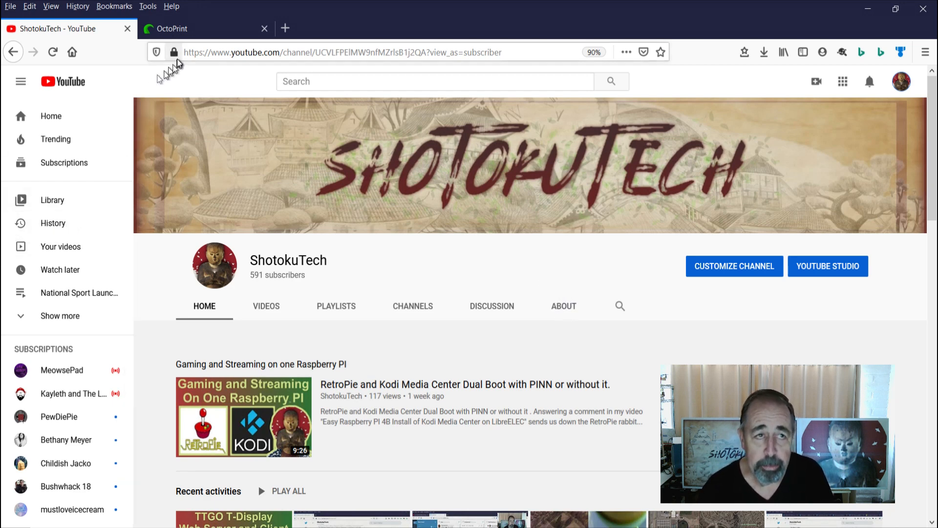
{"action": "mouse_move", "coordinate": [195, 31]}
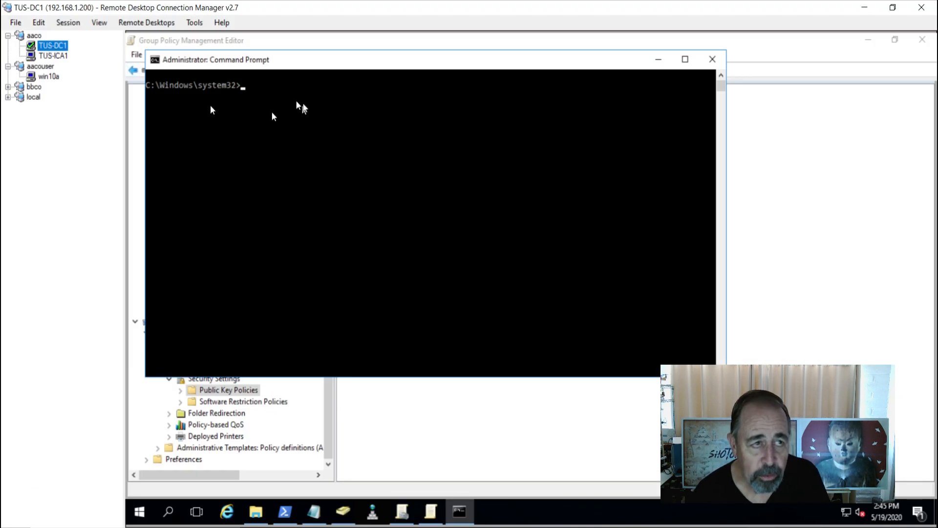
{"action": "mouse_move", "coordinate": [413, 28]}
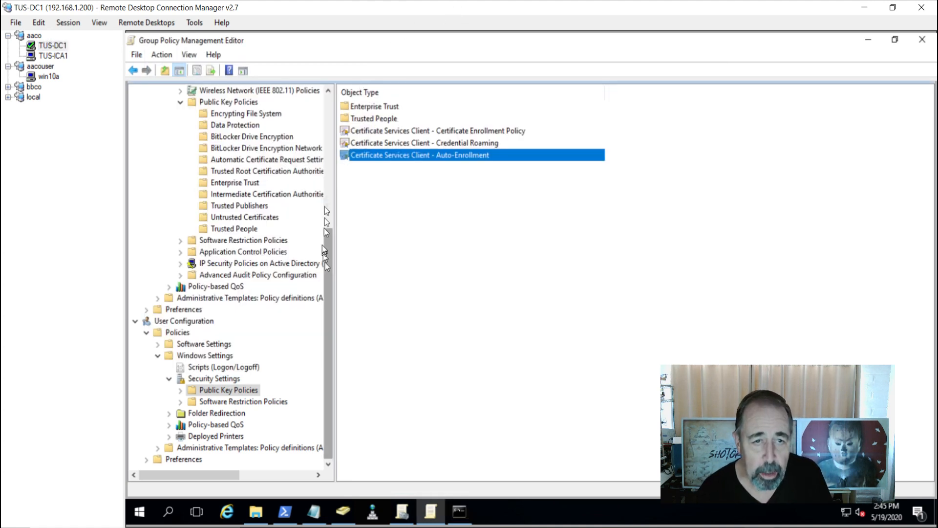
Expand the computer Security Settings to Public Key Policies and open Certificate Services Client - Auto-Enrollment
{"action": "scroll", "scroll_direction": "up", "scroll_amount": 3}
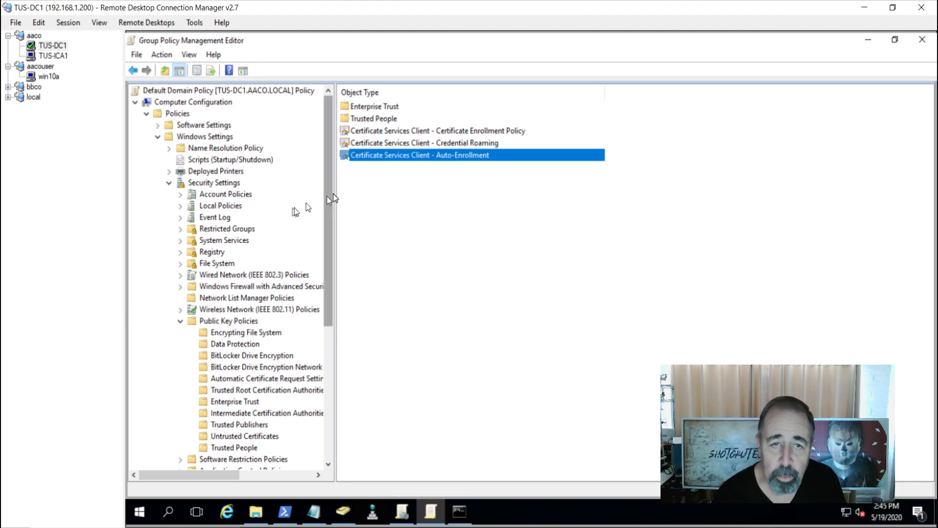
{"action": "mouse_move", "coordinate": [191, 96]}
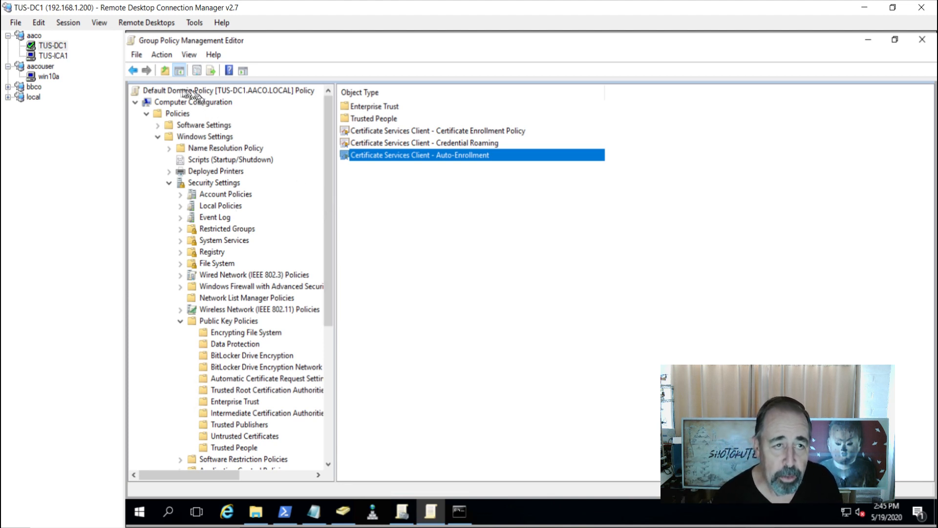
{"action": "mouse_move", "coordinate": [225, 93]}
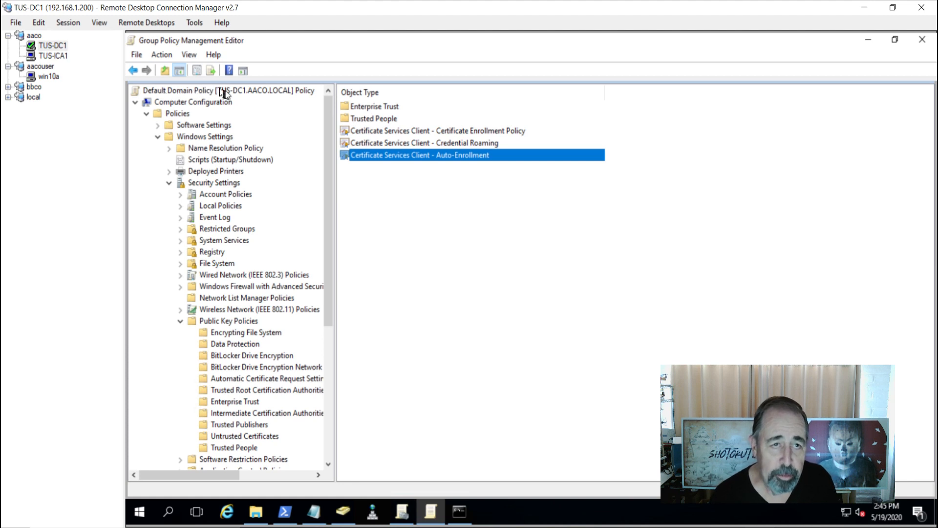
{"action": "mouse_move", "coordinate": [188, 98]}
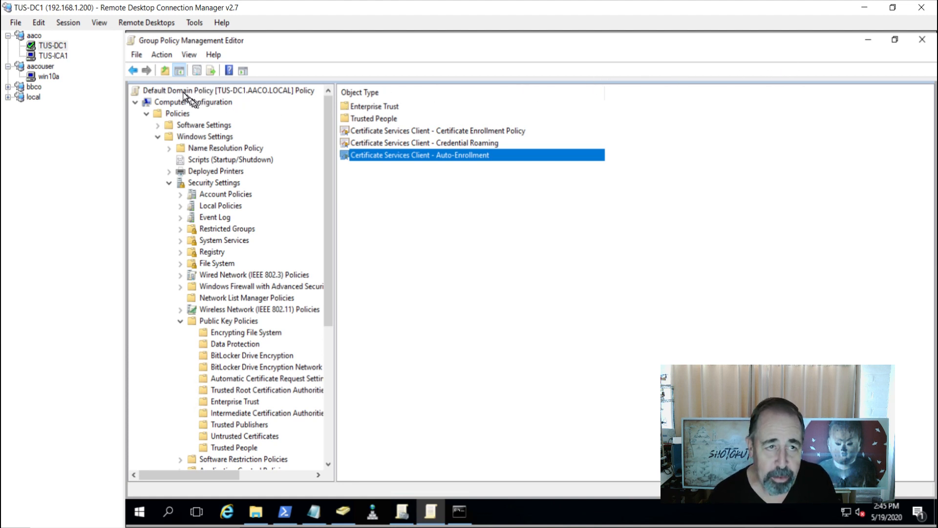
{"action": "mouse_move", "coordinate": [206, 93]}
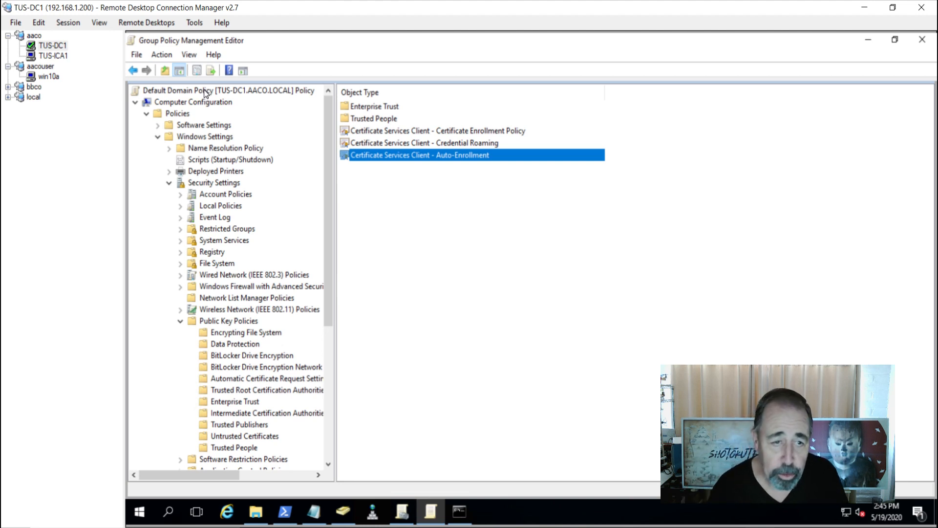
{"action": "mouse_move", "coordinate": [188, 138]}
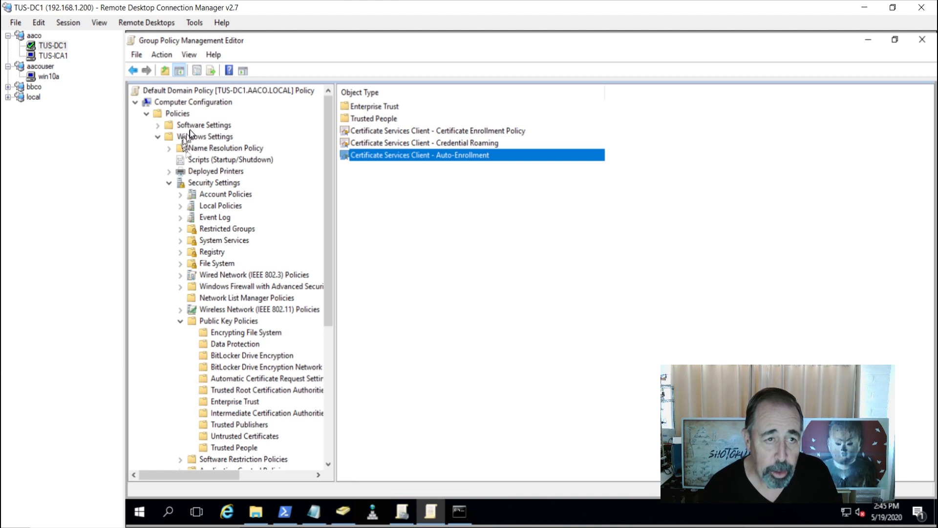
{"action": "left_click", "coordinate": [214, 183]}
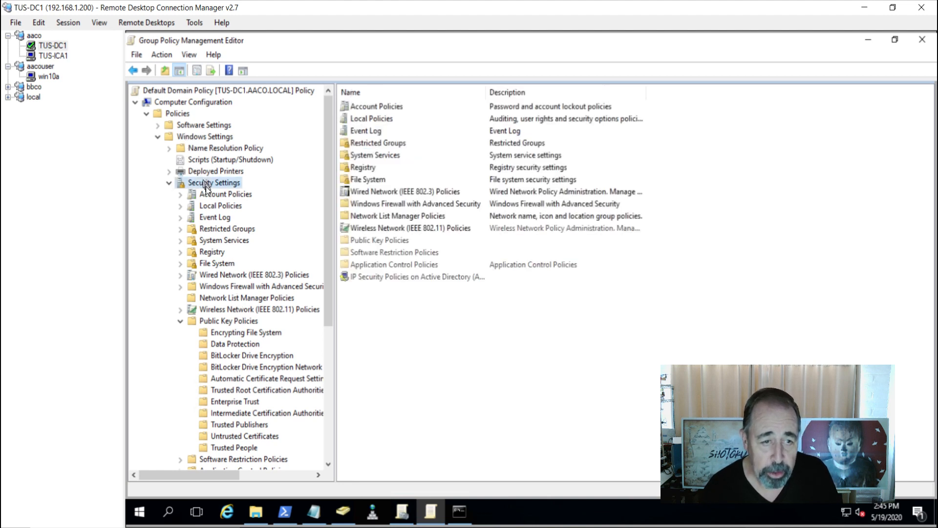
{"action": "left_click", "coordinate": [229, 320]}
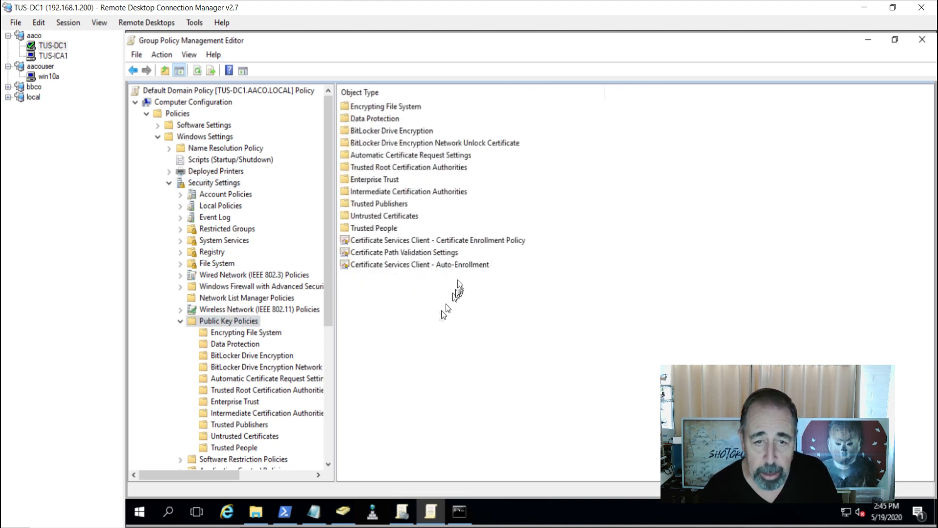
{"action": "left_click", "coordinate": [419, 265]}
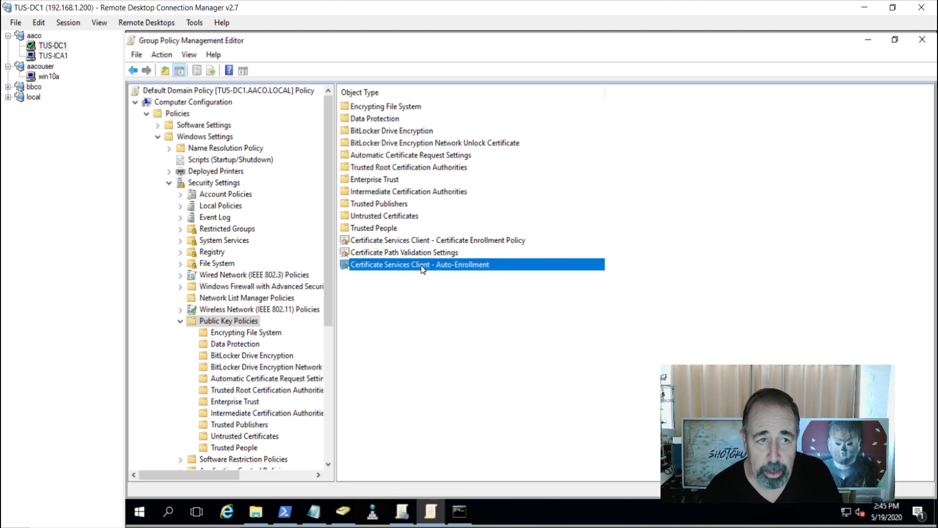
{"action": "double_click", "coordinate": [419, 265]}
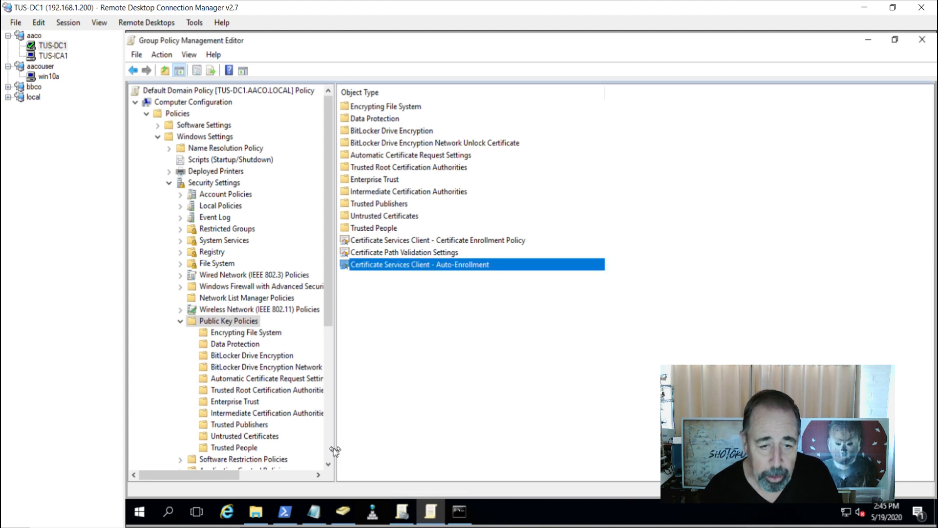
Expand User Configuration to Public Key Policies and open the user Certificate Services Client - Auto-Enrollment settings
{"action": "scroll", "scroll_direction": "down", "scroll_amount": 3}
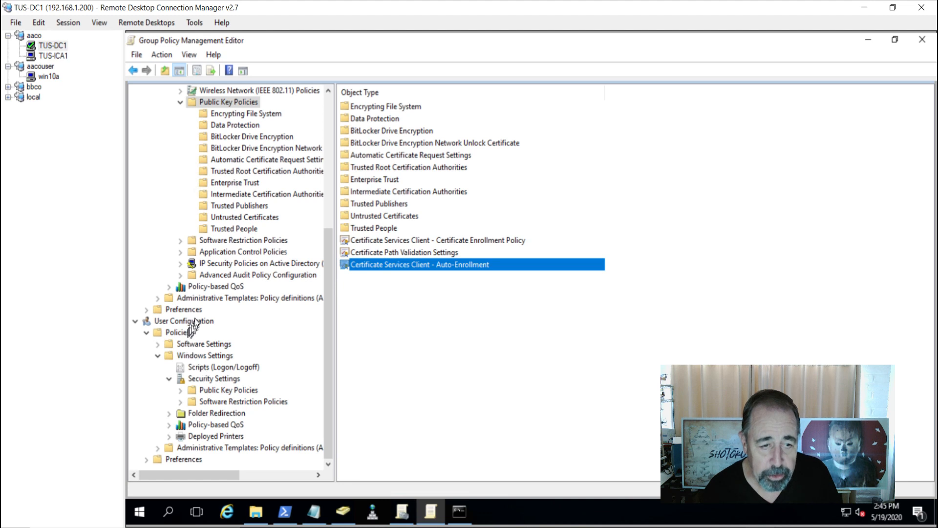
{"action": "left_click", "coordinate": [185, 321]}
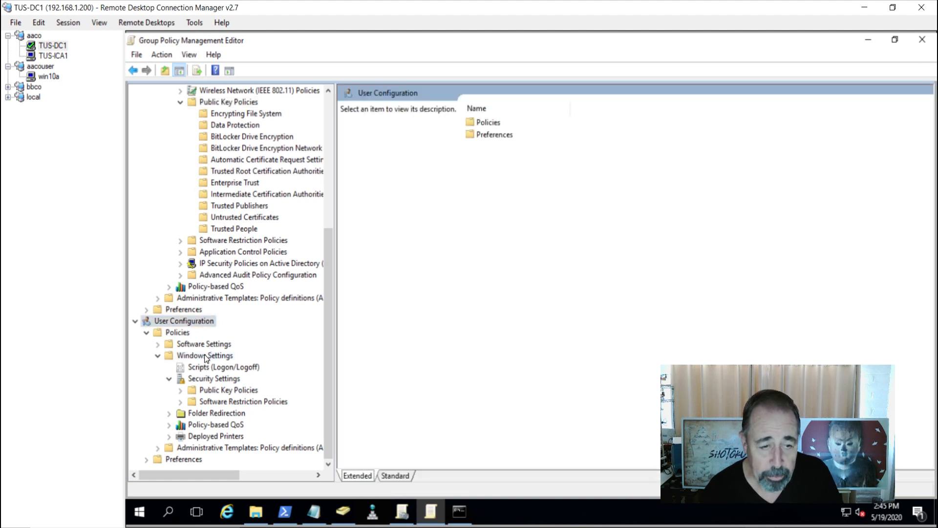
{"action": "left_click", "coordinate": [213, 378]}
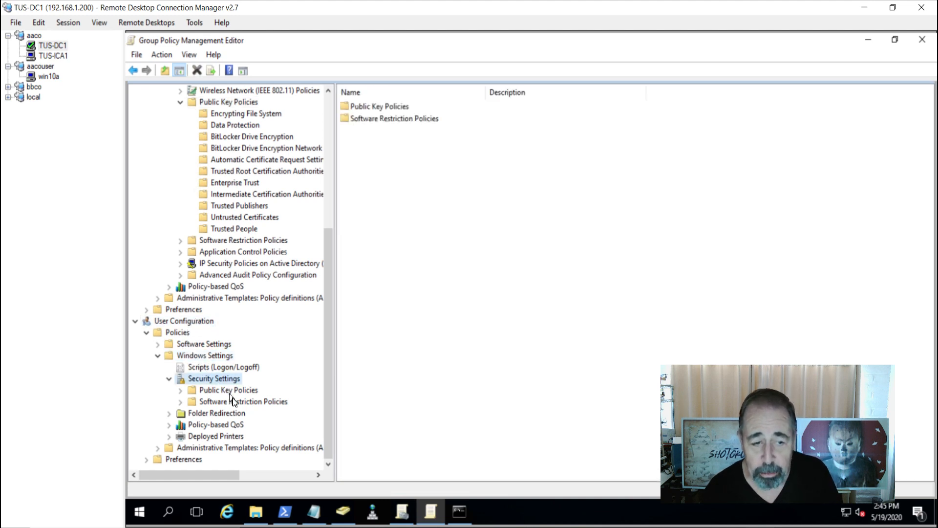
{"action": "left_click", "coordinate": [228, 390]}
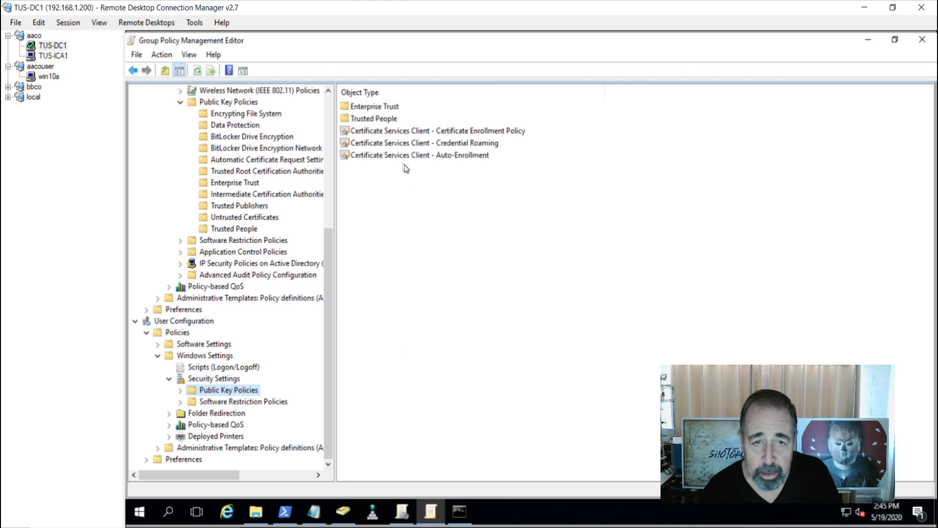
{"action": "left_click", "coordinate": [421, 154]}
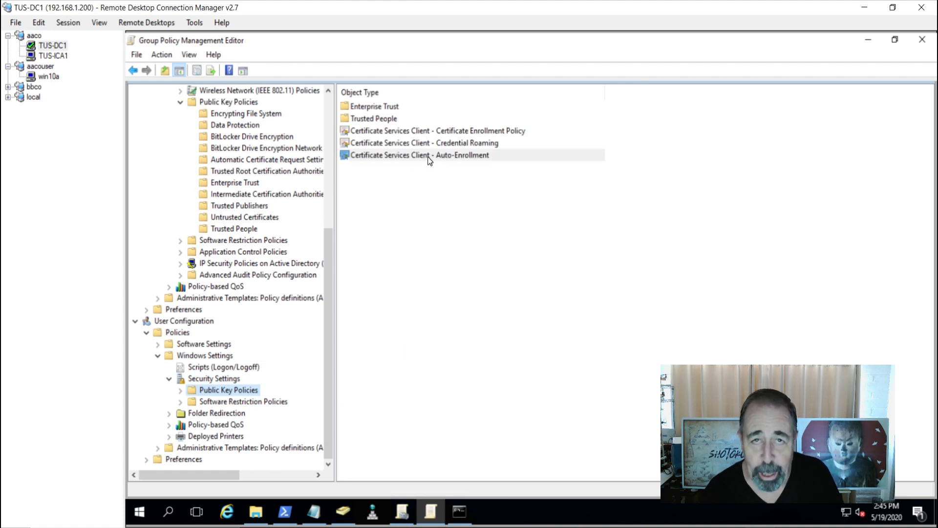
{"action": "double_click", "coordinate": [420, 155]}
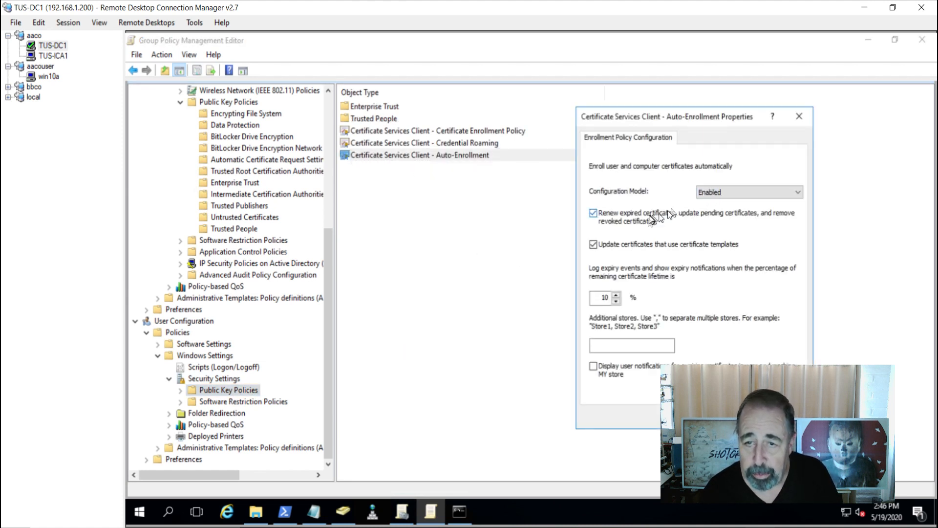
{"action": "mouse_move", "coordinate": [654, 352]}
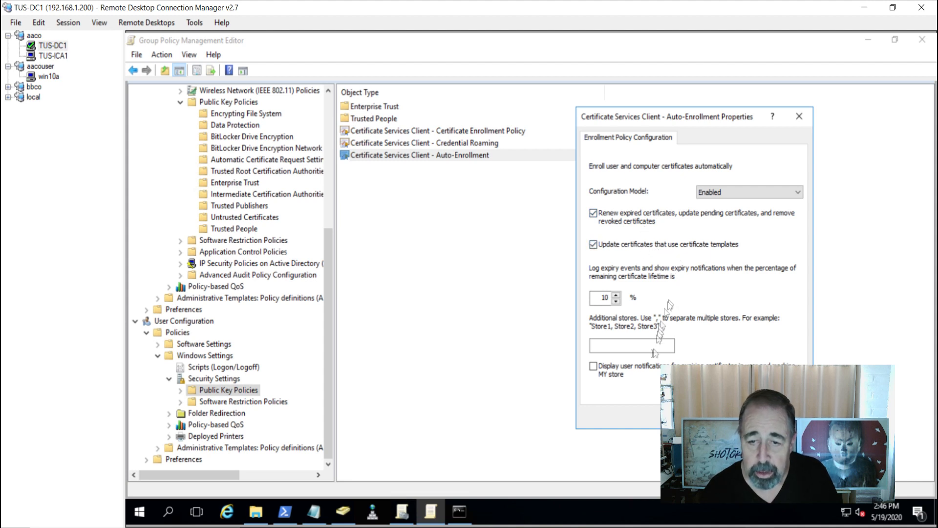
{"action": "mouse_move", "coordinate": [631, 368]}
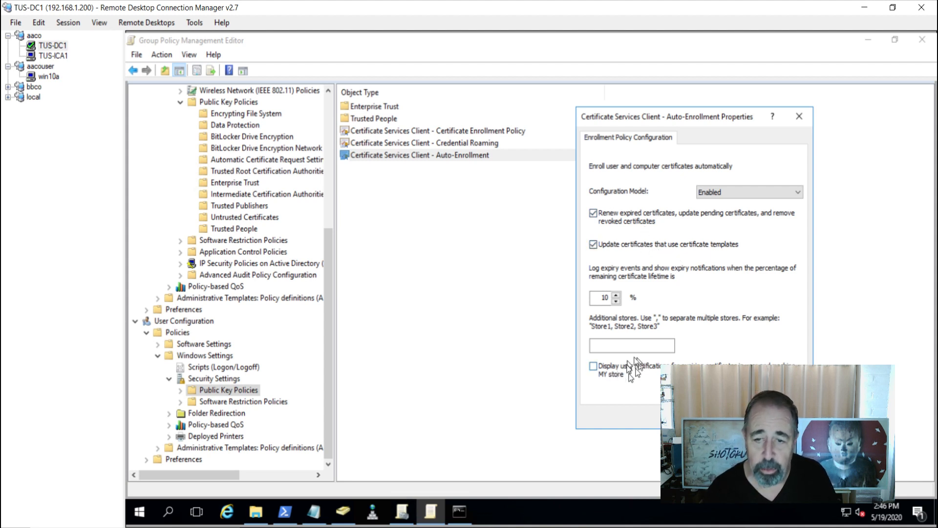
{"action": "mouse_move", "coordinate": [627, 375]}
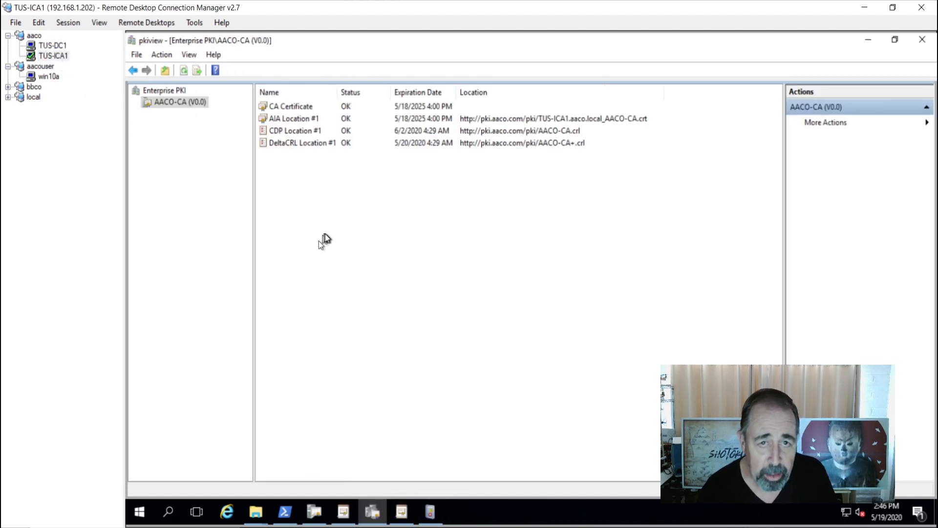
{"action": "mouse_move", "coordinate": [580, 147]}
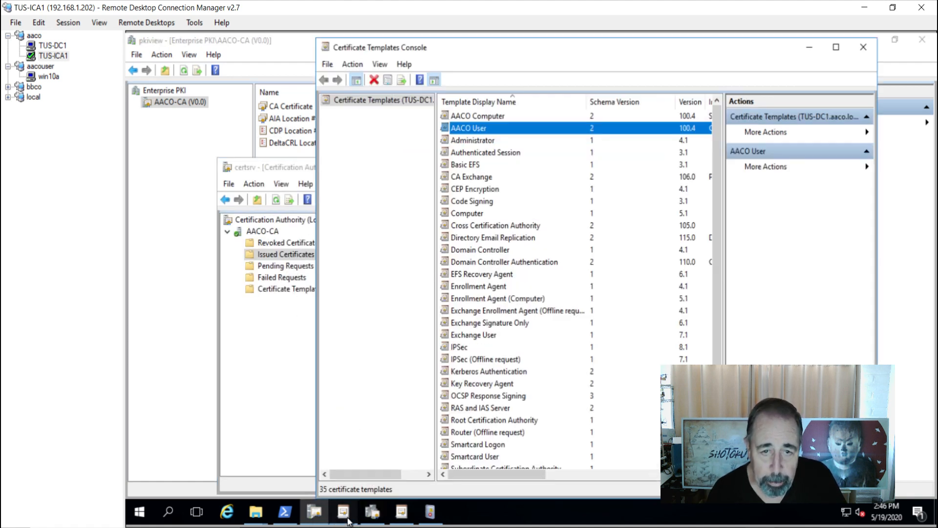
Open AACO Computer template properties and review the Domain Computers security permissions
{"action": "left_click", "coordinate": [478, 116]}
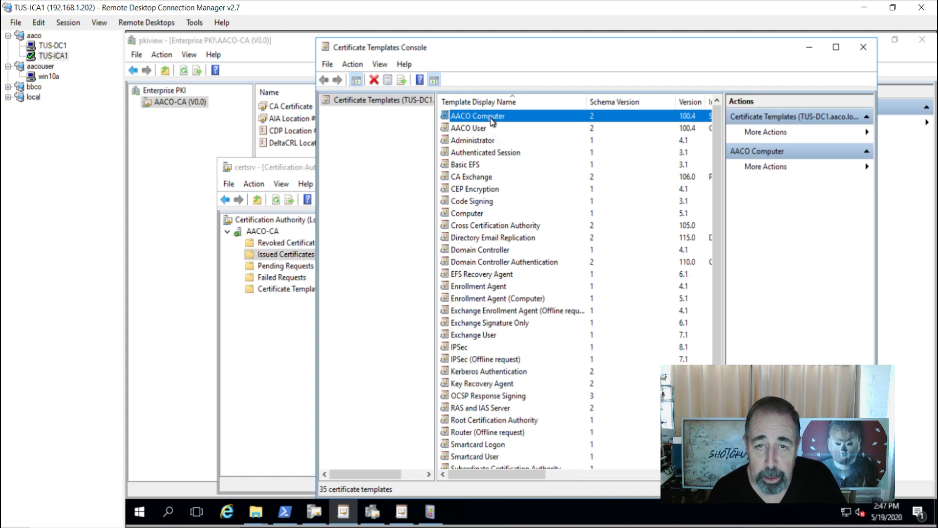
{"action": "double_click", "coordinate": [477, 115]}
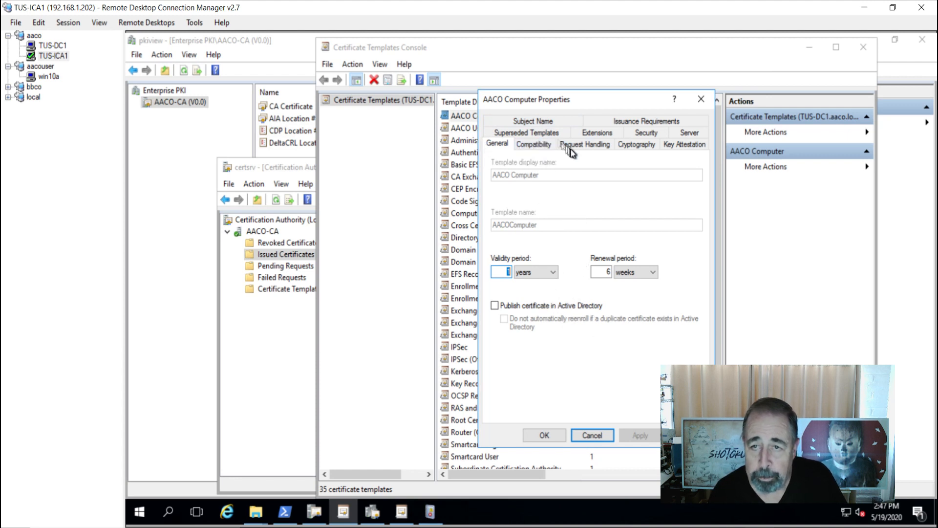
{"action": "left_click", "coordinate": [646, 143]}
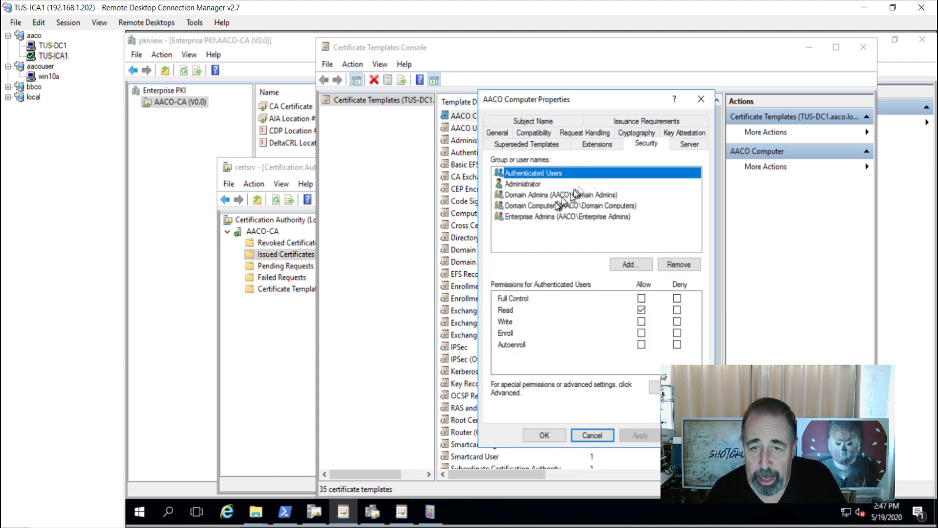
{"action": "left_click", "coordinate": [568, 206]}
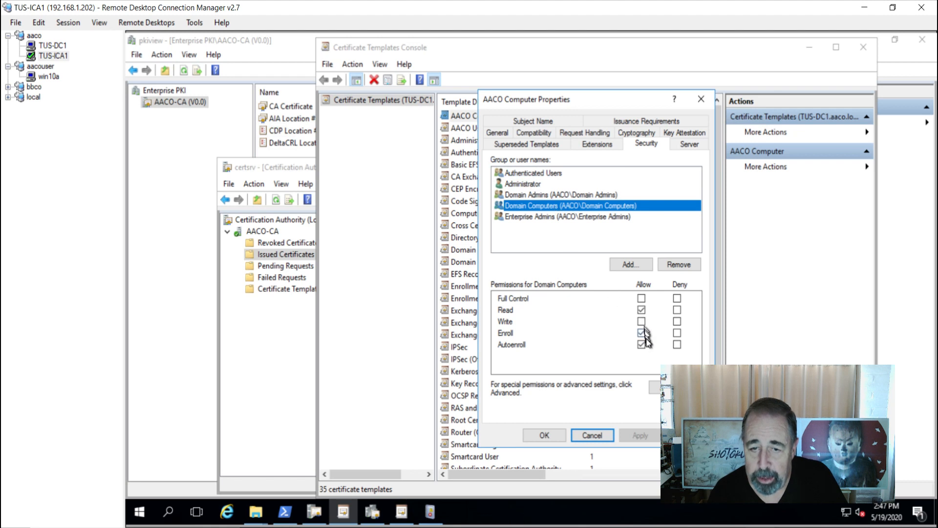
Set the AACO Computer subject name format to DNS name and save the template
{"action": "left_click", "coordinate": [641, 344]}
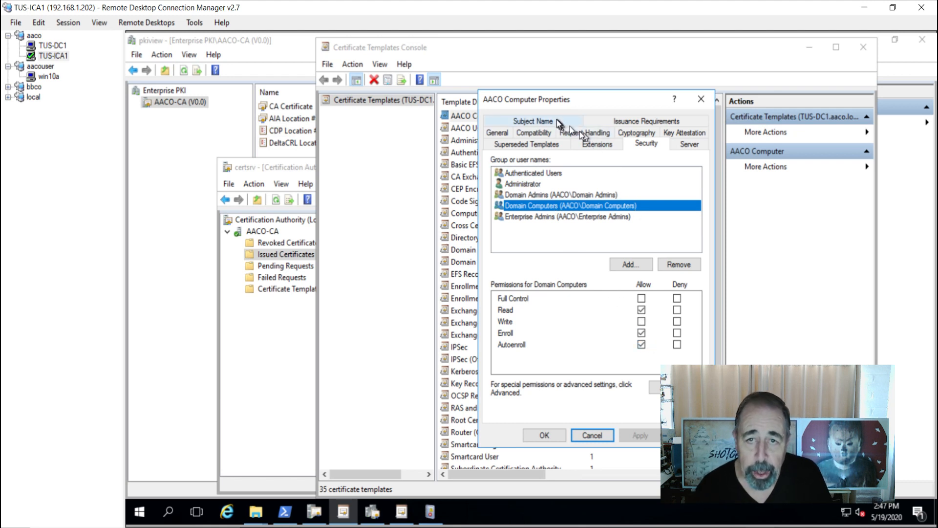
{"action": "left_click", "coordinate": [532, 122]}
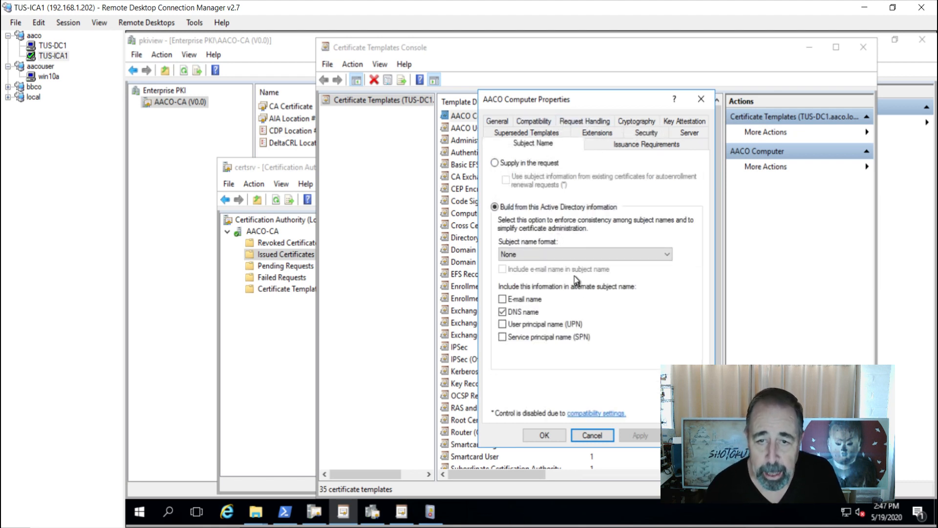
{"action": "left_click", "coordinate": [664, 254]}
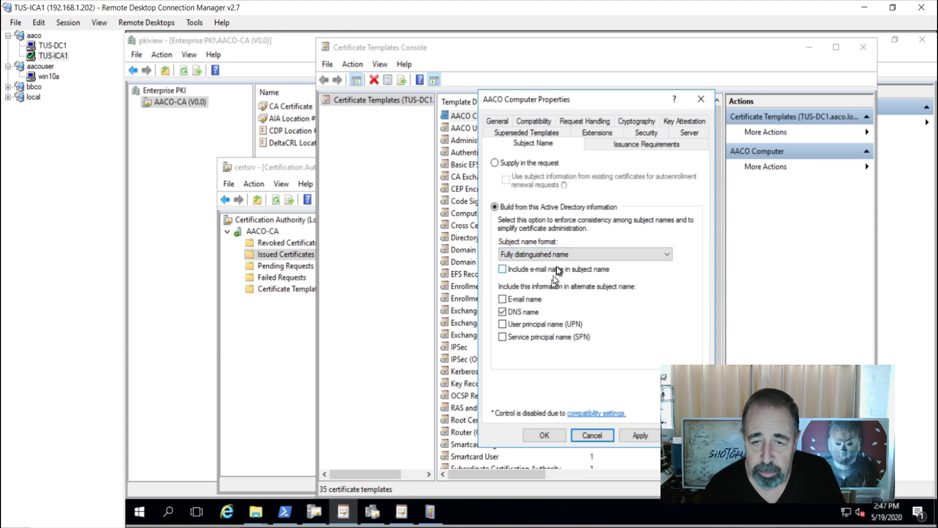
{"action": "left_click", "coordinate": [584, 254]}
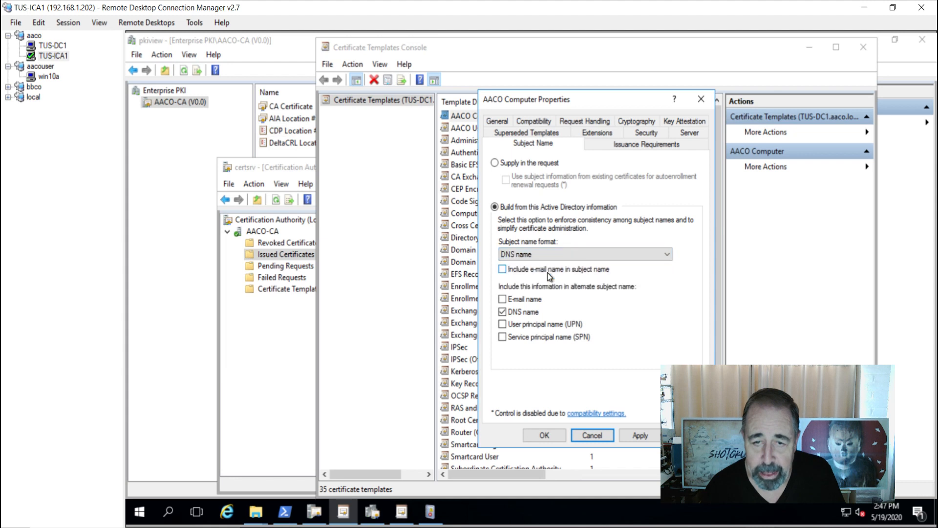
{"action": "mouse_move", "coordinate": [556, 328]}
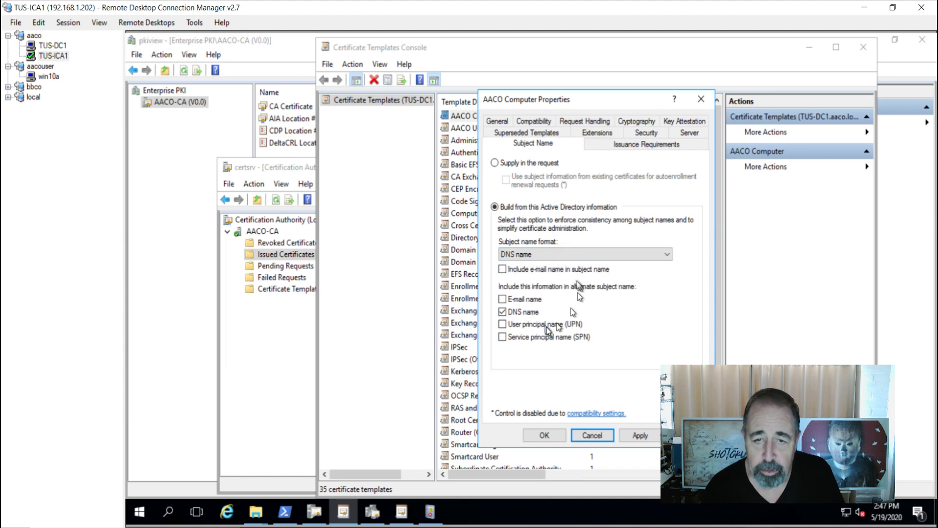
{"action": "mouse_move", "coordinate": [530, 248]}
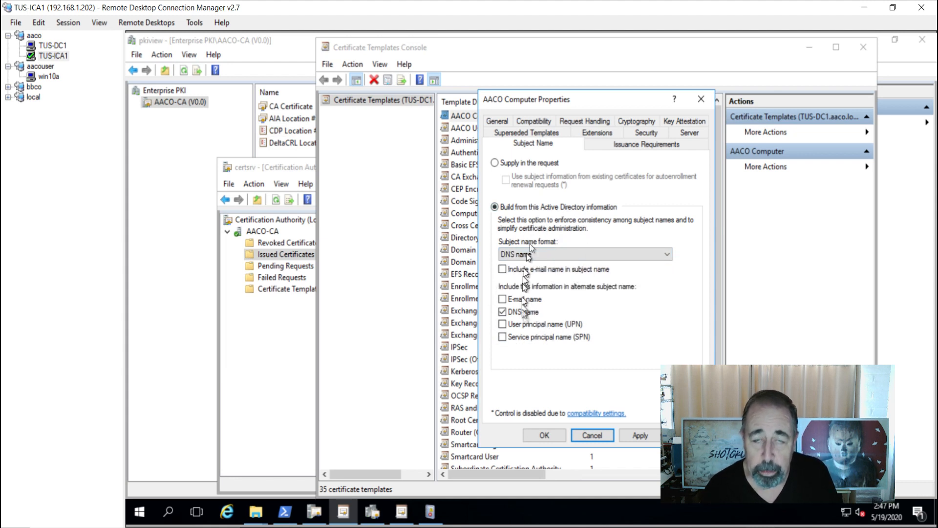
{"action": "mouse_move", "coordinate": [553, 293]}
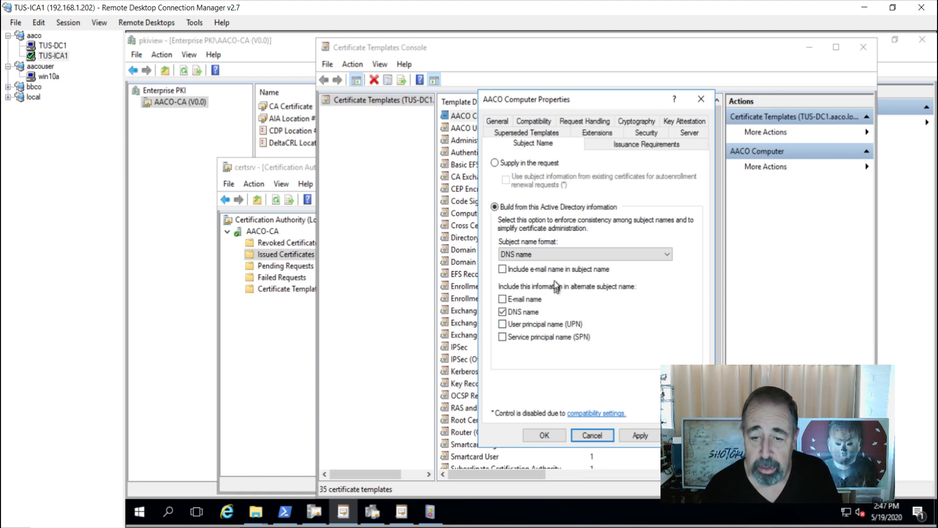
{"action": "left_click", "coordinate": [591, 435]}
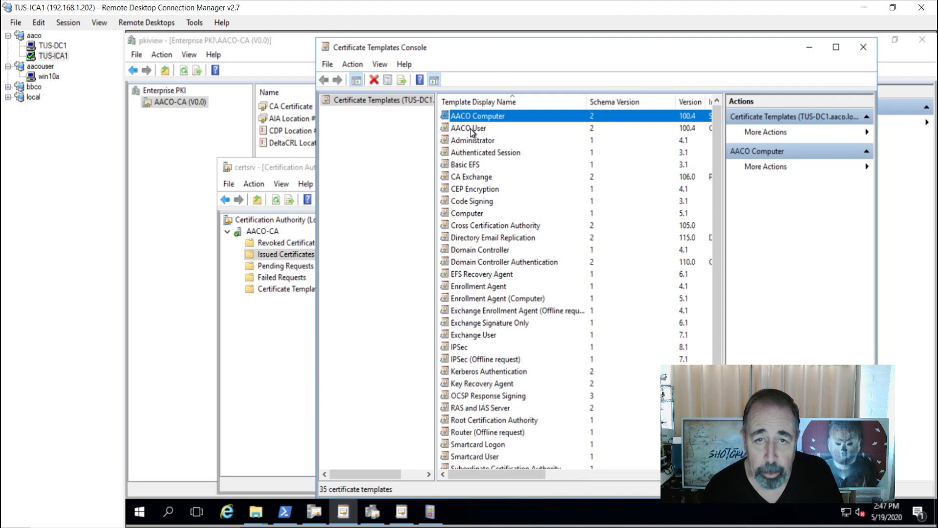
Open AACO User template properties and review its Security and Subject Name settings
{"action": "double_click", "coordinate": [468, 127]}
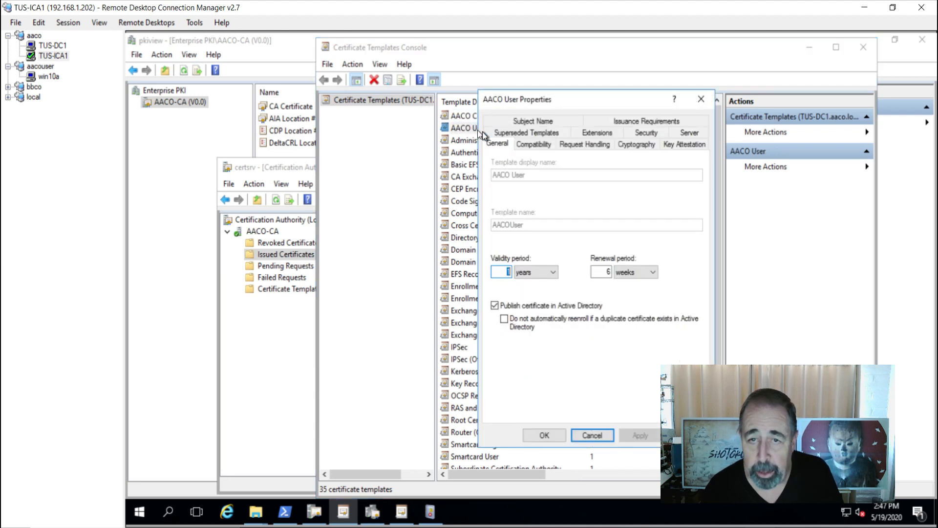
{"action": "mouse_move", "coordinate": [546, 345]}
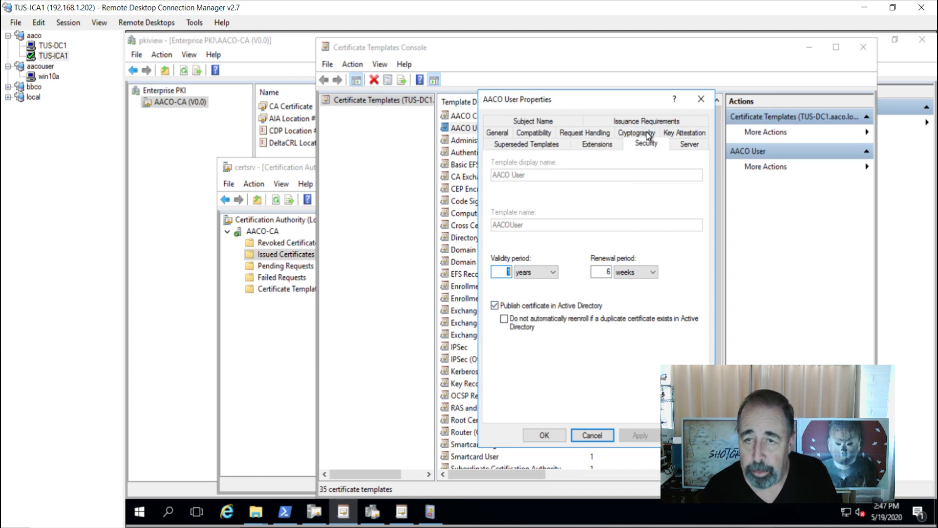
{"action": "left_click", "coordinate": [646, 143]}
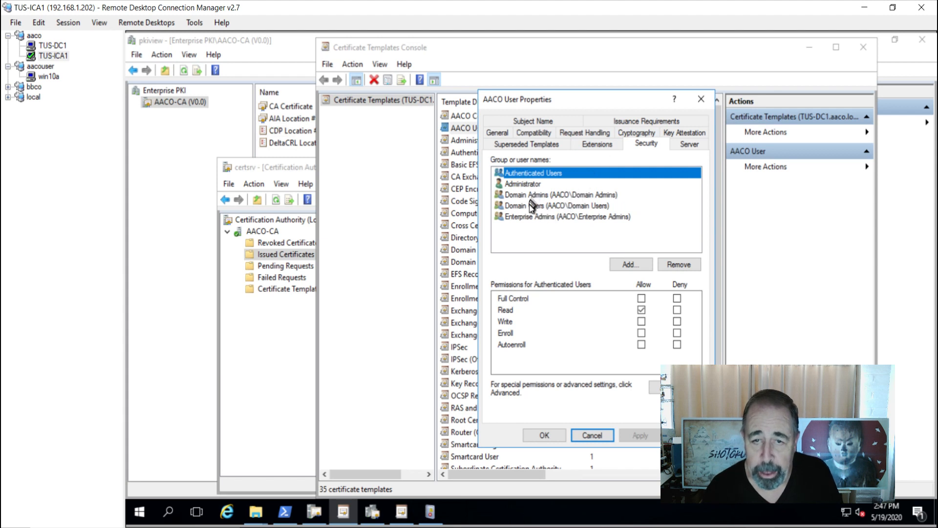
{"action": "left_click", "coordinate": [556, 206]}
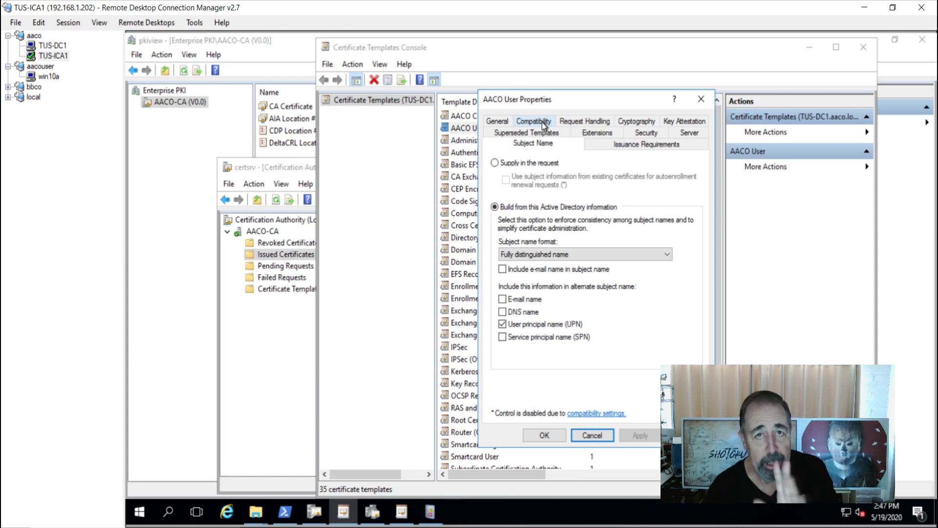
{"action": "mouse_move", "coordinate": [516, 302]}
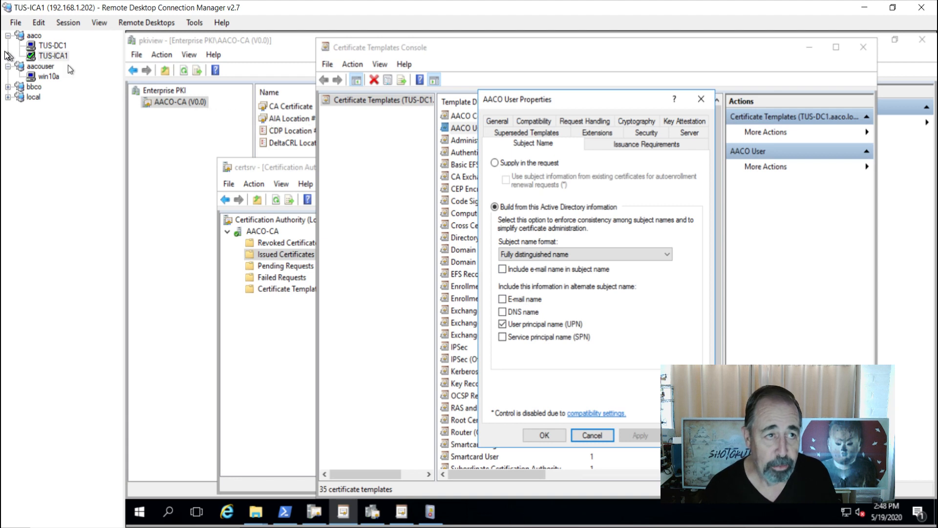
{"action": "mouse_move", "coordinate": [400, 281]}
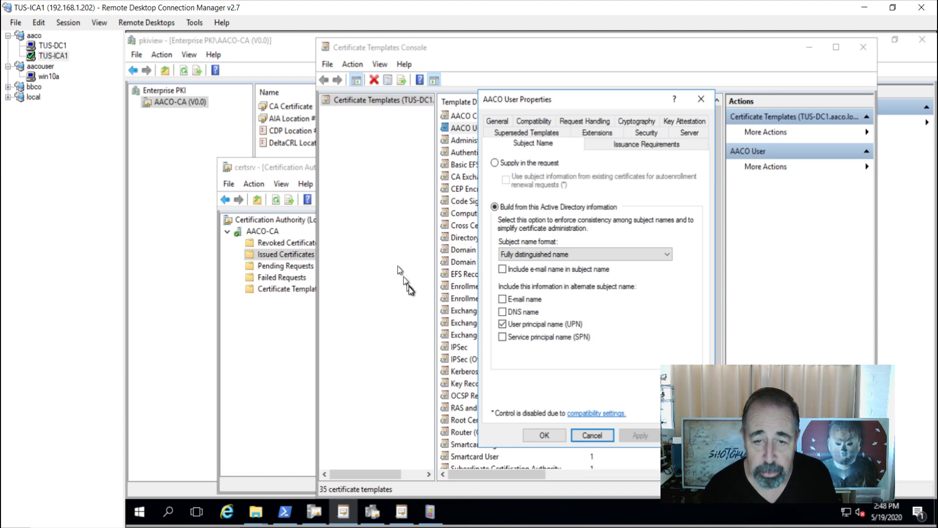
{"action": "mouse_move", "coordinate": [589, 318]}
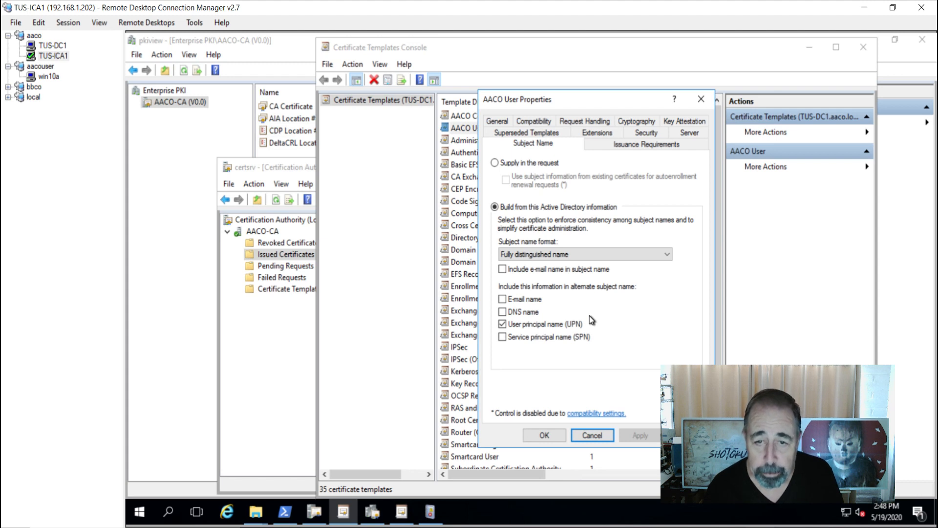
{"action": "mouse_move", "coordinate": [553, 268]}
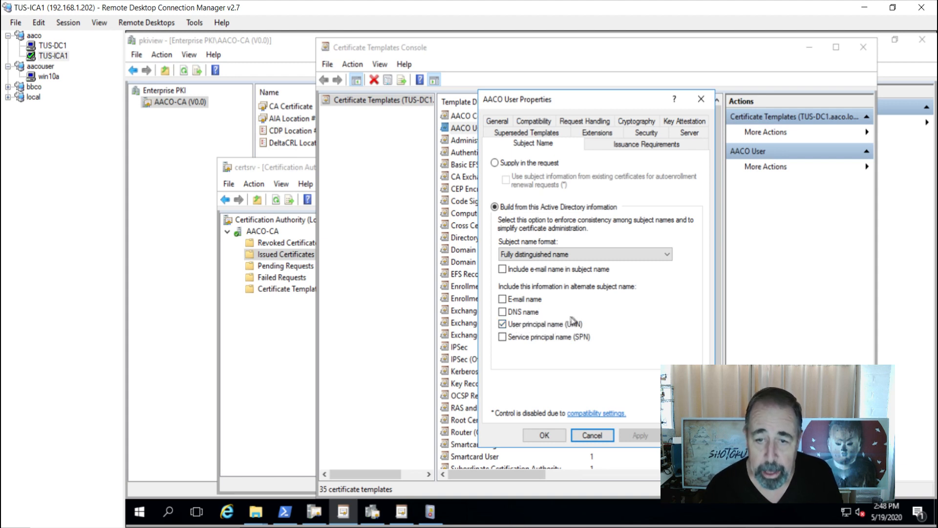
{"action": "mouse_move", "coordinate": [544, 308]}
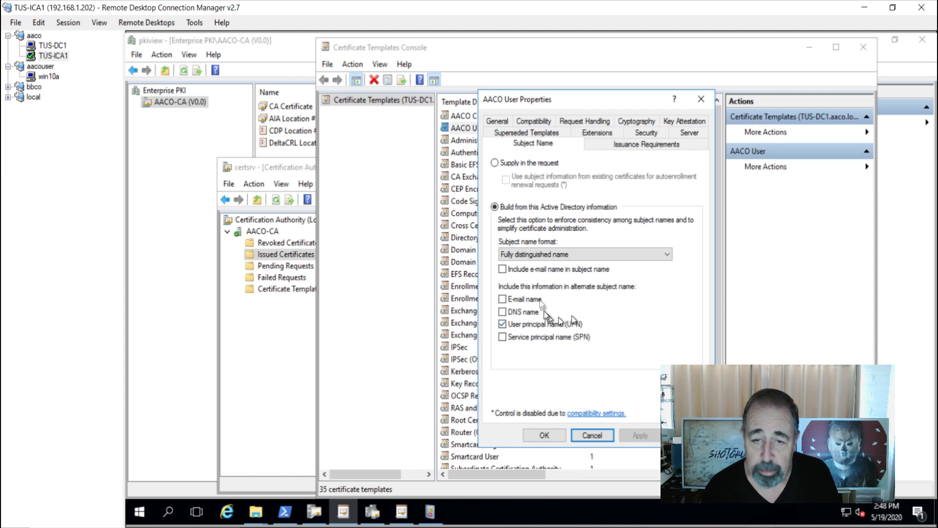
{"action": "mouse_move", "coordinate": [533, 362]}
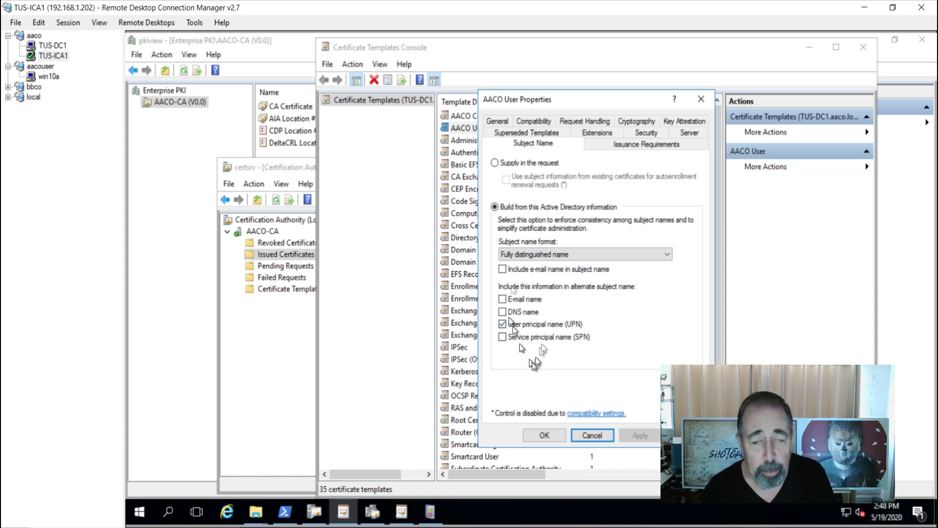
{"action": "mouse_move", "coordinate": [550, 365]}
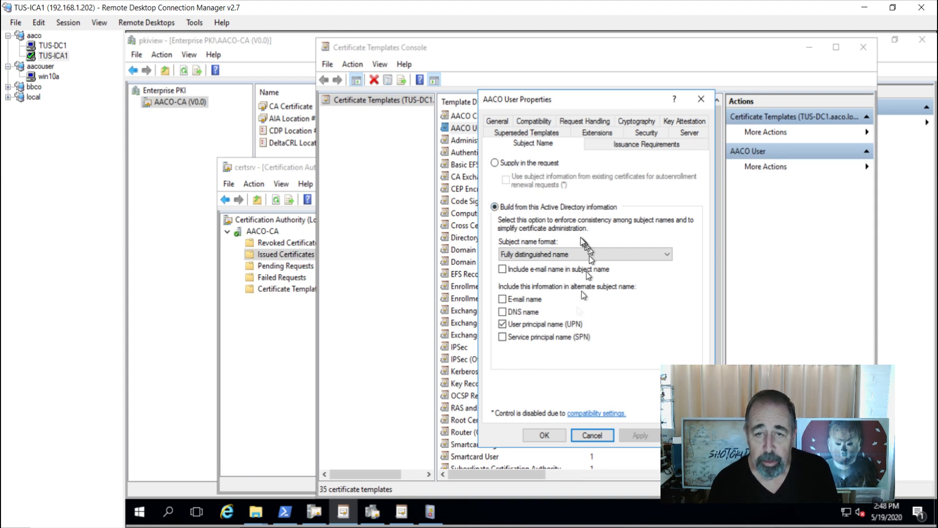
{"action": "mouse_move", "coordinate": [556, 350]}
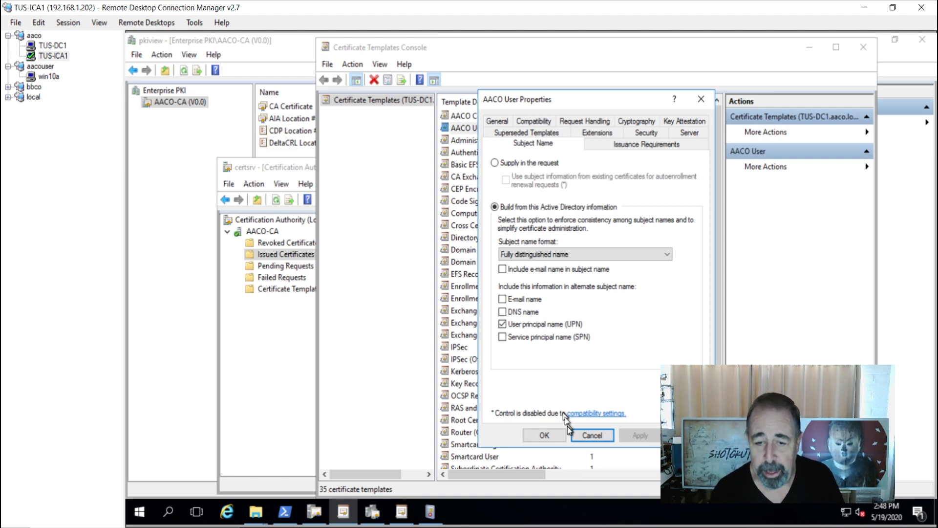
{"action": "mouse_move", "coordinate": [543, 435]}
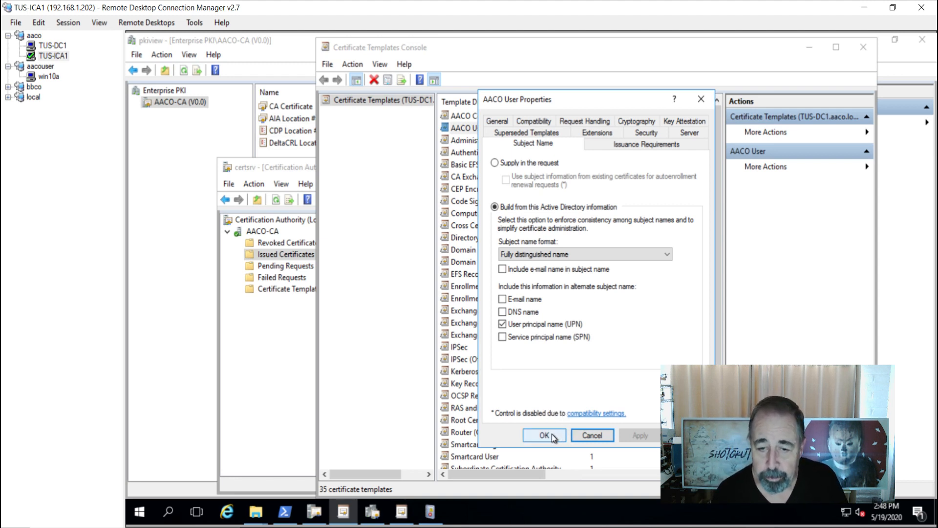
Close AACO User properties and start adding a new Certificate Template to Issue on the CA
{"action": "left_click", "coordinate": [543, 435]}
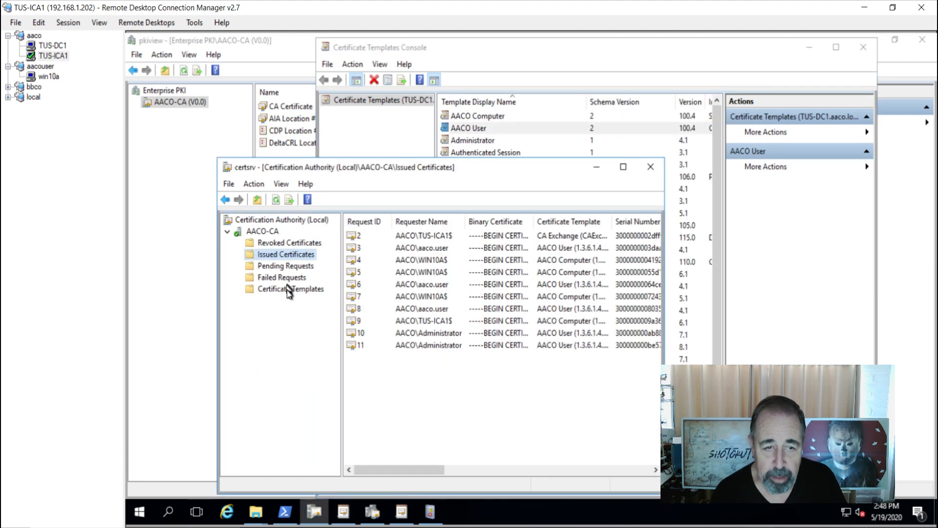
{"action": "right_click", "coordinate": [290, 288]}
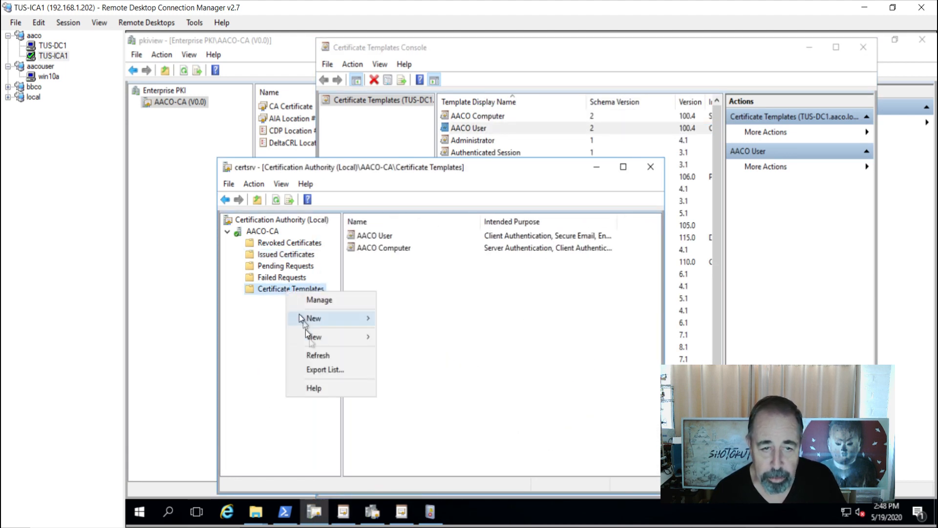
{"action": "mouse_move", "coordinate": [314, 318]}
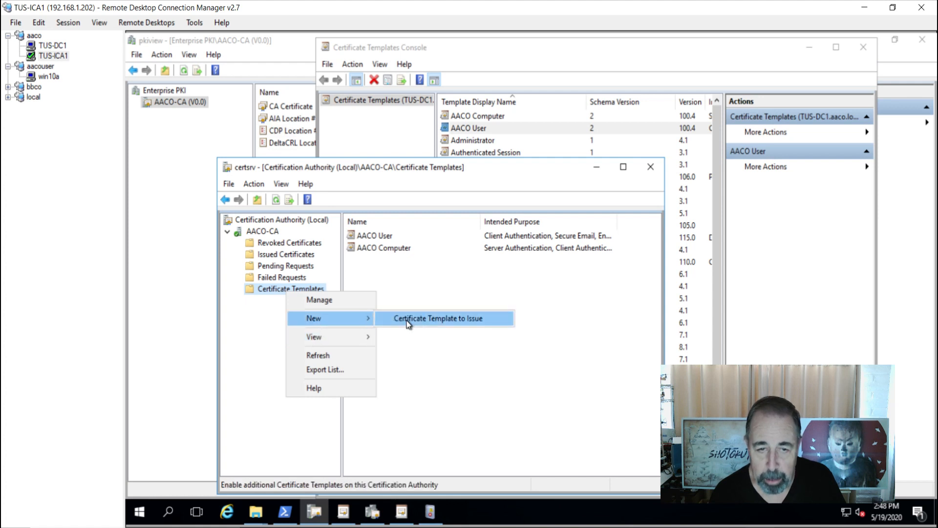
{"action": "left_click", "coordinate": [438, 318]}
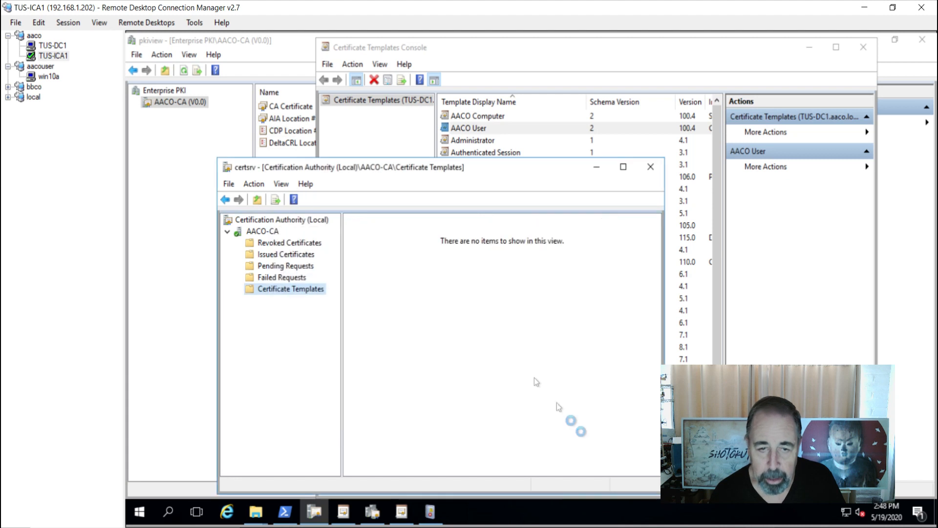
{"action": "left_click", "coordinate": [290, 288]}
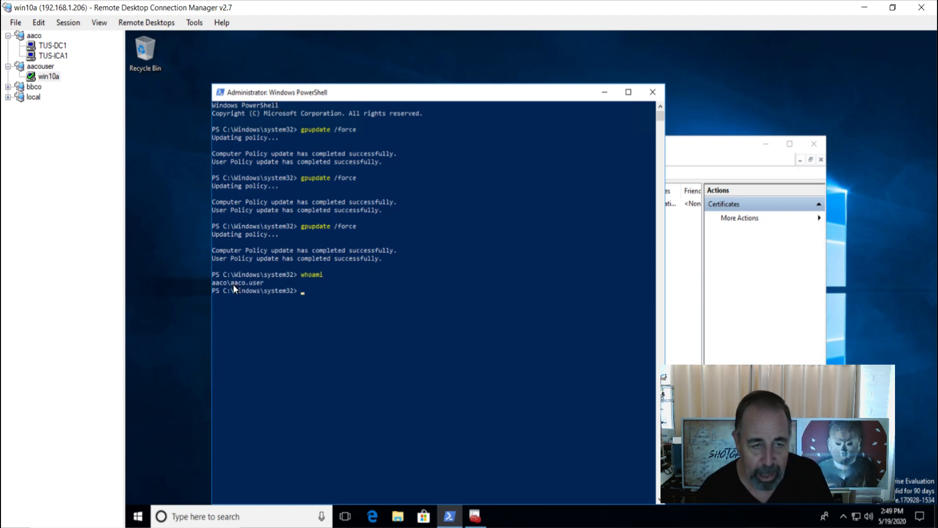
{"action": "mouse_move", "coordinate": [228, 272]}
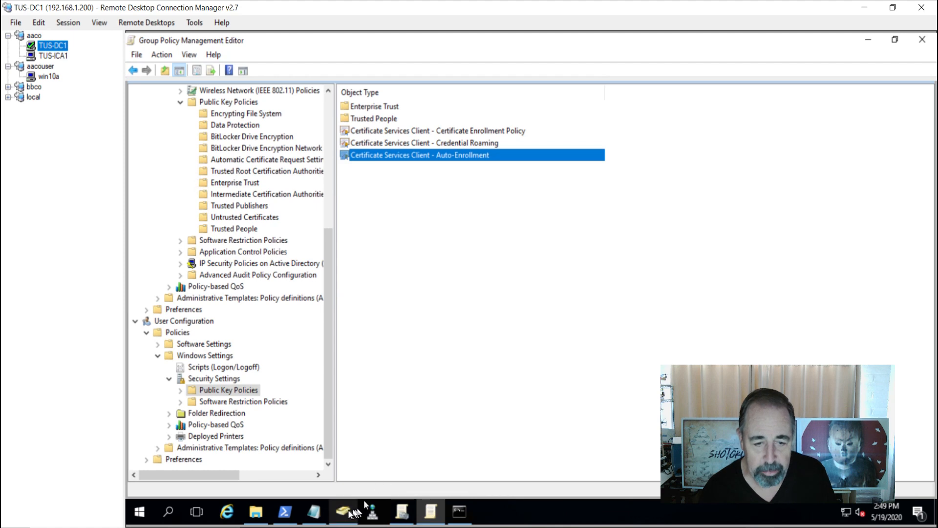
In ADUC on TUS-DC1, show ComputerObjects holding WIN10A, then switch to the win10a session
{"action": "left_click", "coordinate": [343, 511]}
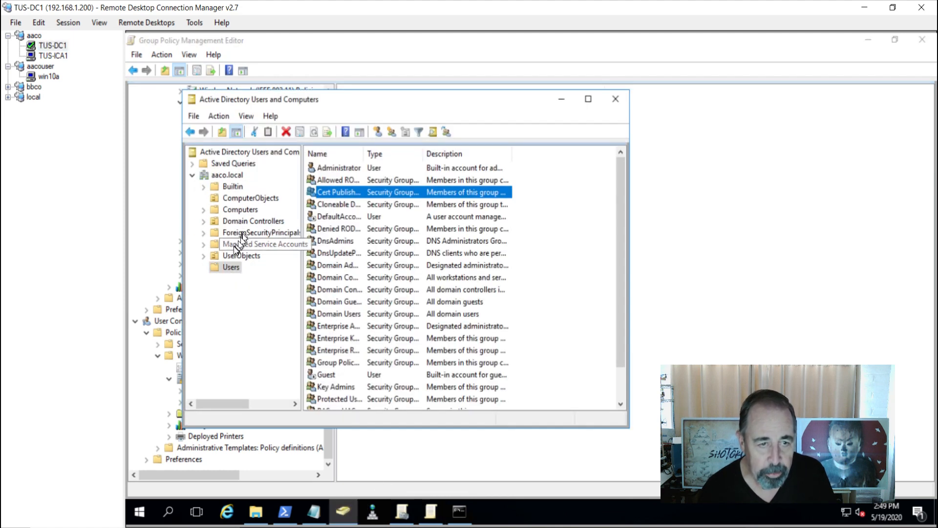
{"action": "left_click", "coordinate": [241, 255]}
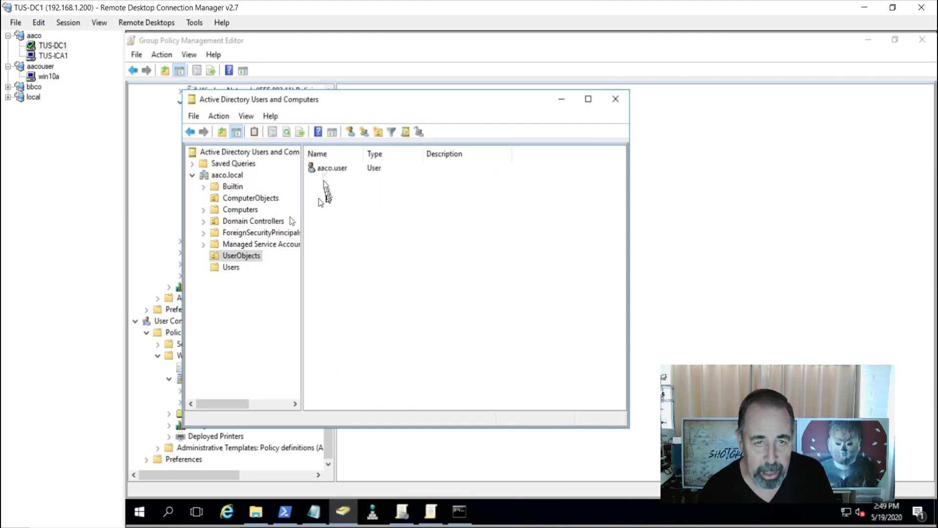
{"action": "right_click", "coordinate": [240, 209]}
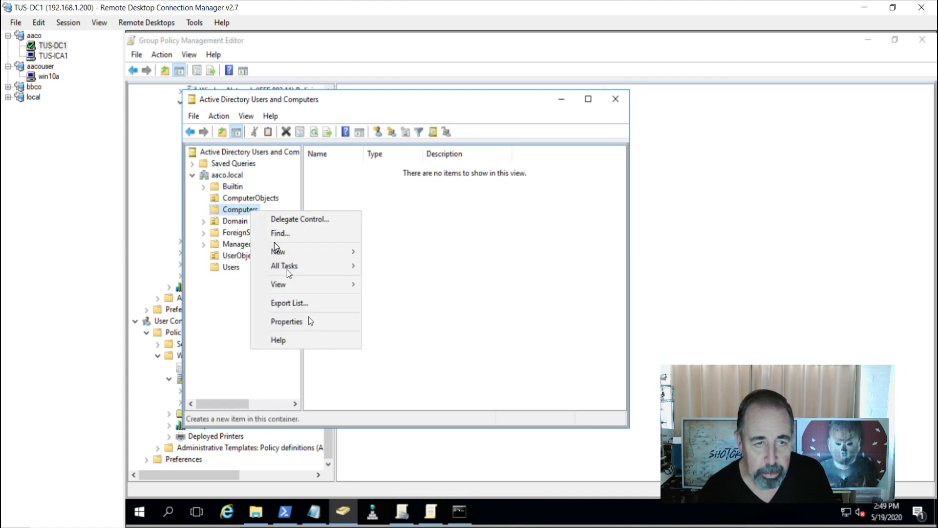
{"action": "left_click", "coordinate": [250, 197]}
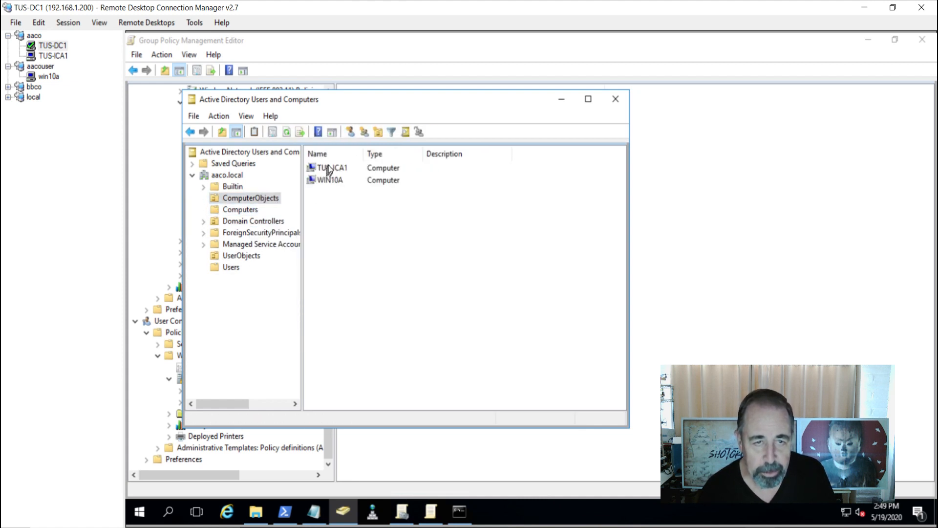
{"action": "left_click", "coordinate": [330, 180]}
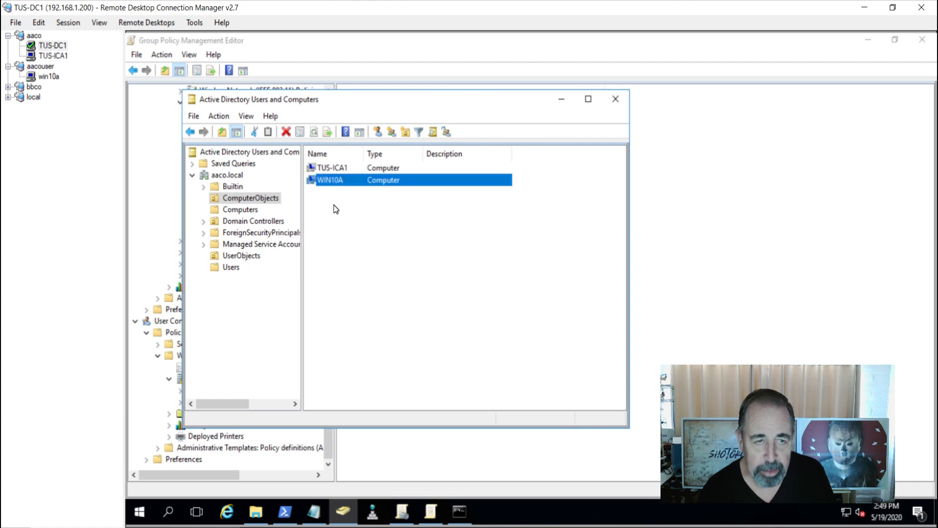
{"action": "mouse_move", "coordinate": [326, 228]}
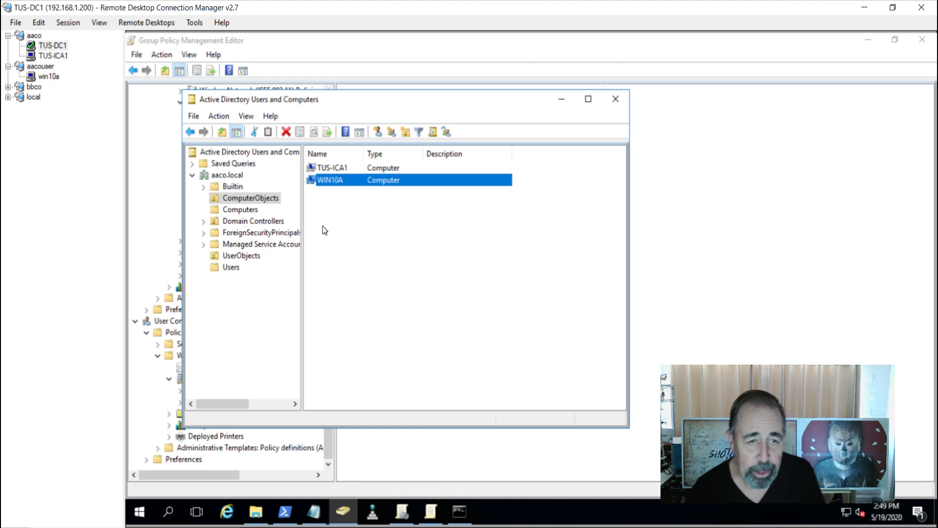
{"action": "left_click", "coordinate": [49, 76]}
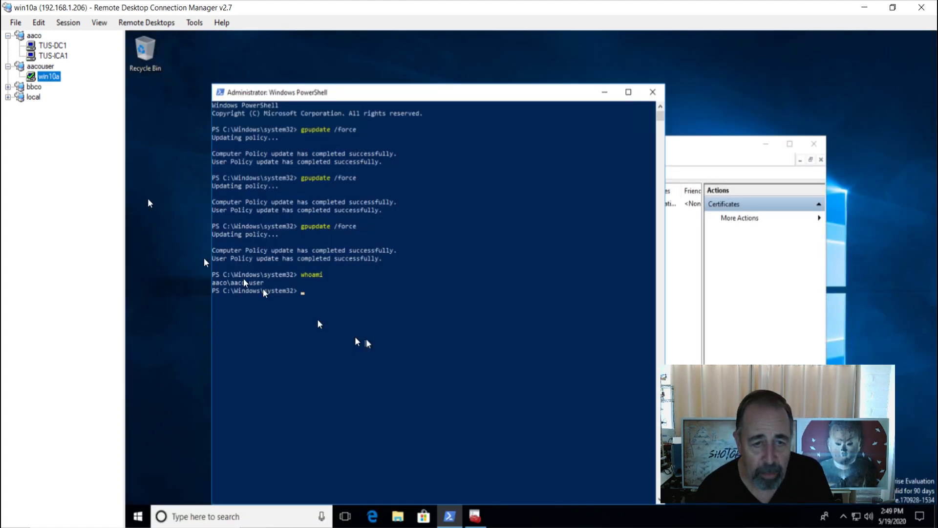
{"action": "mouse_move", "coordinate": [646, 448]}
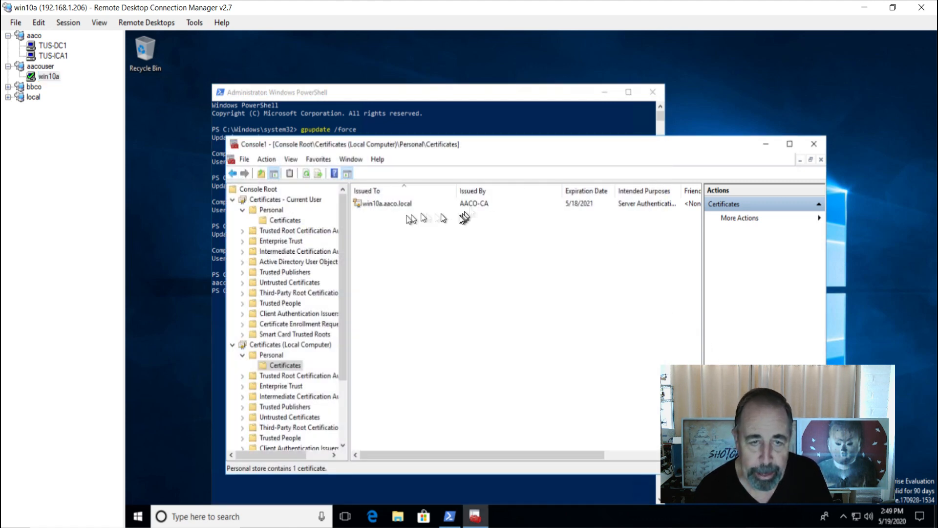
{"action": "left_click", "coordinate": [285, 219]}
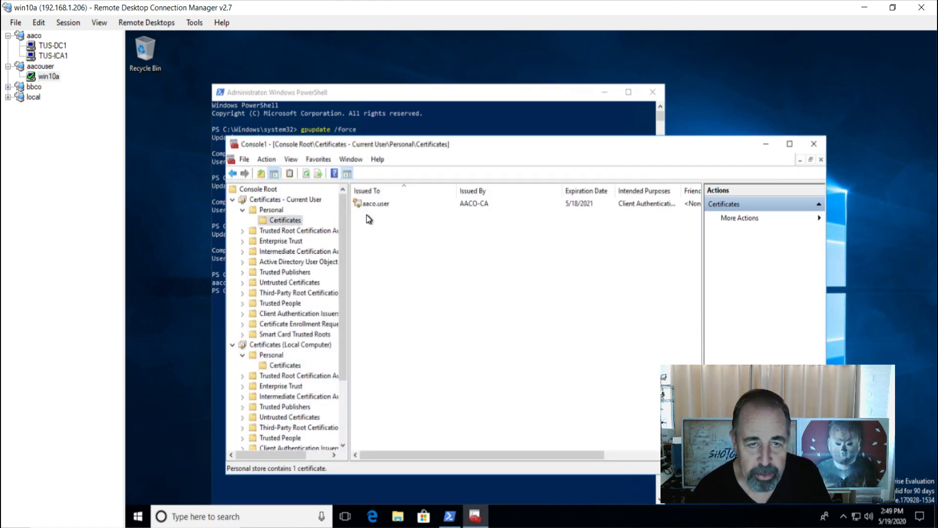
{"action": "left_click", "coordinate": [375, 204]}
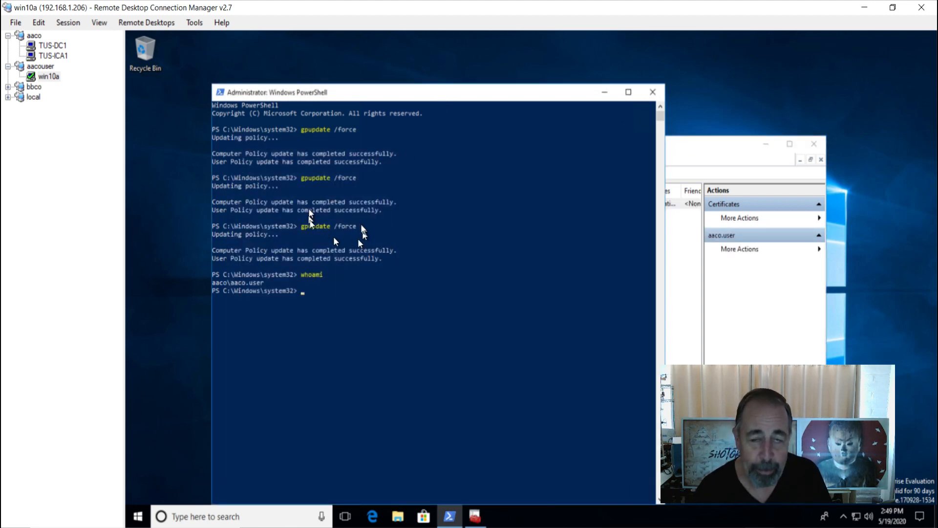
{"action": "mouse_move", "coordinate": [78, 57]}
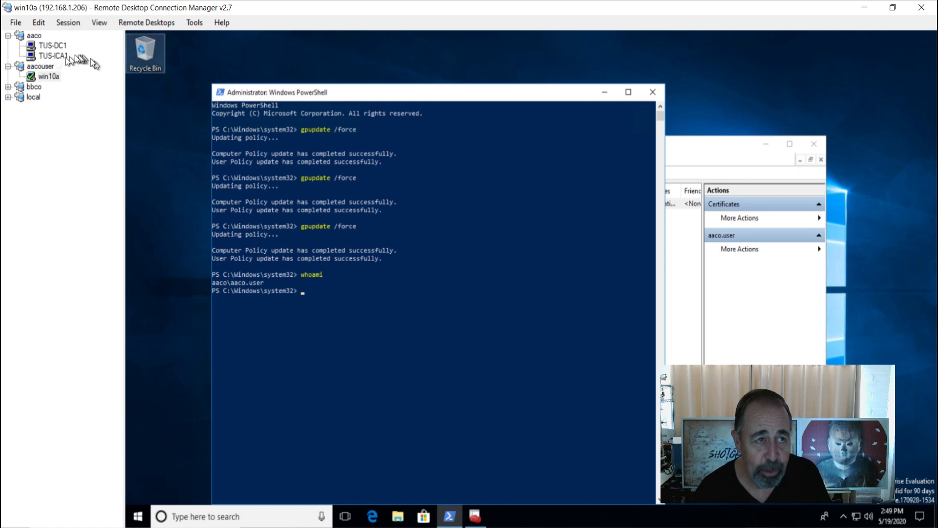
On TUS-ICA1, review AACO-CA issued certificates requests 5, 7 (WIN10A$) and 8 (aaco.user), then return to win10a
{"action": "left_click", "coordinate": [53, 54]}
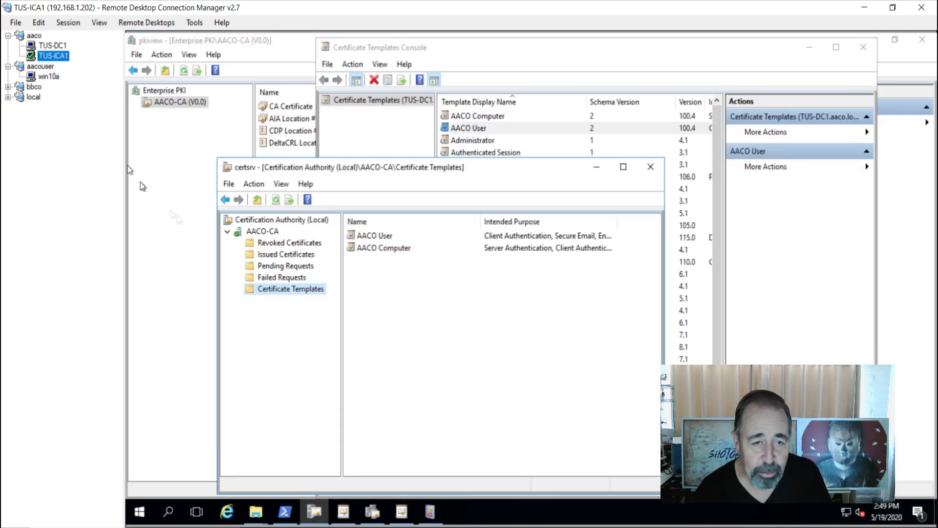
{"action": "left_click", "coordinate": [286, 254]}
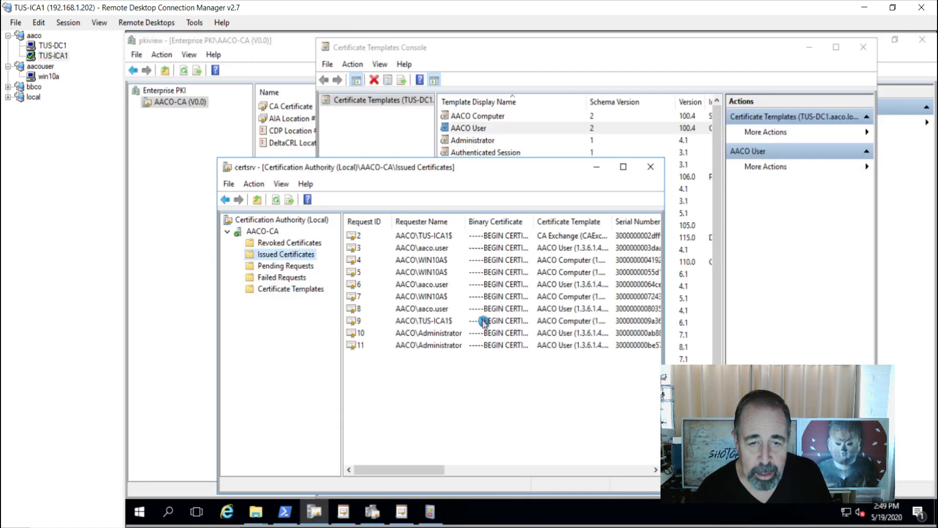
{"action": "left_click", "coordinate": [422, 272]}
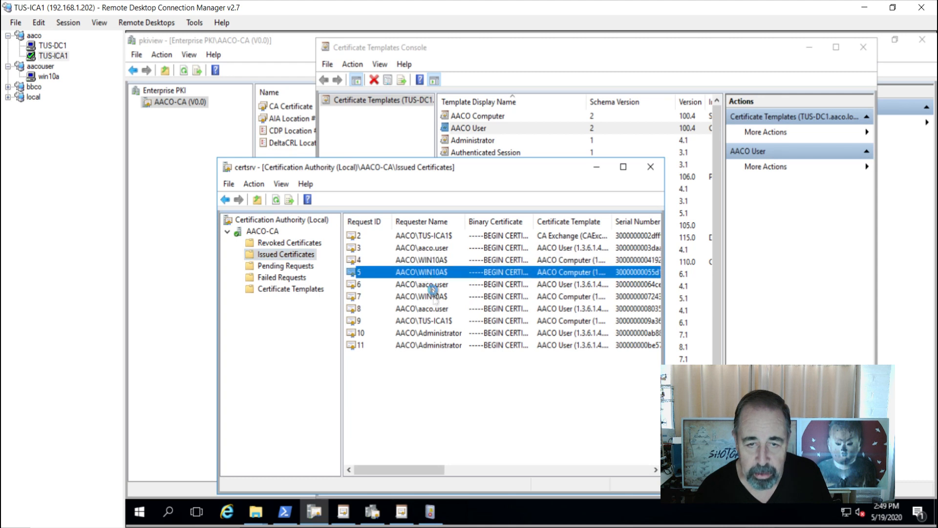
{"action": "left_click", "coordinate": [420, 296]}
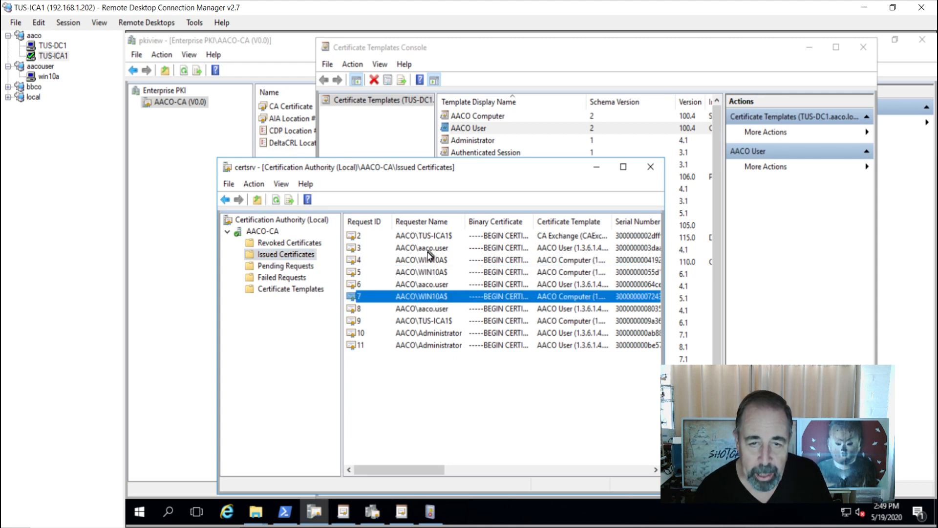
{"action": "right_click", "coordinate": [422, 248]}
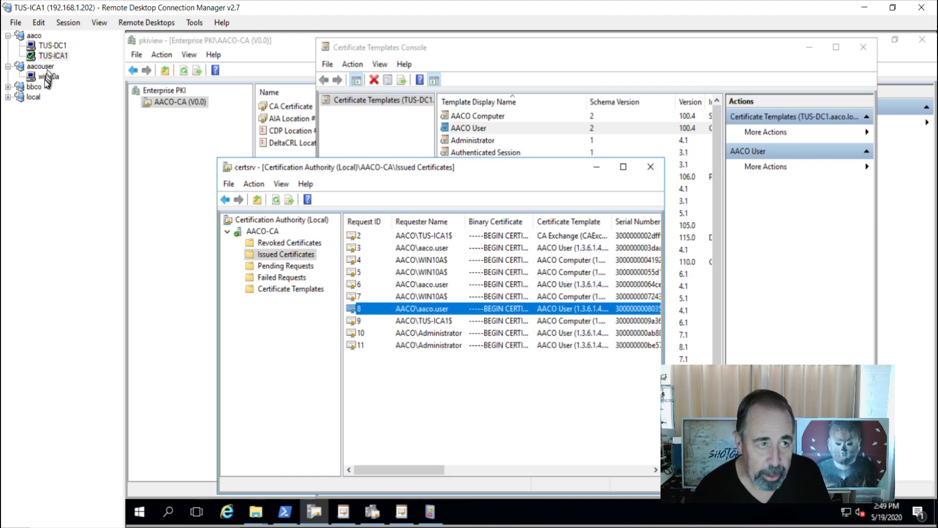
{"action": "left_click", "coordinate": [48, 76]}
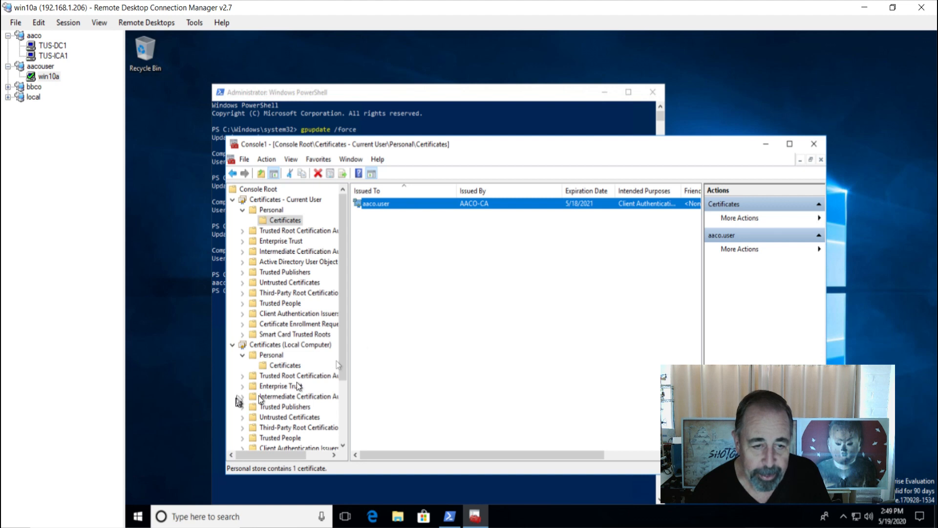
{"action": "left_click", "coordinate": [284, 365]}
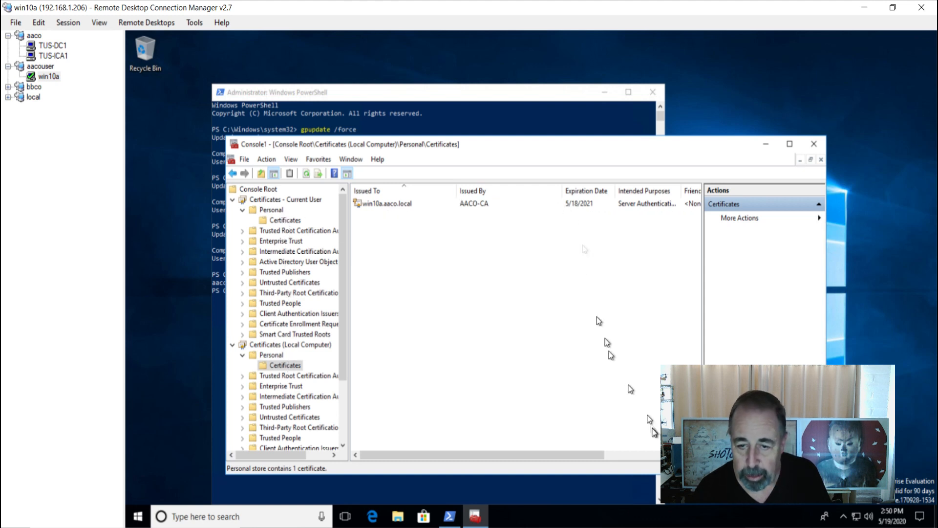
{"action": "scroll", "scroll_direction": "right", "scroll_amount": 3}
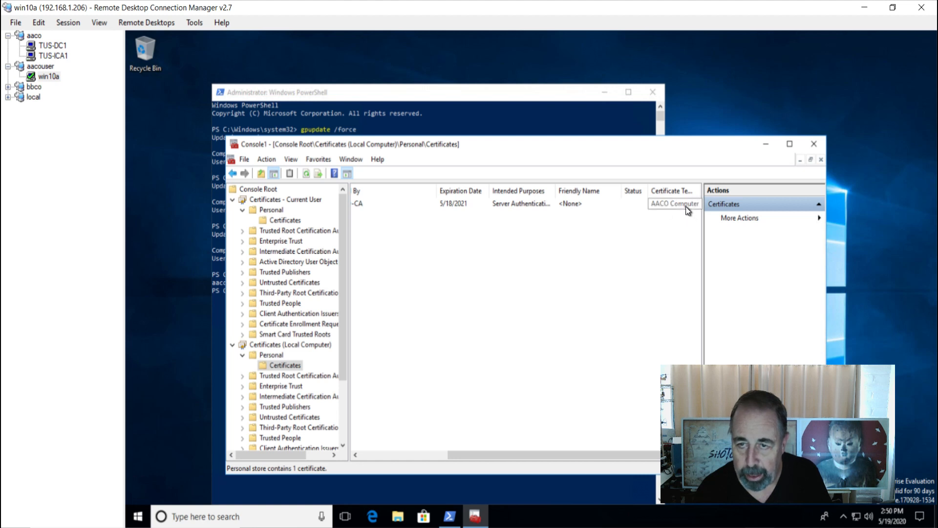
{"action": "left_click", "coordinate": [285, 220]}
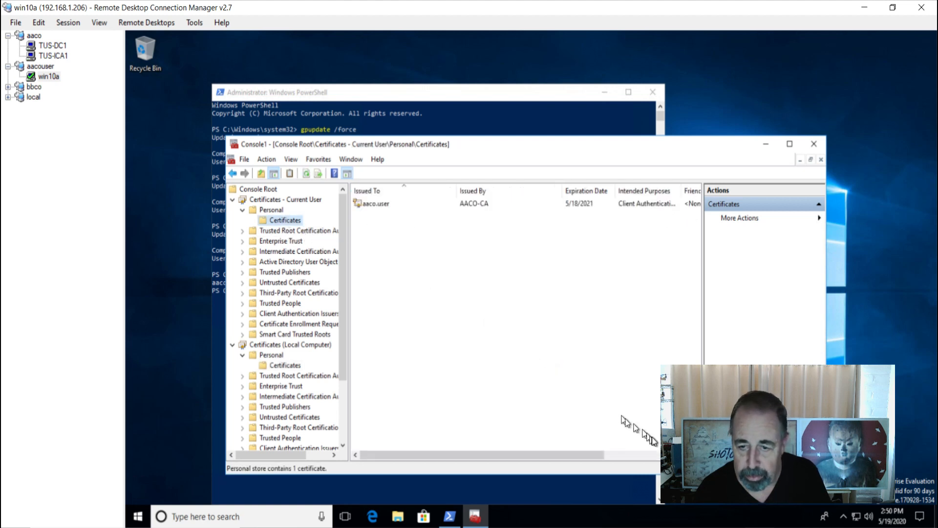
{"action": "scroll", "scroll_direction": "right", "scroll_amount": 3}
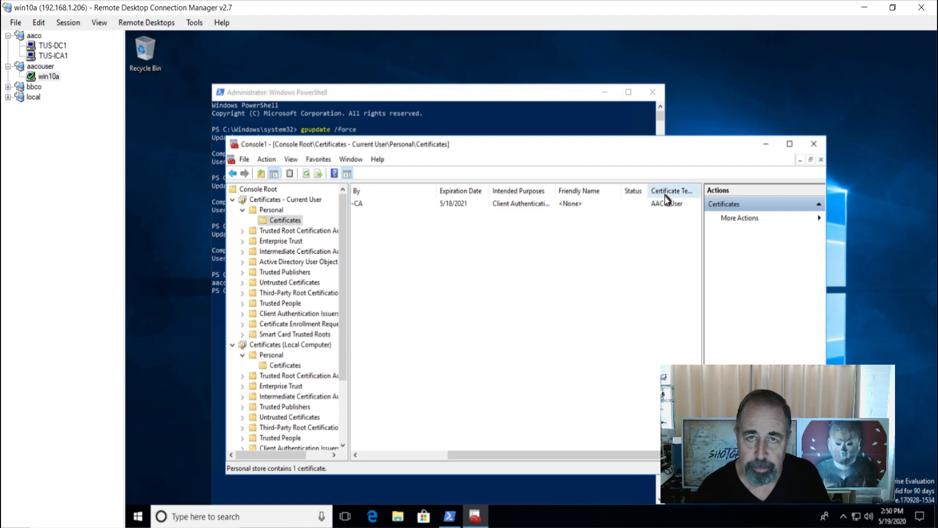
{"action": "mouse_move", "coordinate": [666, 207]}
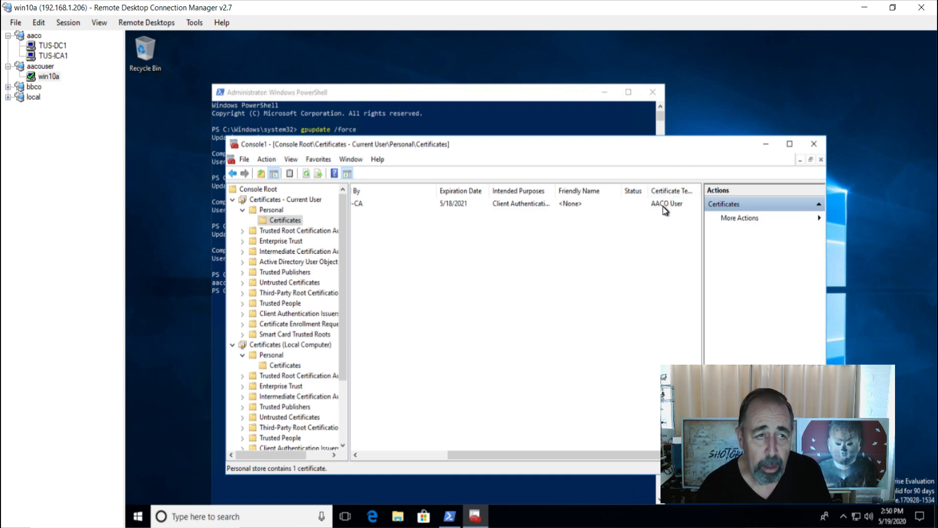
{"action": "left_click", "coordinate": [476, 516]}
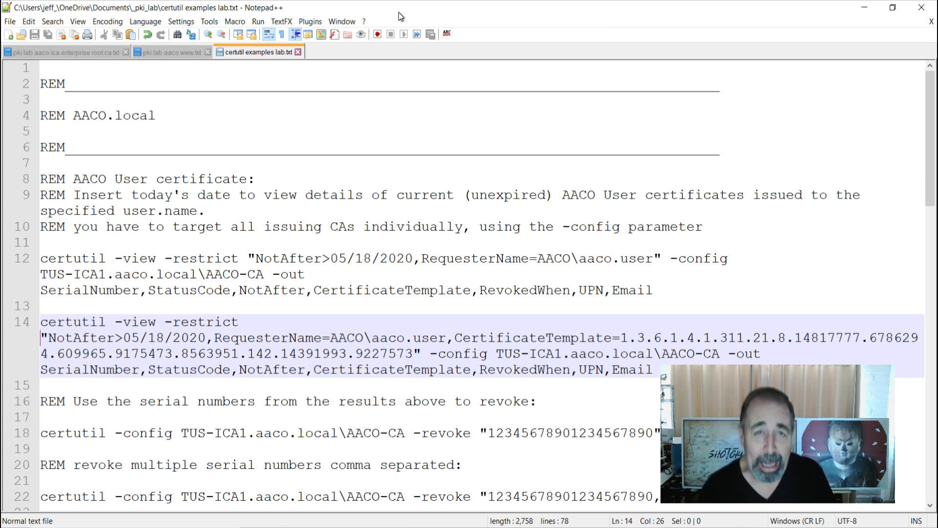
{"action": "mouse_move", "coordinate": [420, 24]}
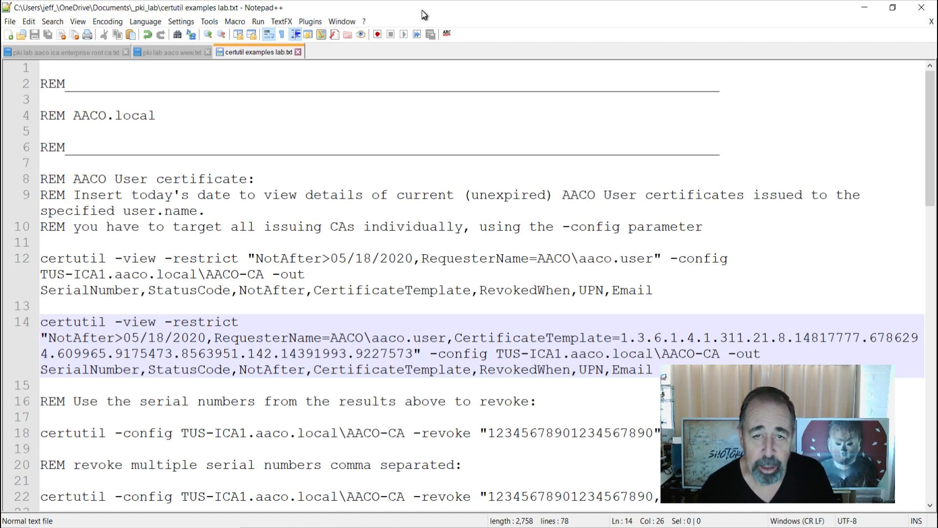
{"action": "mouse_move", "coordinate": [476, 254]}
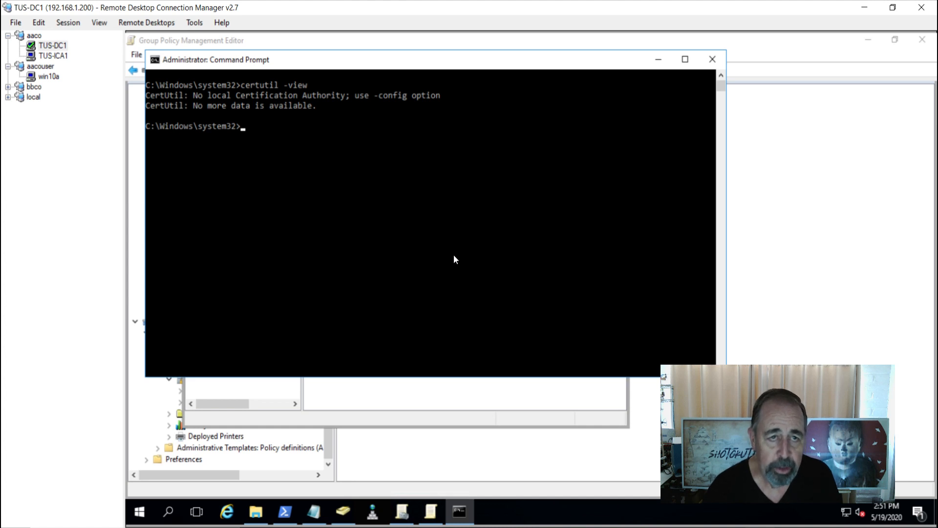
Run certutil -view -config tus-ica1\AACO-CA on TUS-DC1 and scroll through the database records
{"action": "type", "text": "certutil -view"}
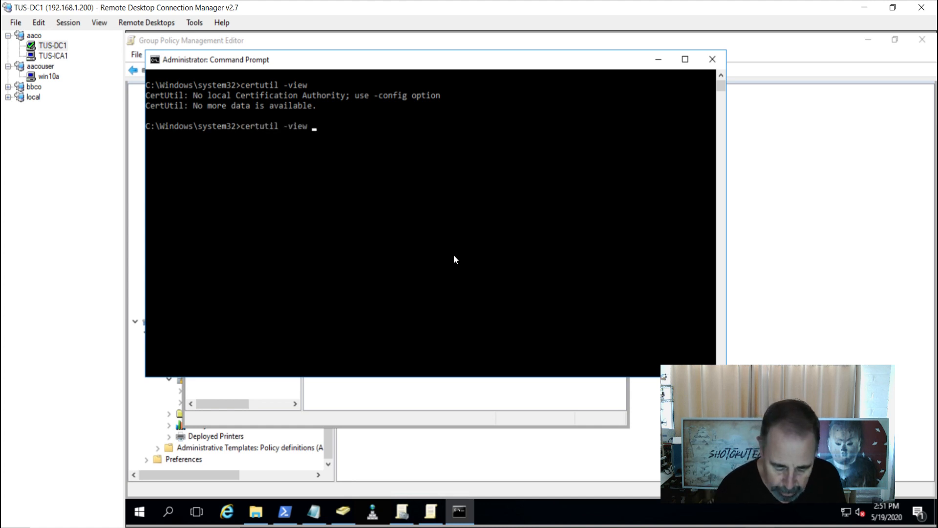
{"action": "type", "text": "-config tus"}
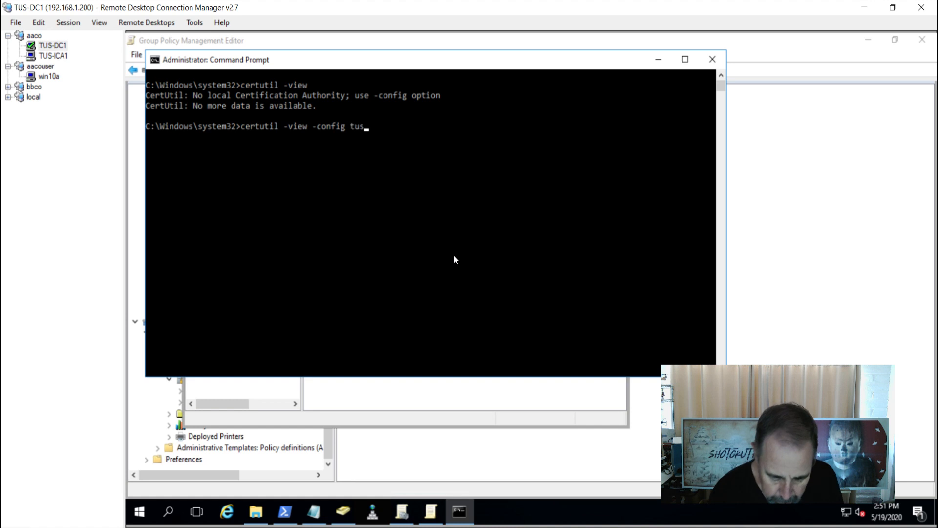
{"action": "type", "text": "-ica1\\"}
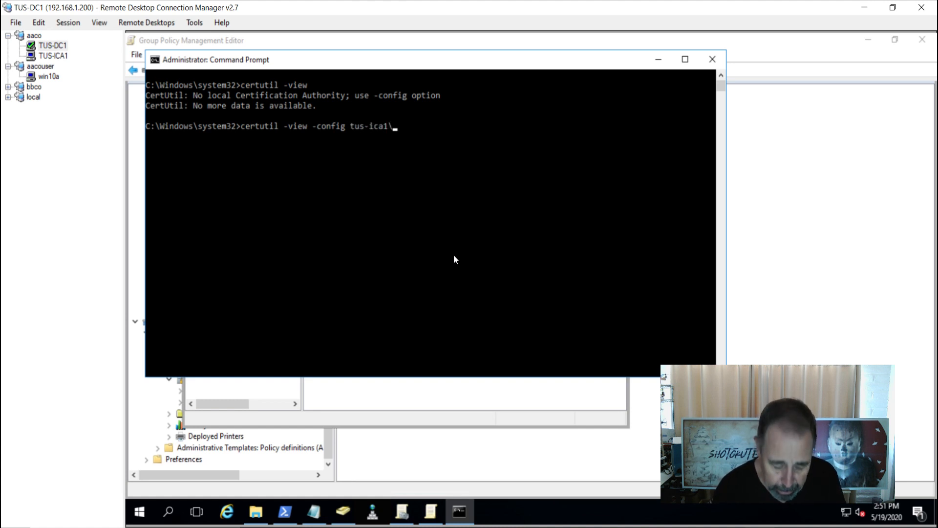
{"action": "type", "text": "AAC"}
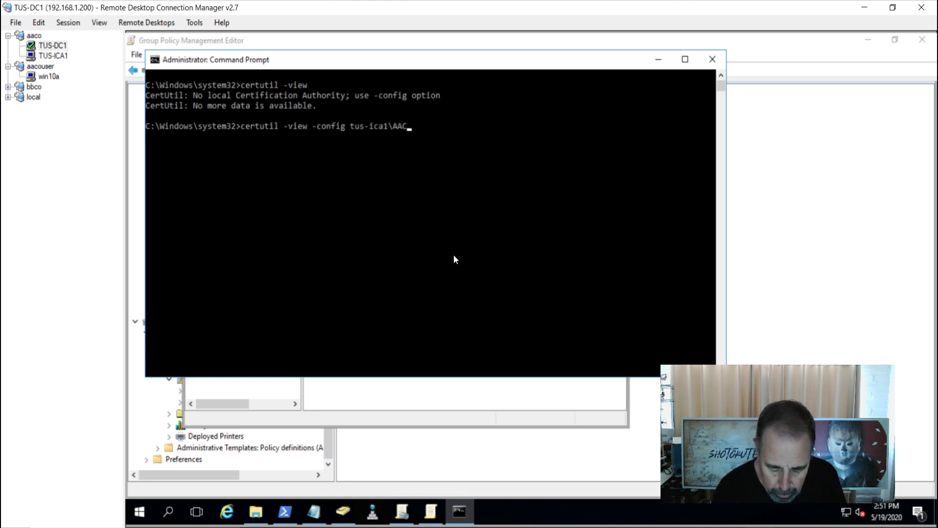
{"action": "type", "text": "O-CA"}
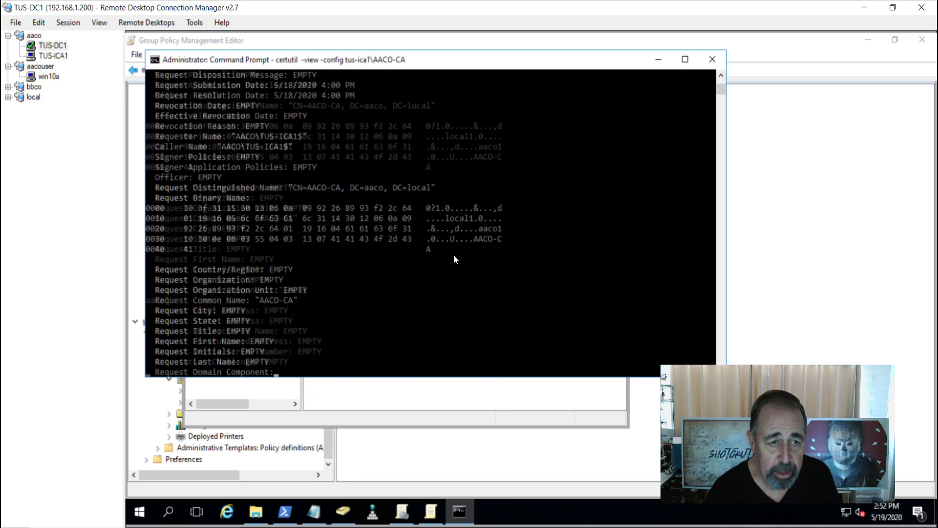
{"action": "scroll", "scroll_direction": "down", "scroll_amount": 3}
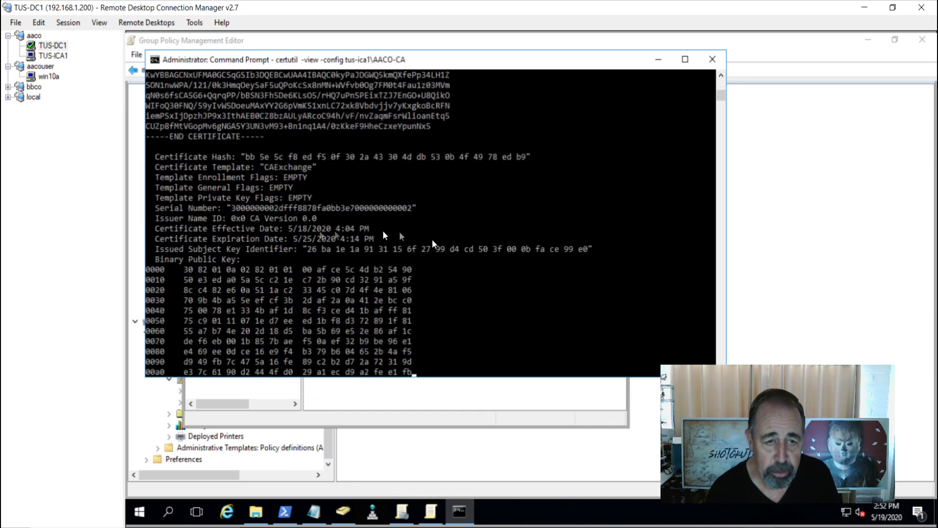
{"action": "scroll", "scroll_direction": "down", "scroll_amount": 3}
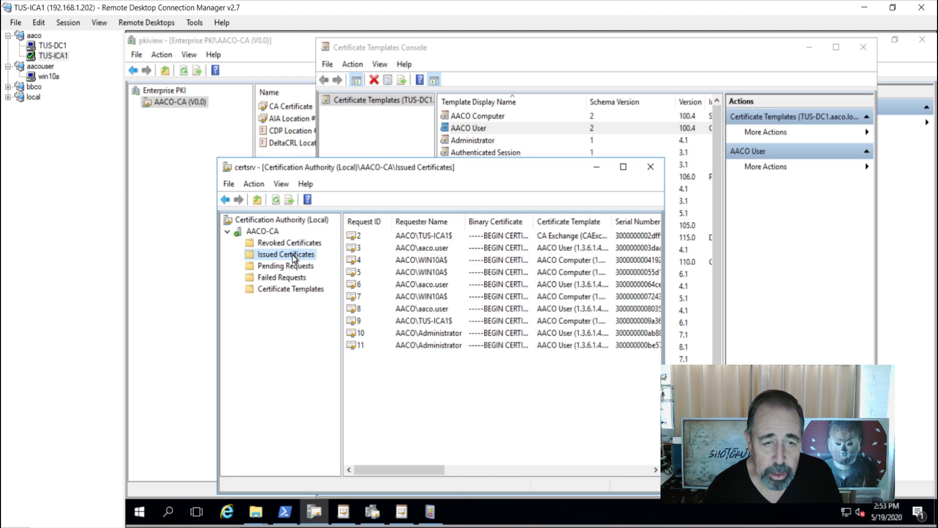
Filter the Issued Certificates list to Requester Name = aaco\win10a$
{"action": "right_click", "coordinate": [287, 254]}
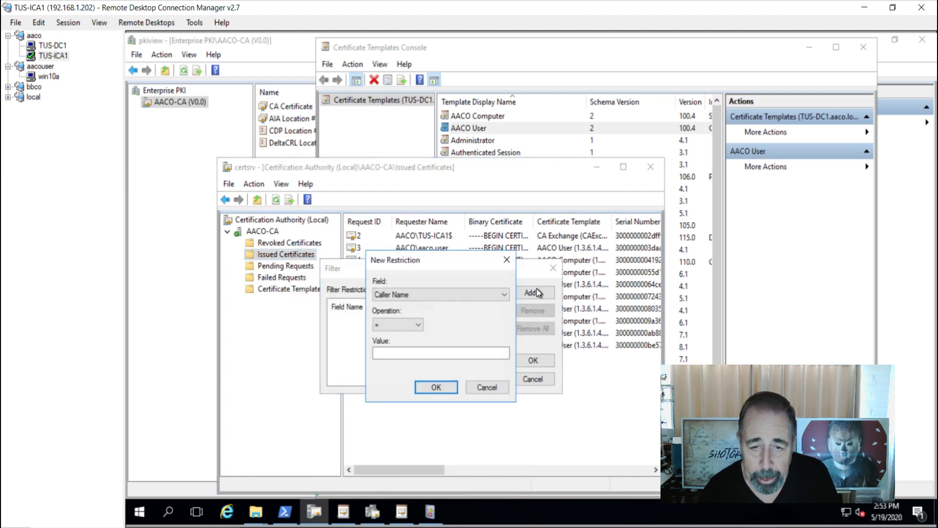
{"action": "left_click", "coordinate": [503, 294]}
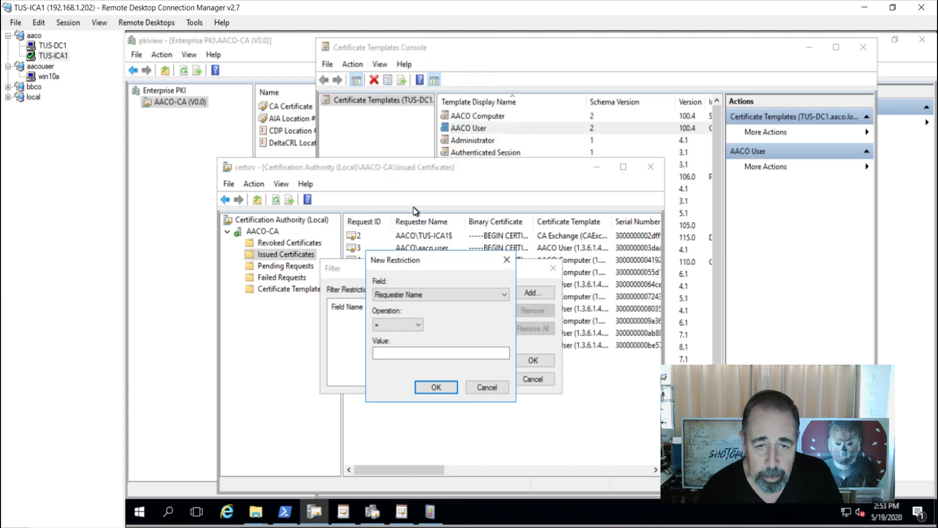
{"action": "type", "text": "aa"}
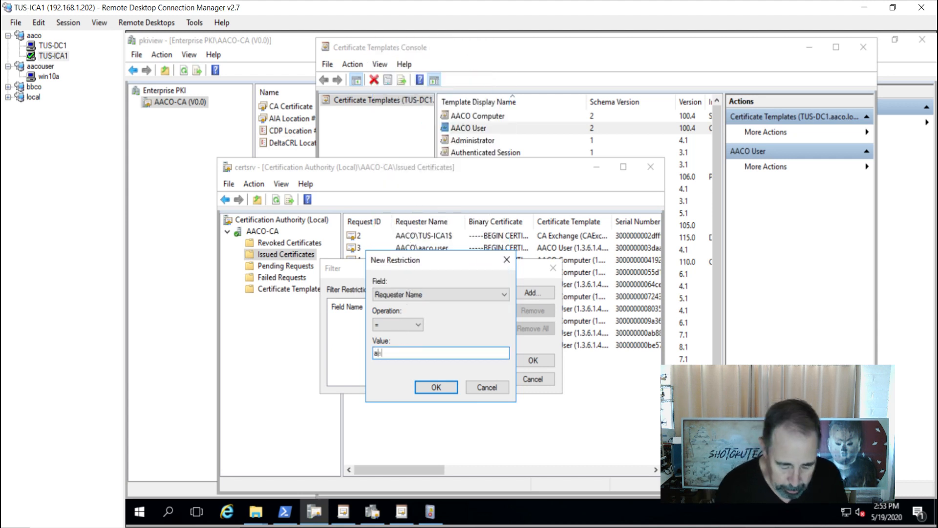
{"action": "type", "text": "aco\\win1"}
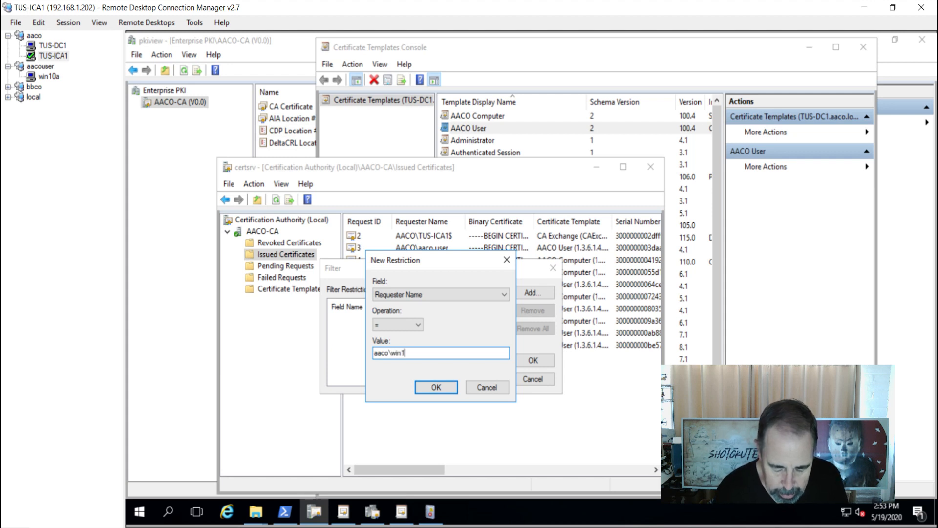
{"action": "type", "text": "0a$"}
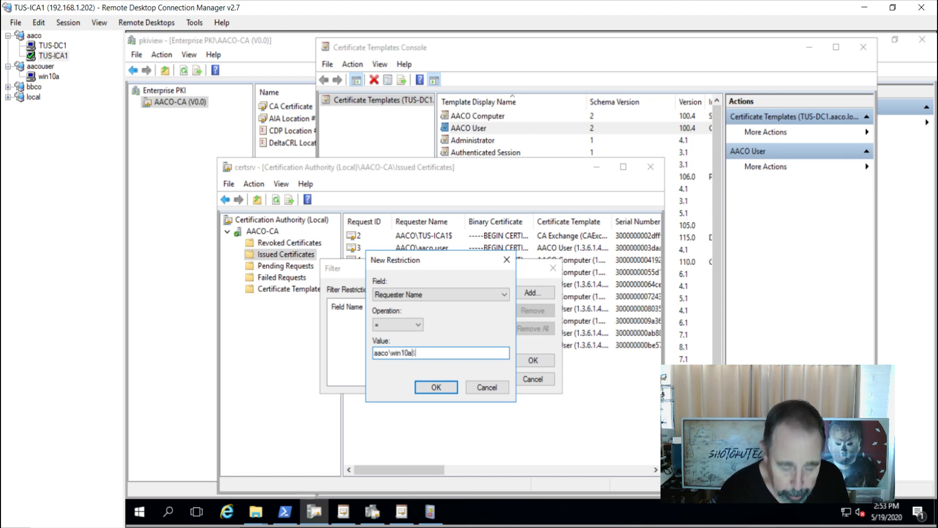
{"action": "left_click", "coordinate": [436, 387]}
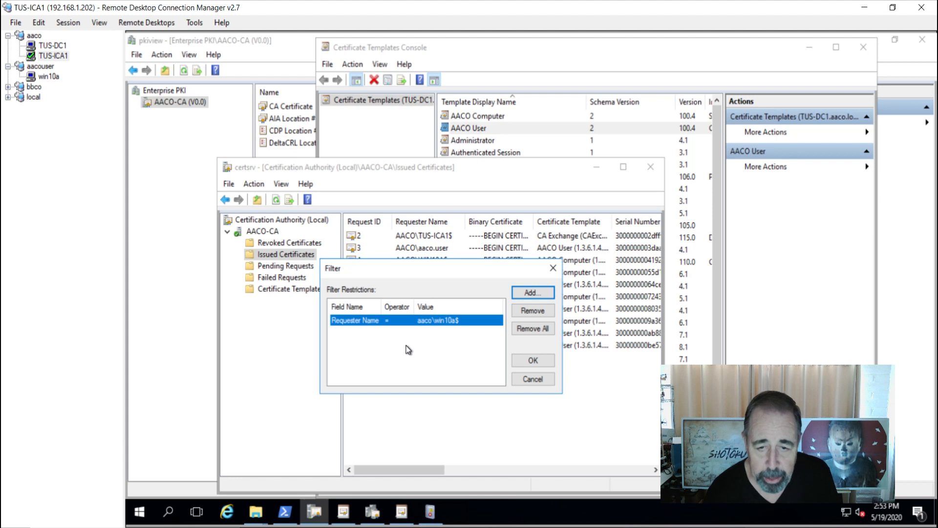
{"action": "left_click", "coordinate": [532, 359]}
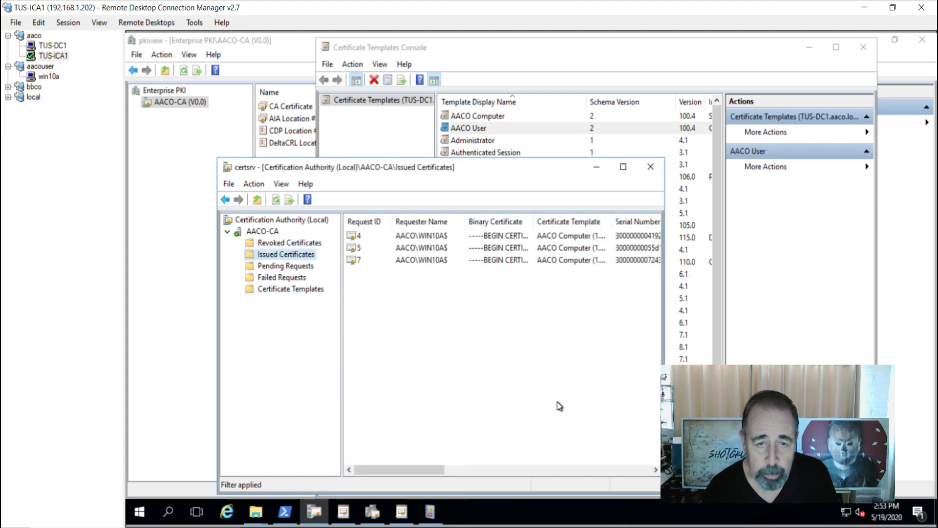
{"action": "mouse_move", "coordinate": [249, 251]}
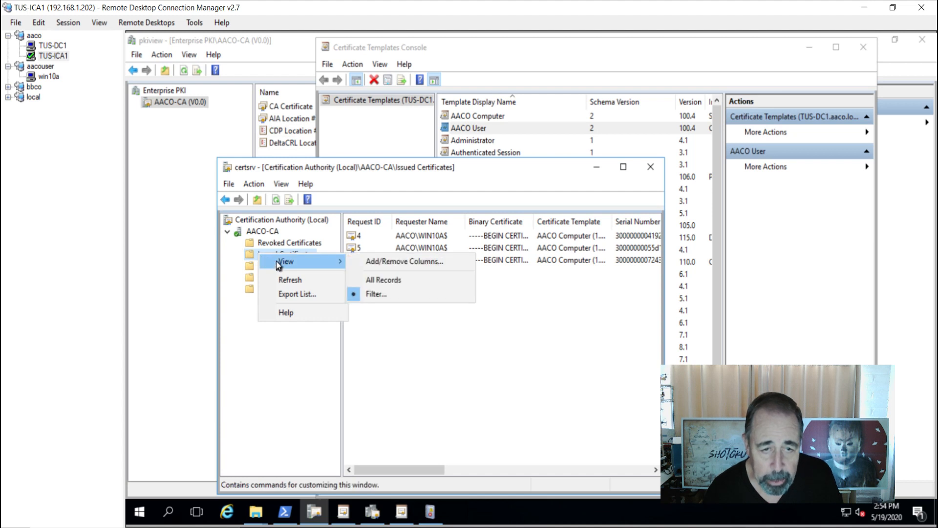
{"action": "mouse_move", "coordinate": [346, 264]}
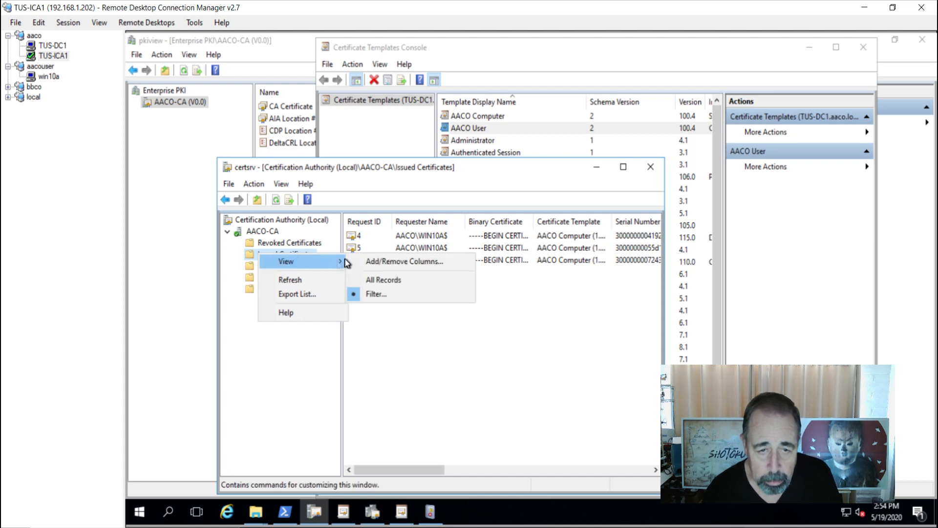
Remove the existing restriction and add a new Requester Name filter starting with aaco\aa
{"action": "left_click", "coordinate": [376, 294]}
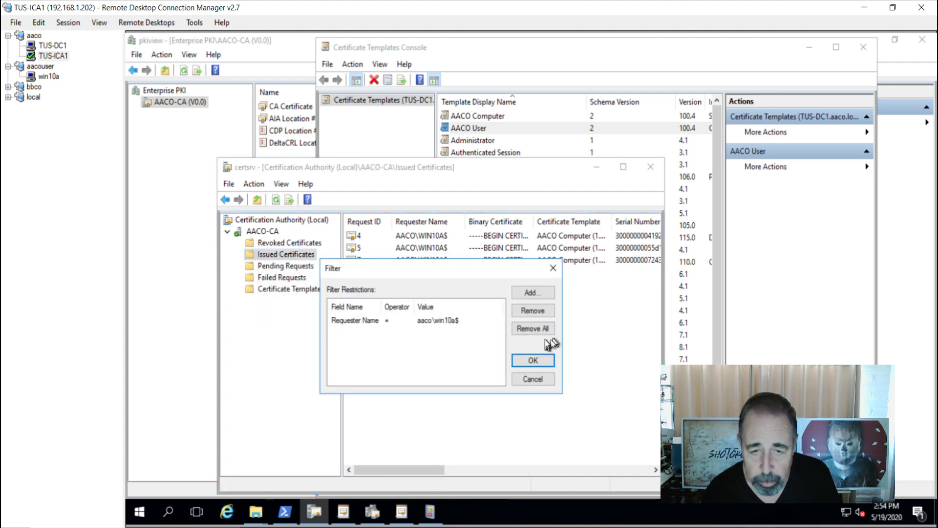
{"action": "left_click", "coordinate": [531, 292]}
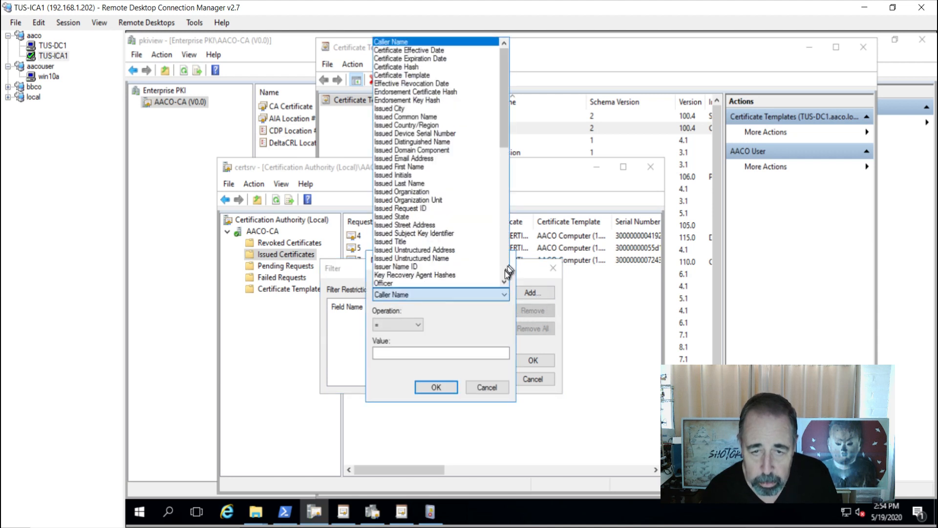
{"action": "scroll", "scroll_direction": "down", "scroll_amount": 3}
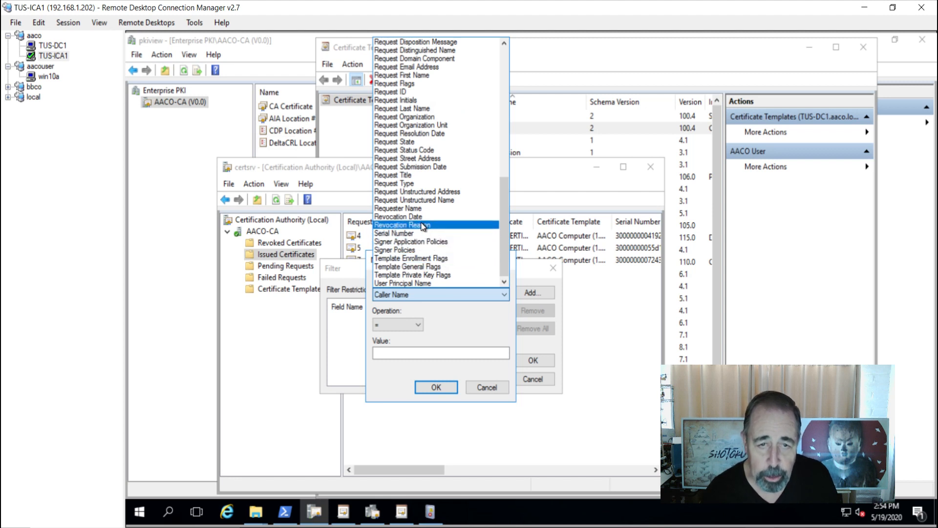
{"action": "left_click", "coordinate": [399, 207]}
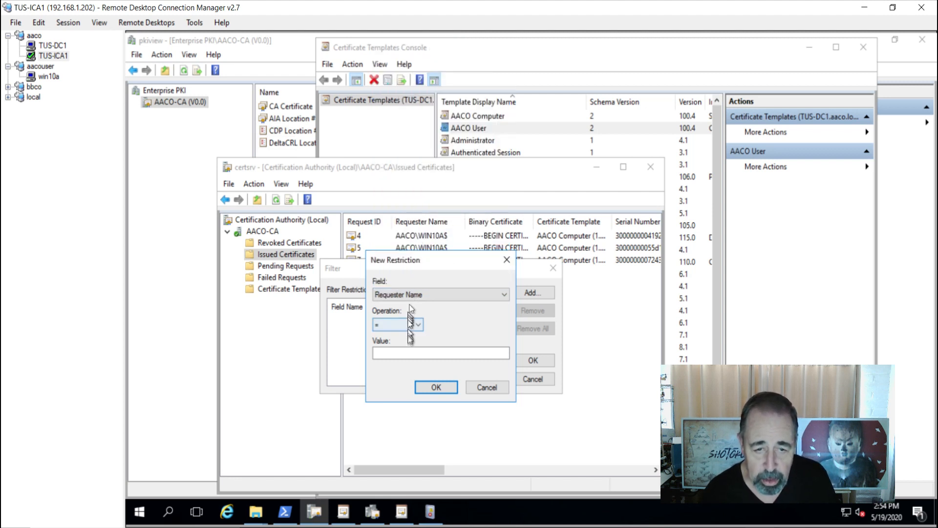
{"action": "type", "text": "aaco\\aa"}
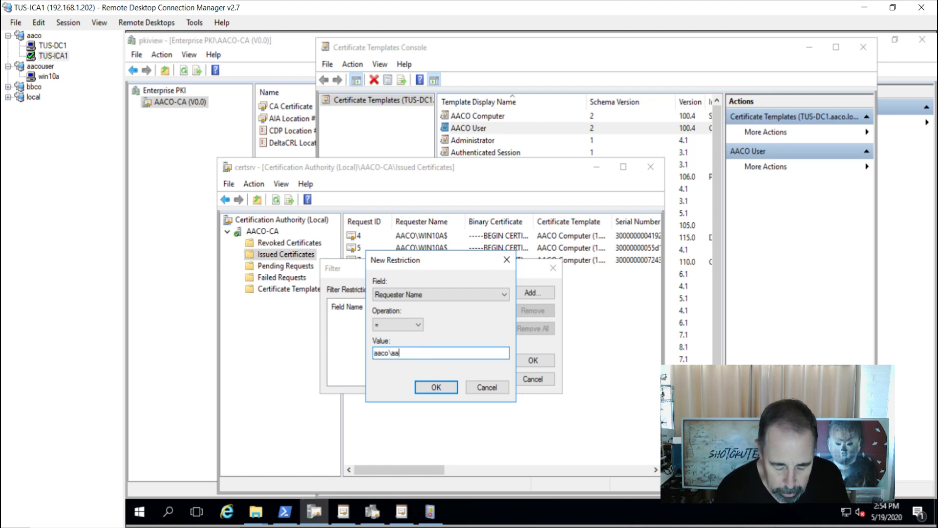
{"action": "left_click", "coordinate": [436, 387]}
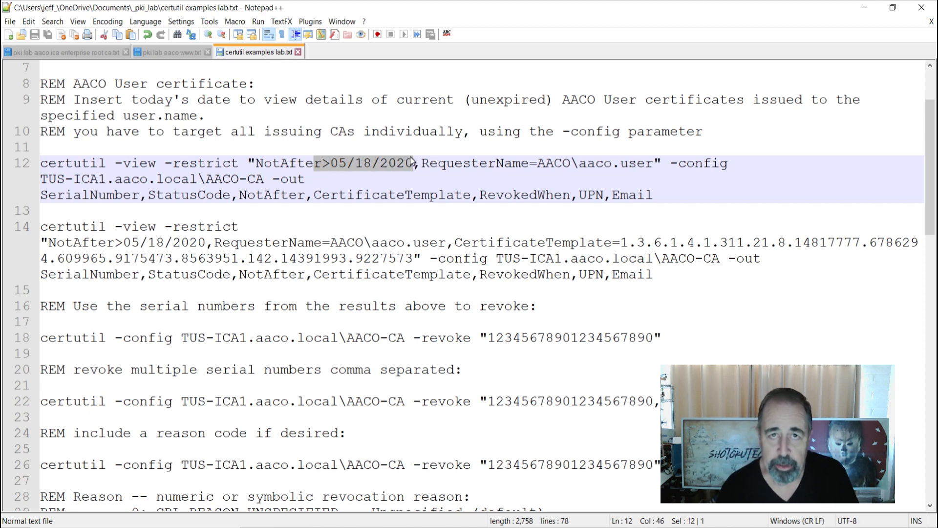
{"action": "double_click", "coordinate": [288, 163]}
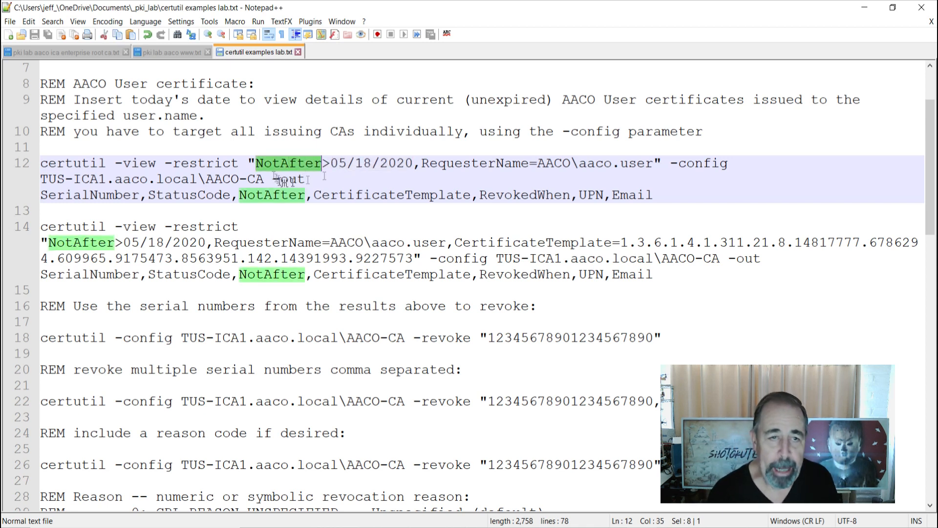
{"action": "left_click", "coordinate": [261, 164]}
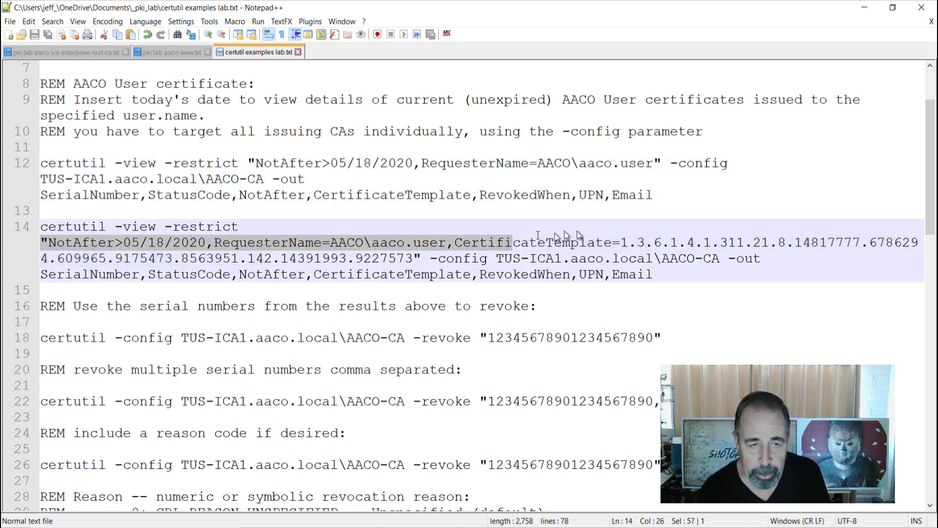
{"action": "left_click", "coordinate": [346, 242]}
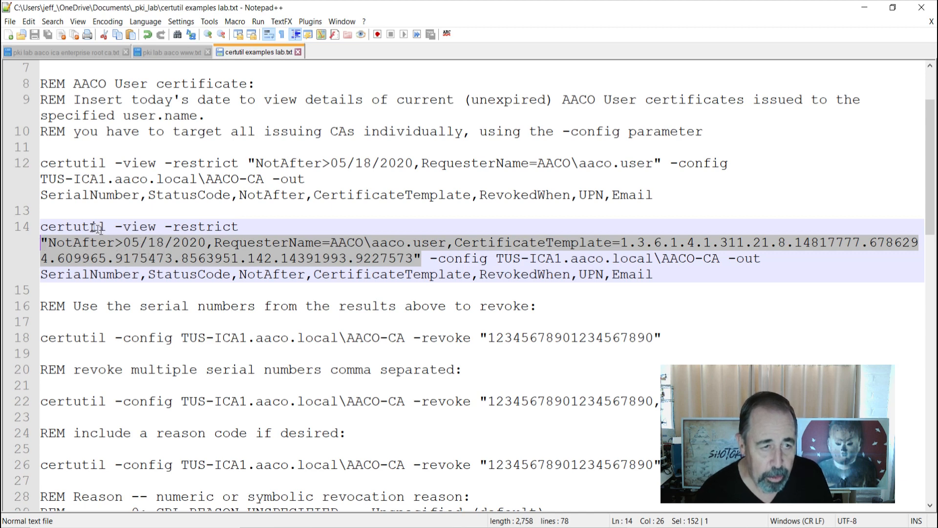
{"action": "left_click", "coordinate": [192, 225]}
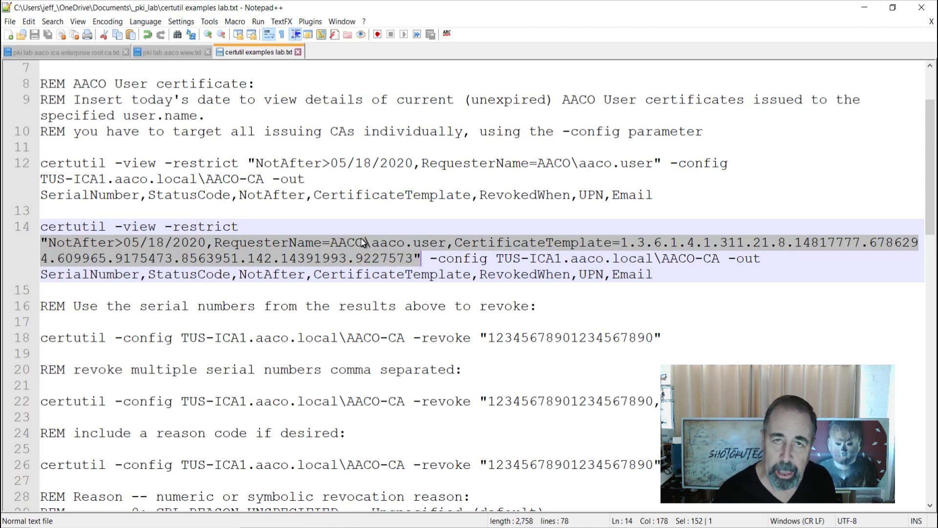
{"action": "mouse_move", "coordinate": [756, 251]}
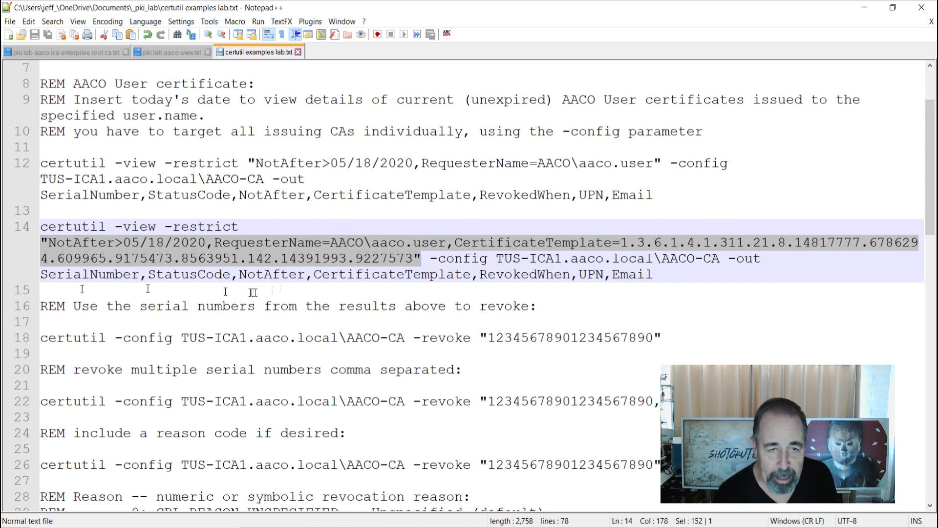
{"action": "mouse_move", "coordinate": [394, 263]}
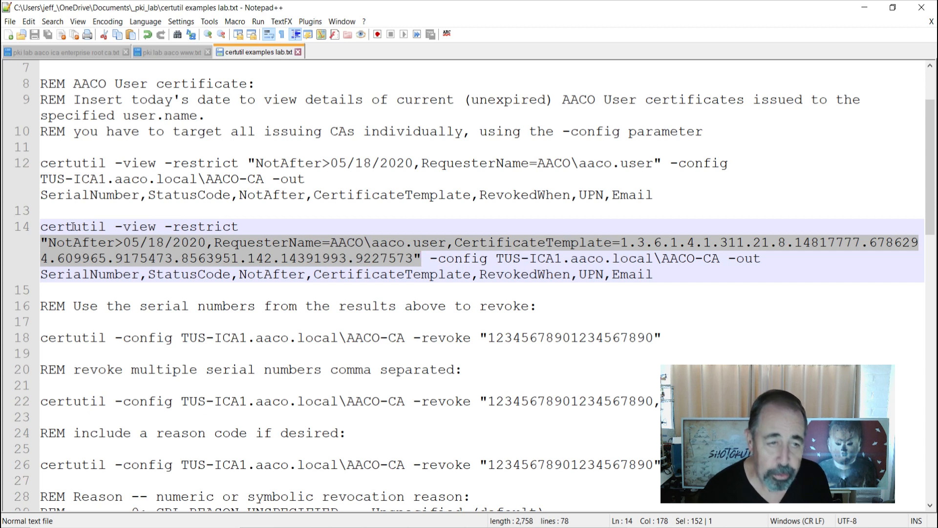
{"action": "mouse_move", "coordinate": [206, 214]}
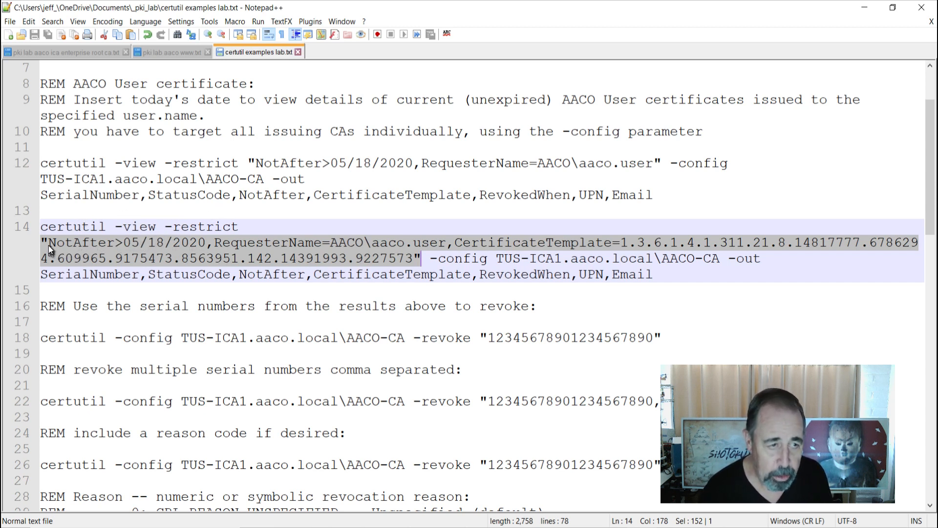
{"action": "left_click", "coordinate": [129, 242]}
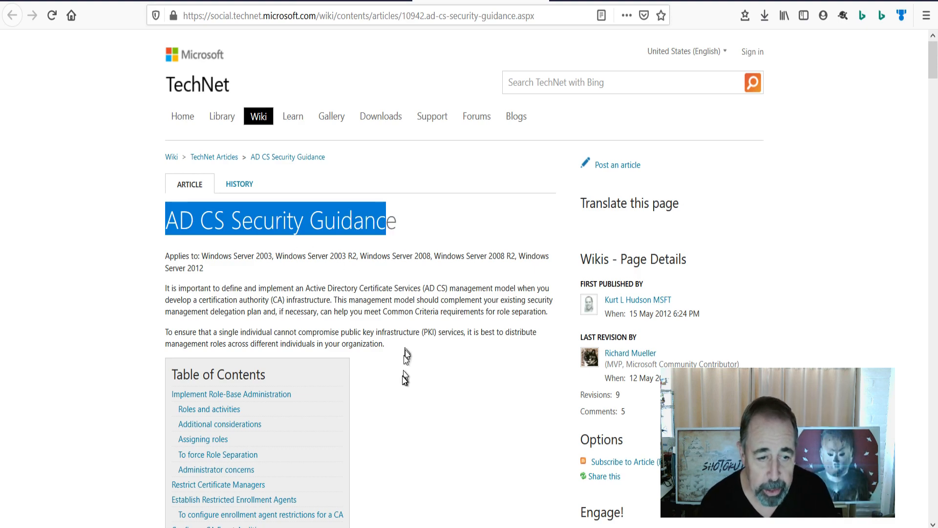
Scroll to the AD CS roles and groups table and highlight the Issue and Manage Certificates permission
{"action": "left_click", "coordinate": [394, 387]}
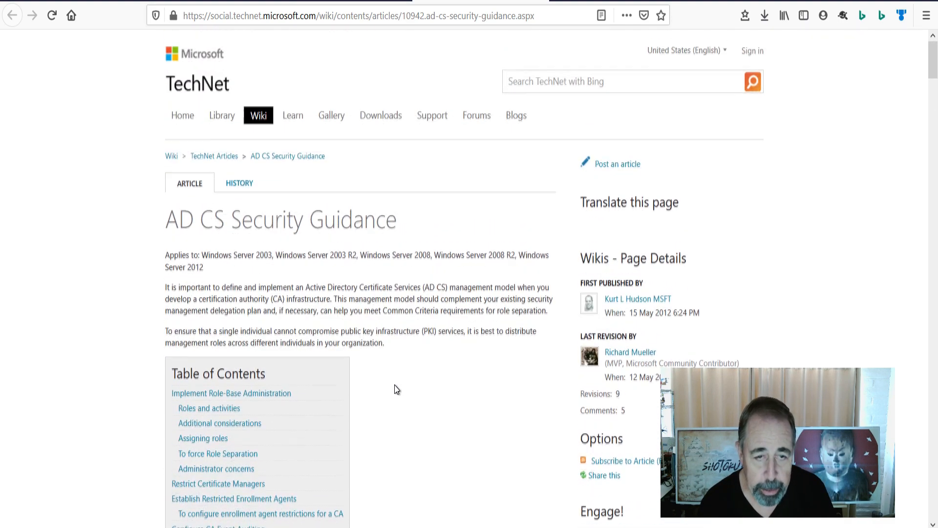
{"action": "scroll", "scroll_direction": "down", "scroll_amount": 3}
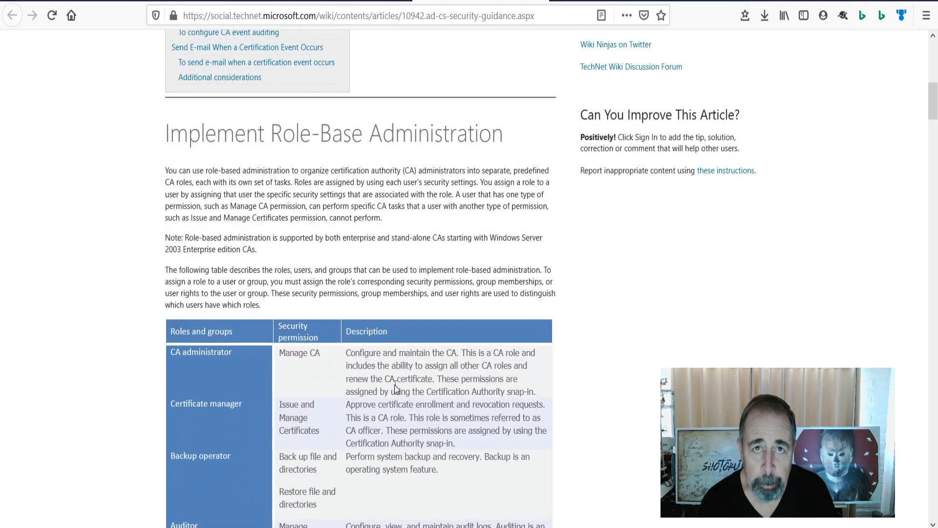
{"action": "scroll", "scroll_direction": "down", "scroll_amount": 3}
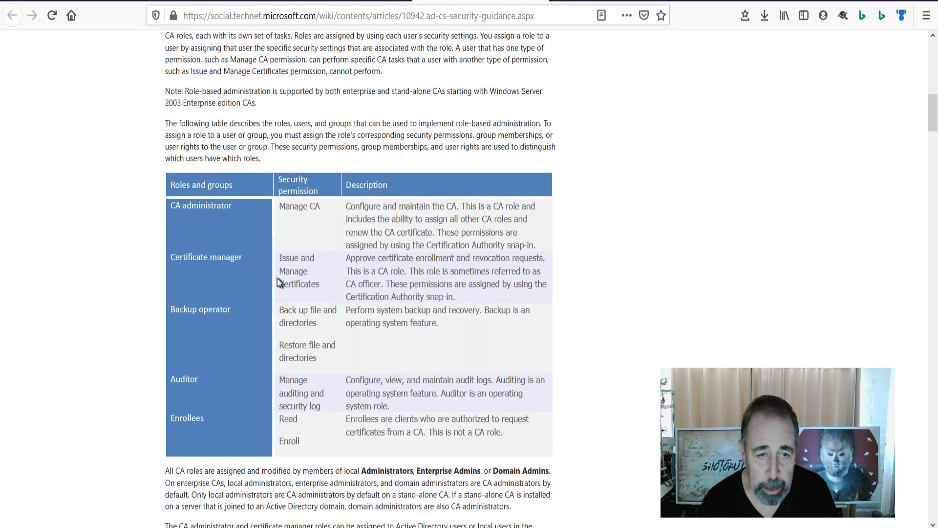
{"action": "mouse_move", "coordinate": [203, 258]}
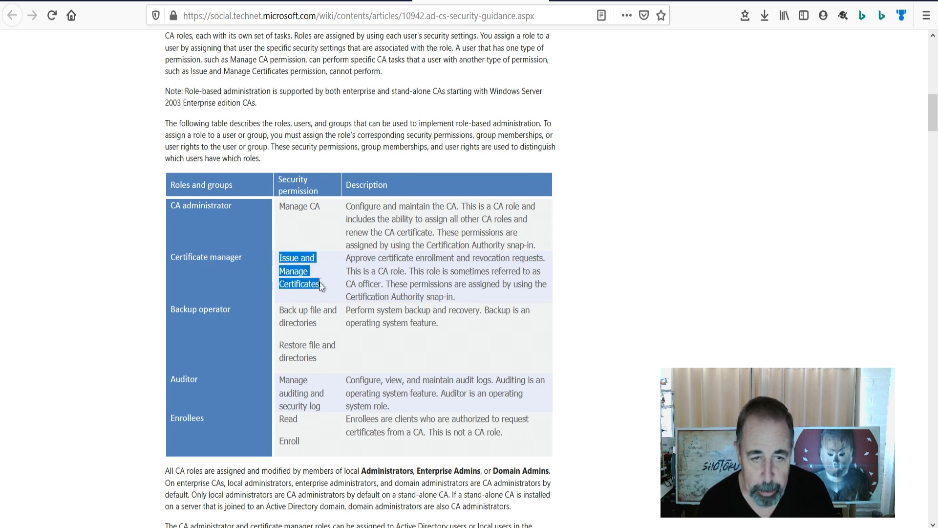
{"action": "left_click", "coordinate": [353, 272]}
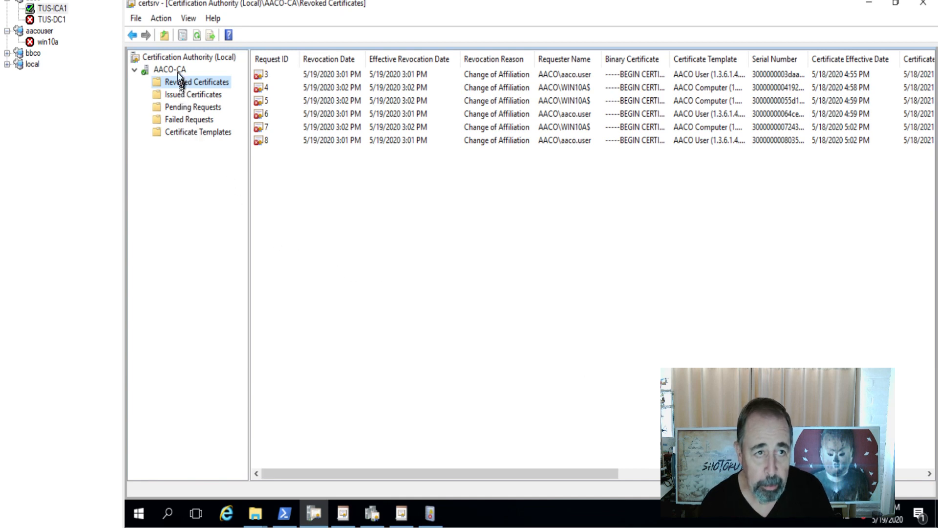
Bring up the Security permissions in the AACO-CA authority's Properties
{"action": "left_click", "coordinate": [169, 68]}
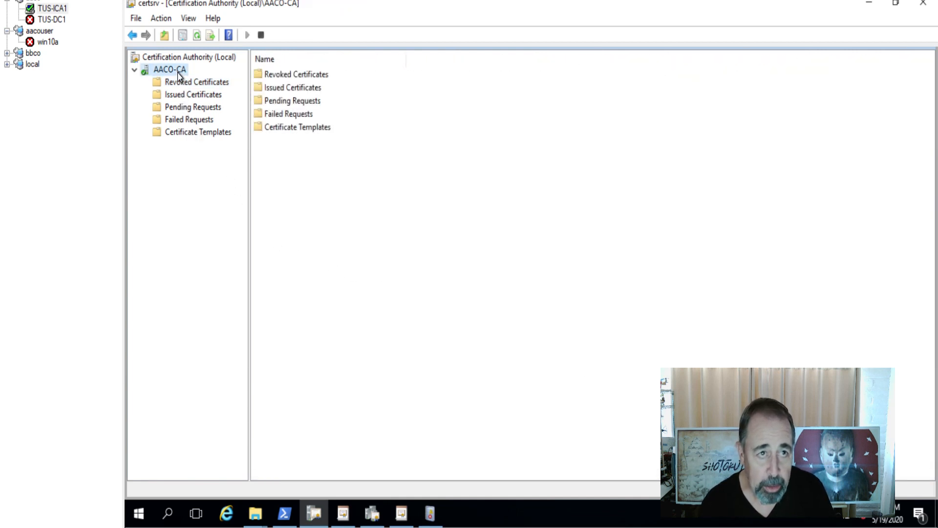
{"action": "right_click", "coordinate": [169, 69]}
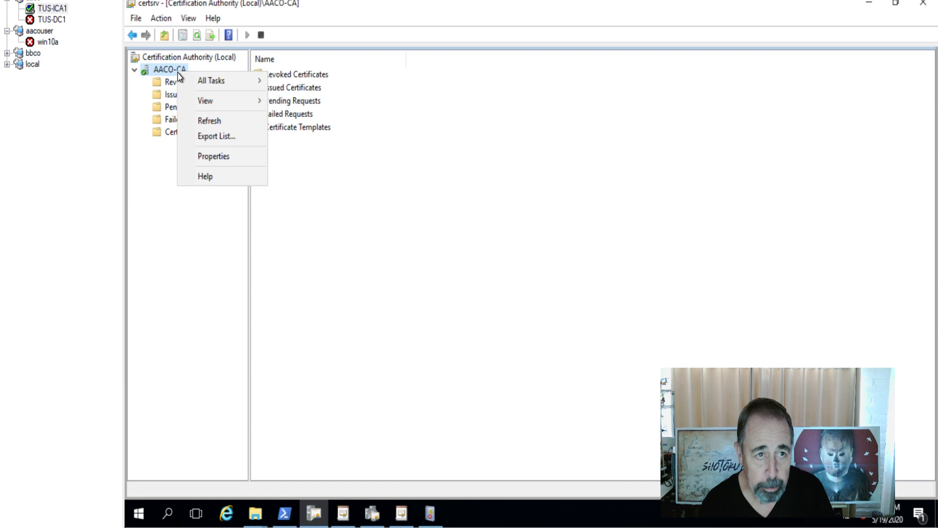
{"action": "left_click", "coordinate": [214, 156]}
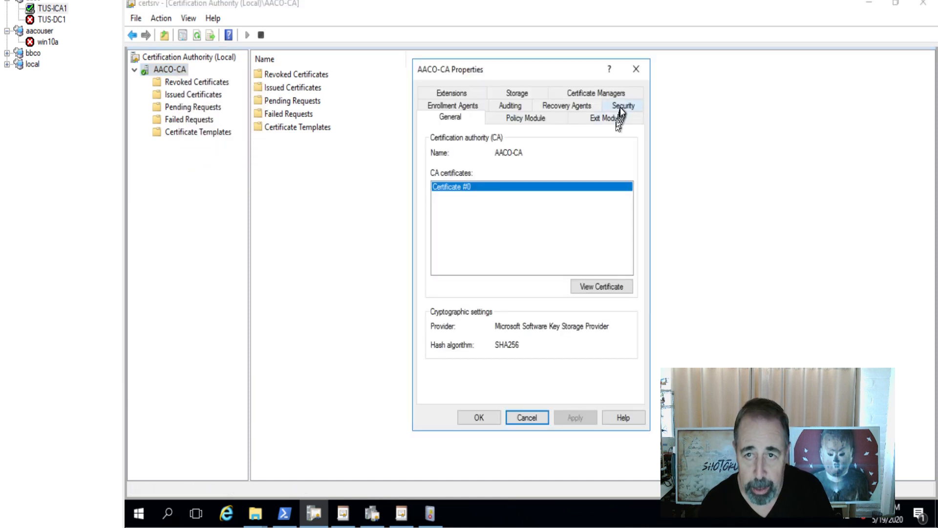
{"action": "left_click", "coordinate": [622, 106]}
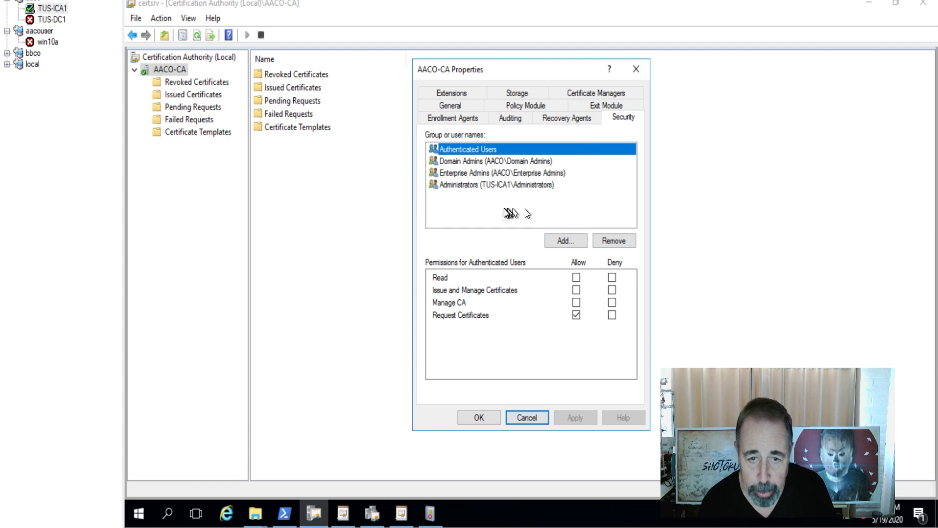
{"action": "mouse_move", "coordinate": [508, 197]}
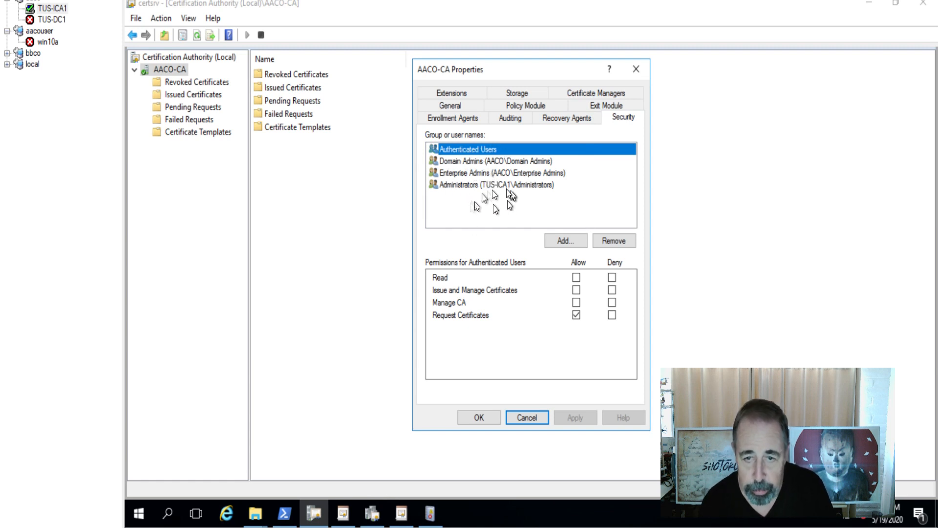
{"action": "mouse_move", "coordinate": [520, 251]}
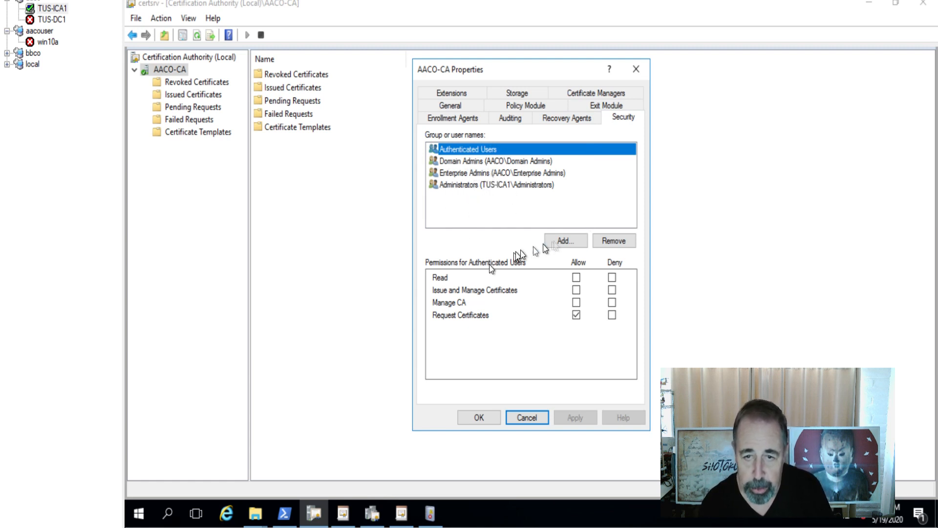
Add aaco.user with Allow for Issue and Manage Certificates and apply the permissions
{"action": "left_click", "coordinate": [564, 240]}
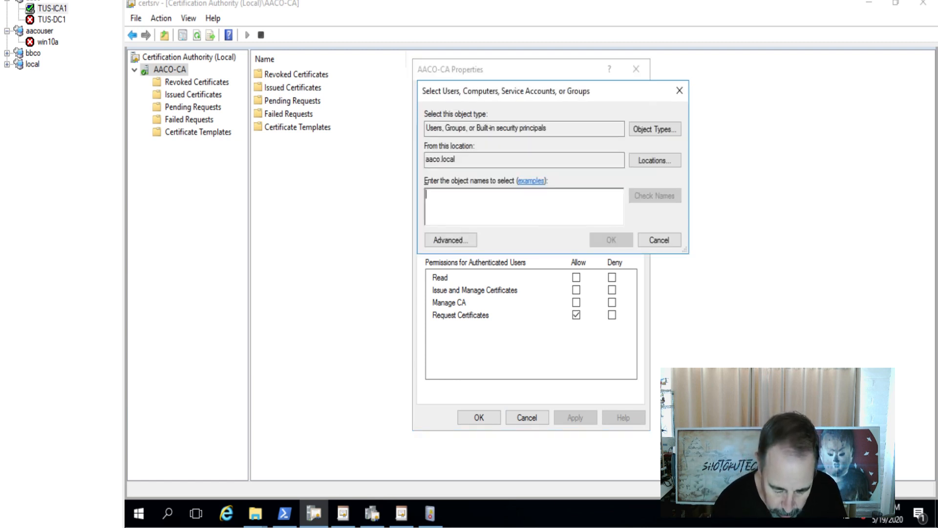
{"action": "type", "text": "aaco."}
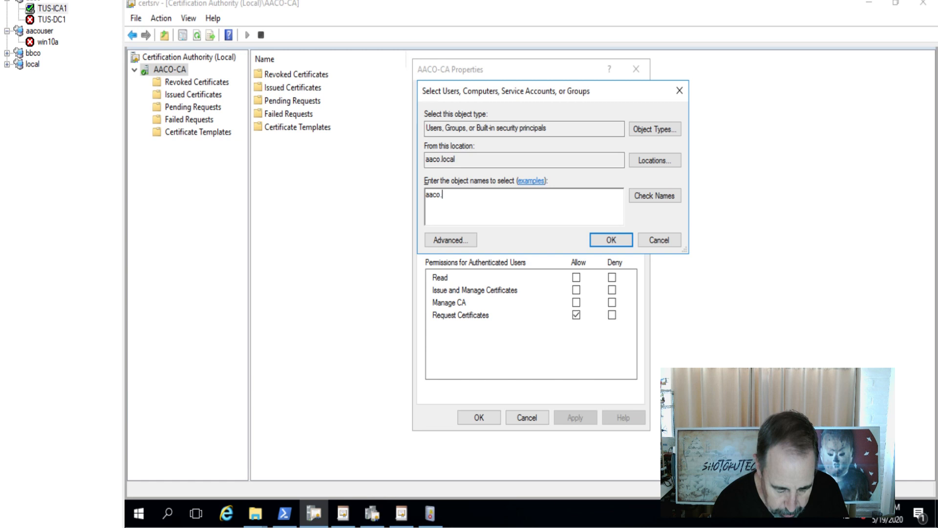
{"action": "type", "text": "u"}
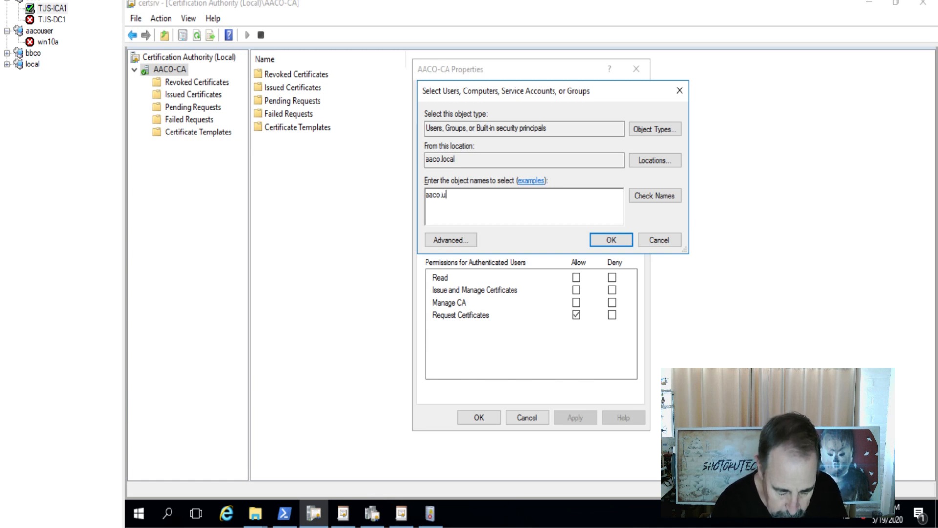
{"action": "type", "text": "ser"}
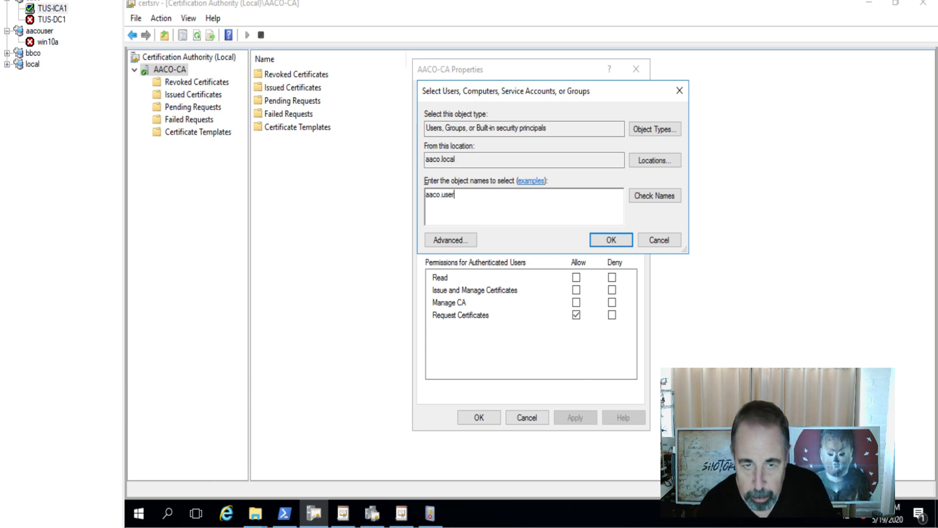
{"action": "left_click", "coordinate": [609, 240]}
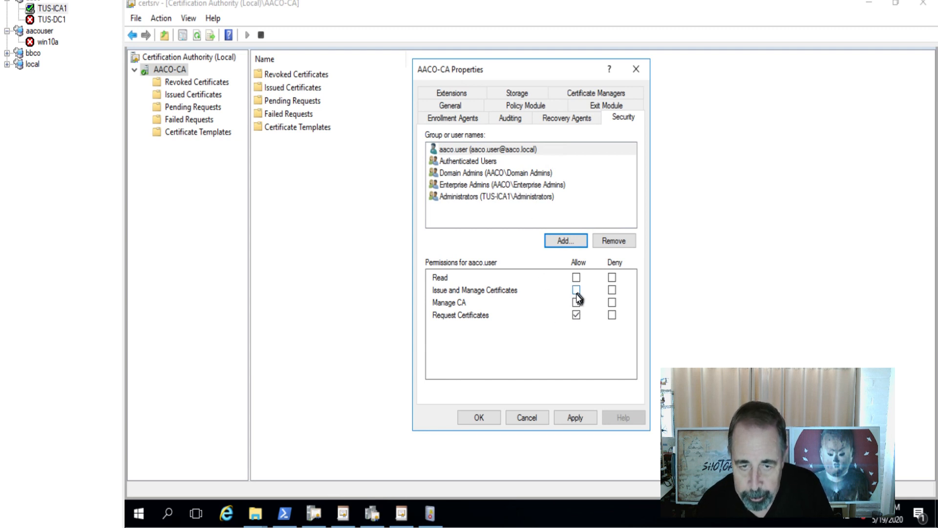
{"action": "left_click", "coordinate": [576, 289]}
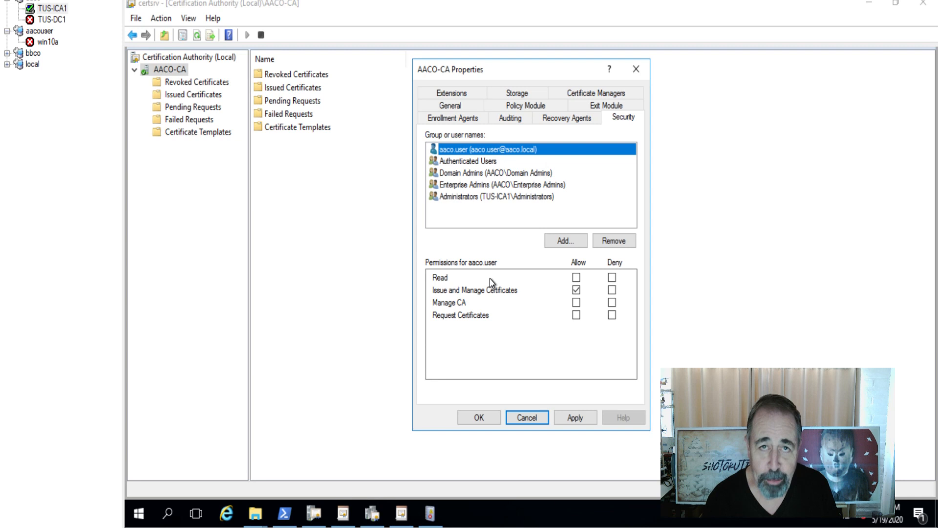
{"action": "mouse_move", "coordinate": [489, 301]}
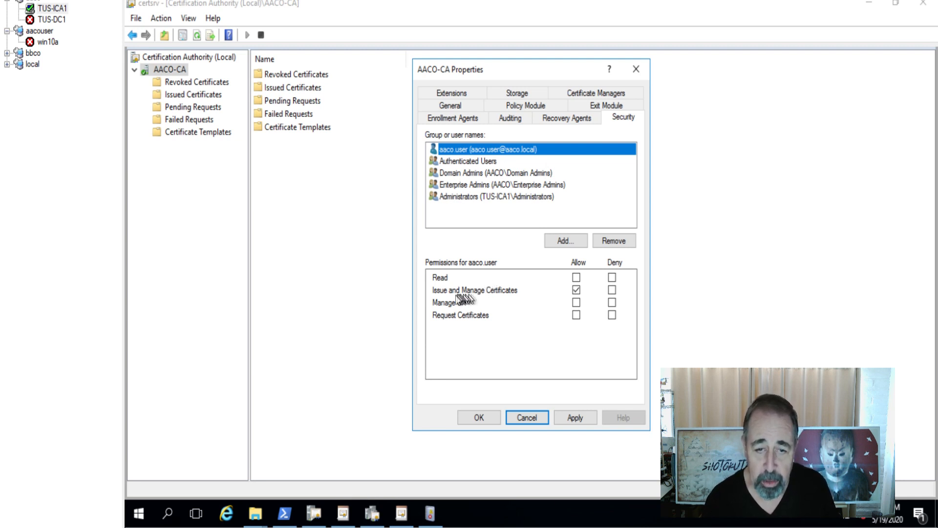
{"action": "mouse_move", "coordinate": [361, 129]}
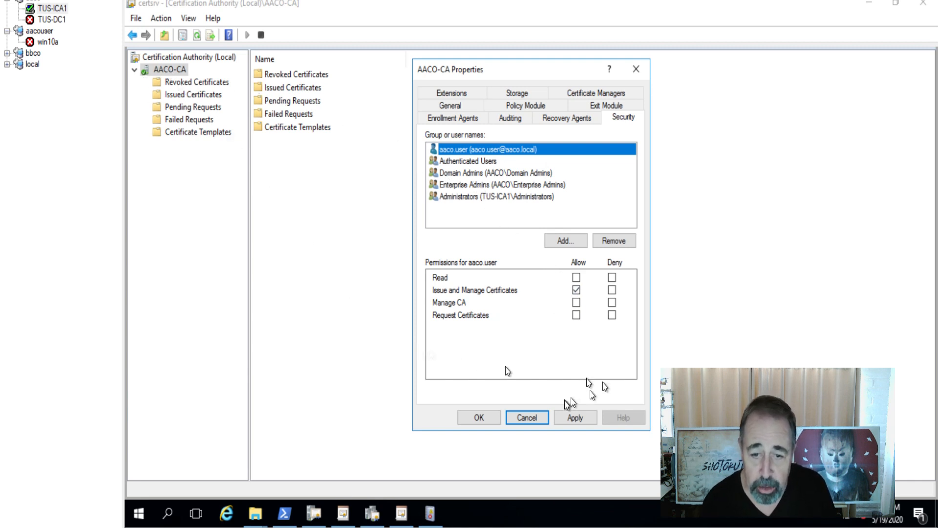
{"action": "left_click", "coordinate": [526, 417]}
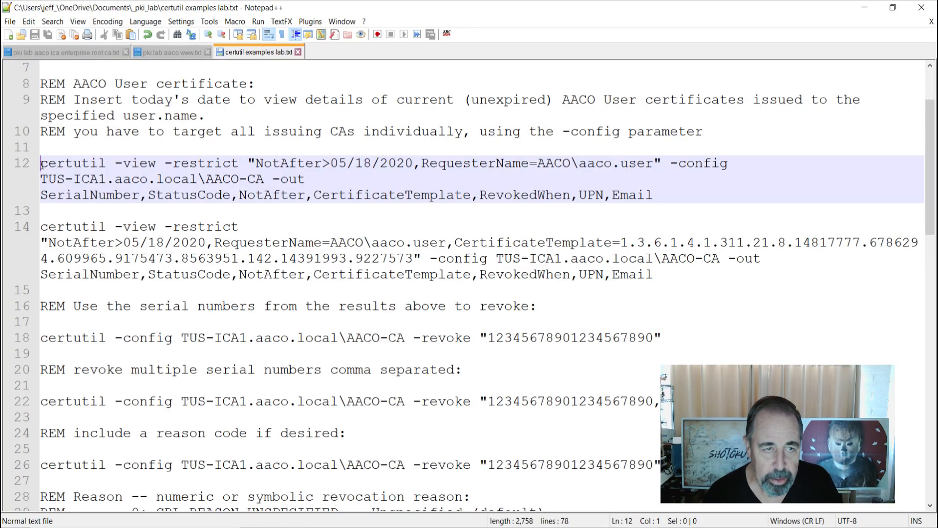
Select and copy the line 12 certutil -view command with its output fields
{"action": "double_click", "coordinate": [71, 163]}
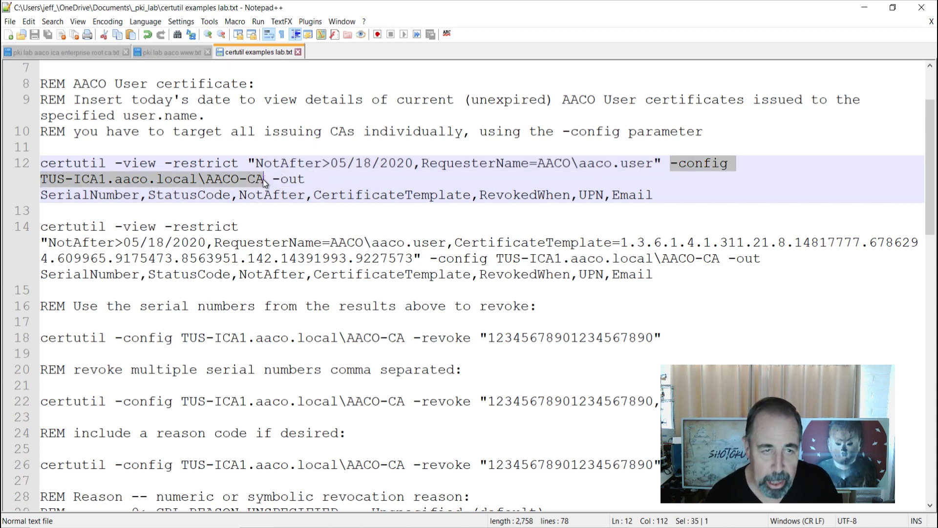
{"action": "mouse_move", "coordinate": [281, 182]}
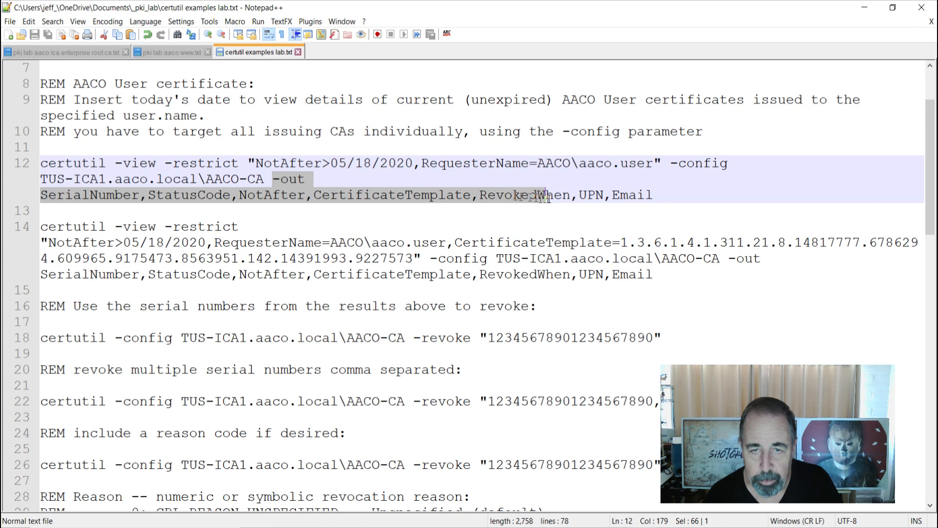
{"action": "left_click", "coordinate": [654, 195]}
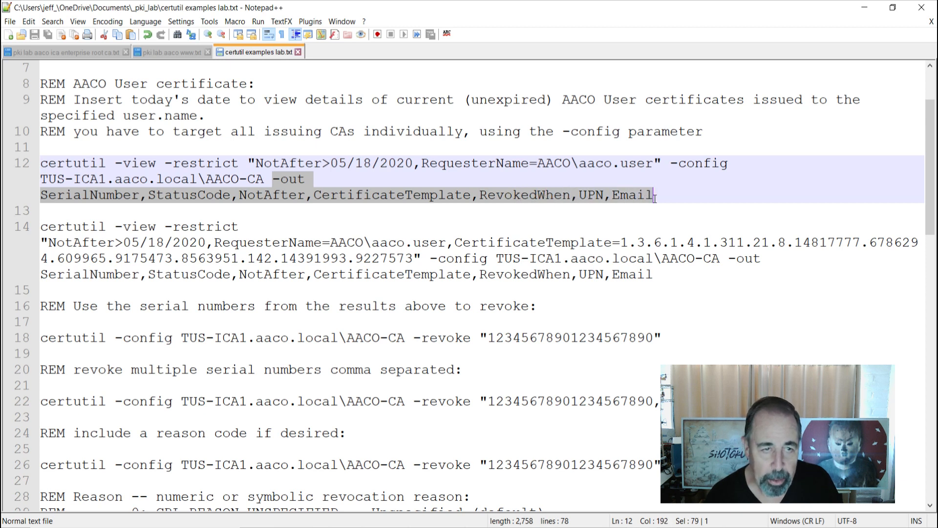
{"action": "mouse_move", "coordinate": [105, 202]}
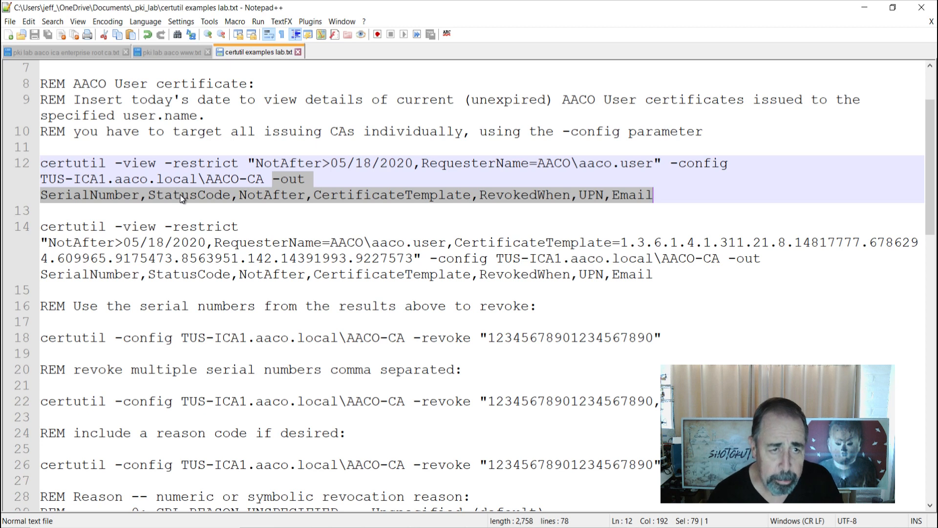
{"action": "mouse_move", "coordinate": [294, 207]}
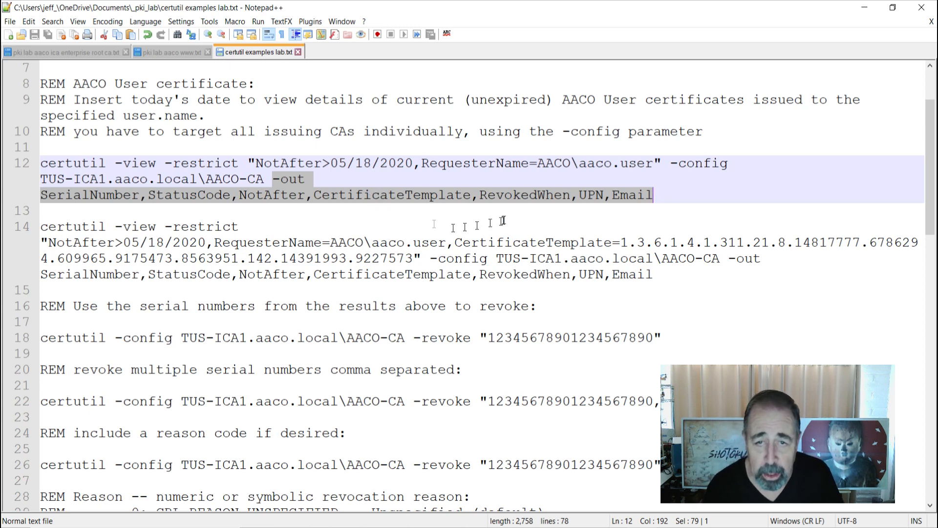
{"action": "mouse_move", "coordinate": [607, 198]}
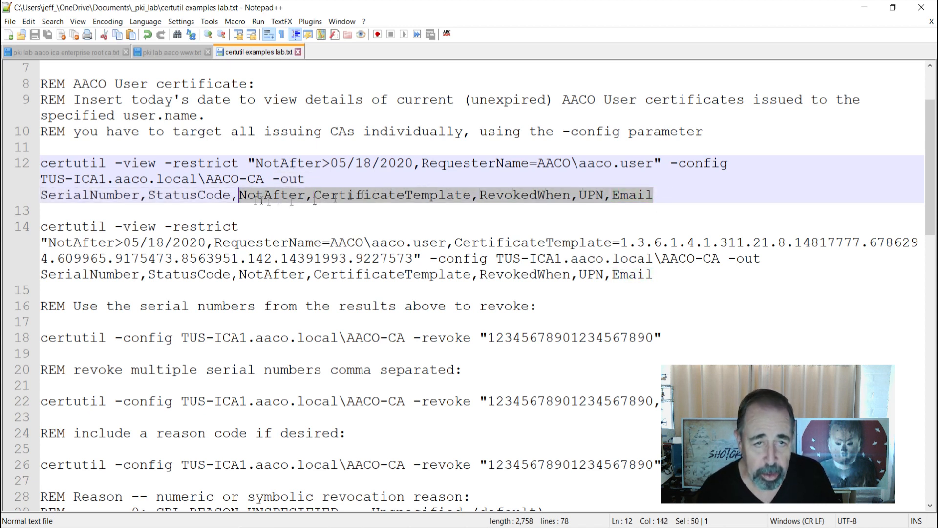
{"action": "left_click", "coordinate": [45, 164]}
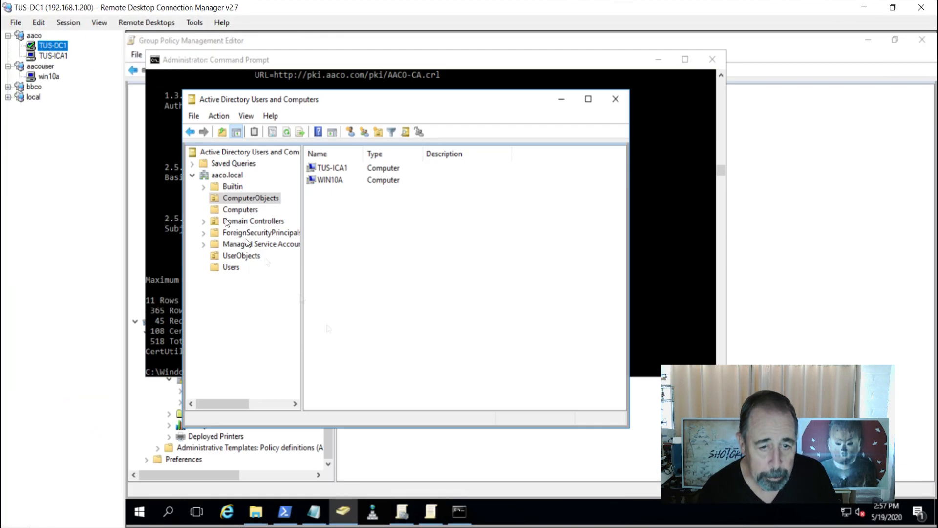
Run the certutil -view query in the Command Prompt and review the three AACO User certificate rows
{"action": "left_click", "coordinate": [614, 99]}
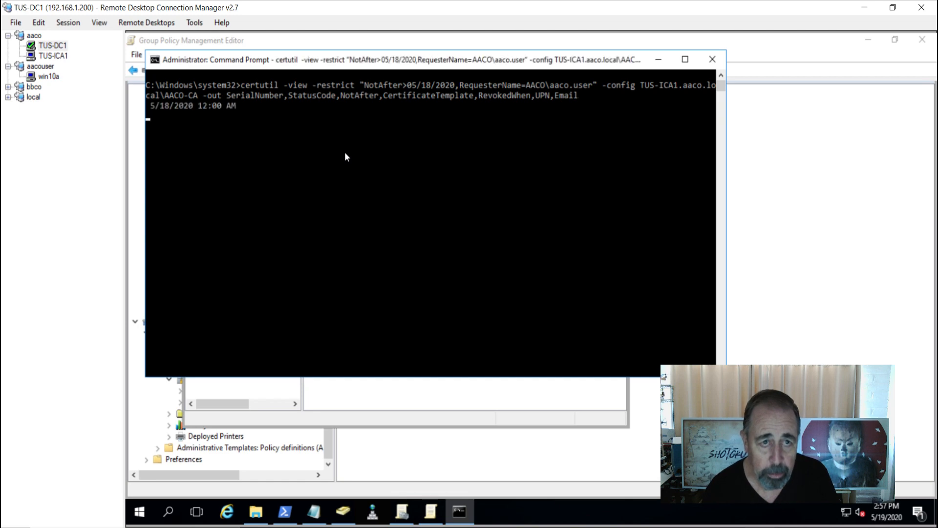
{"action": "key", "text": "Return"}
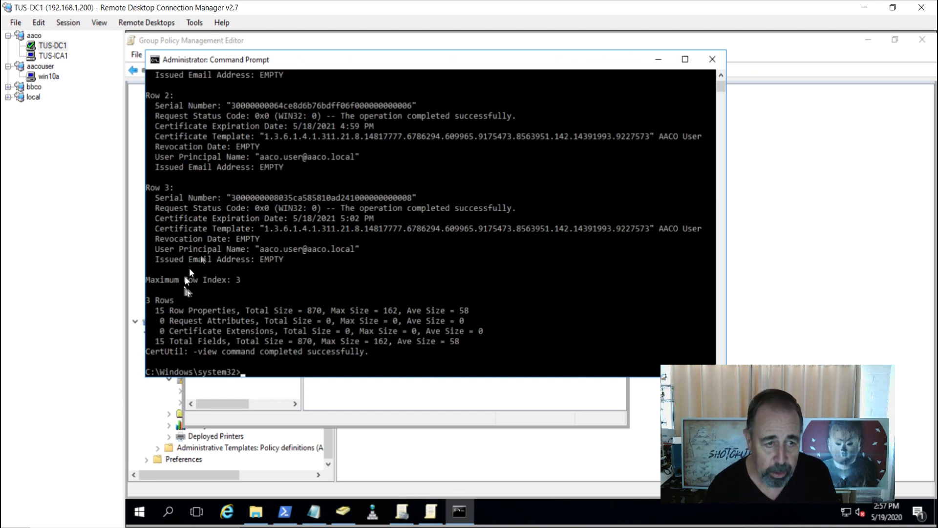
{"action": "mouse_move", "coordinate": [254, 279]}
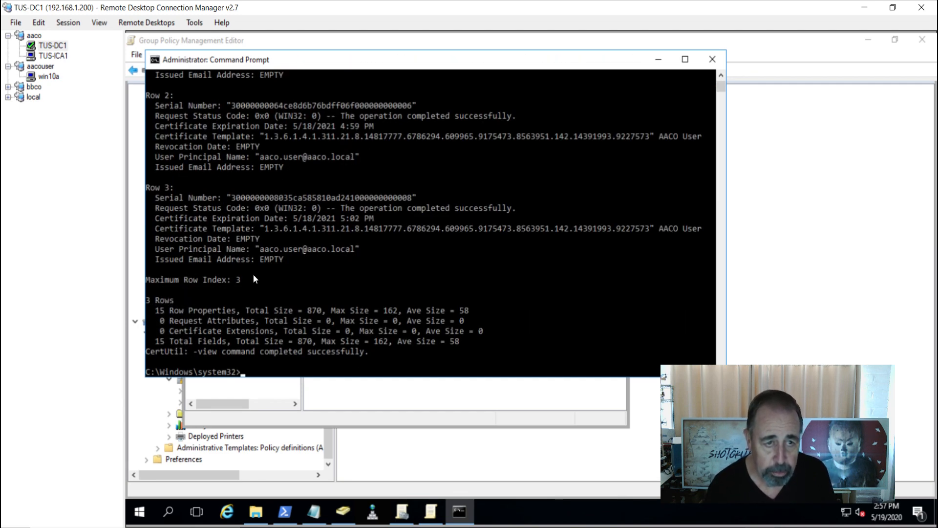
{"action": "scroll", "scroll_direction": "up", "scroll_amount": 3}
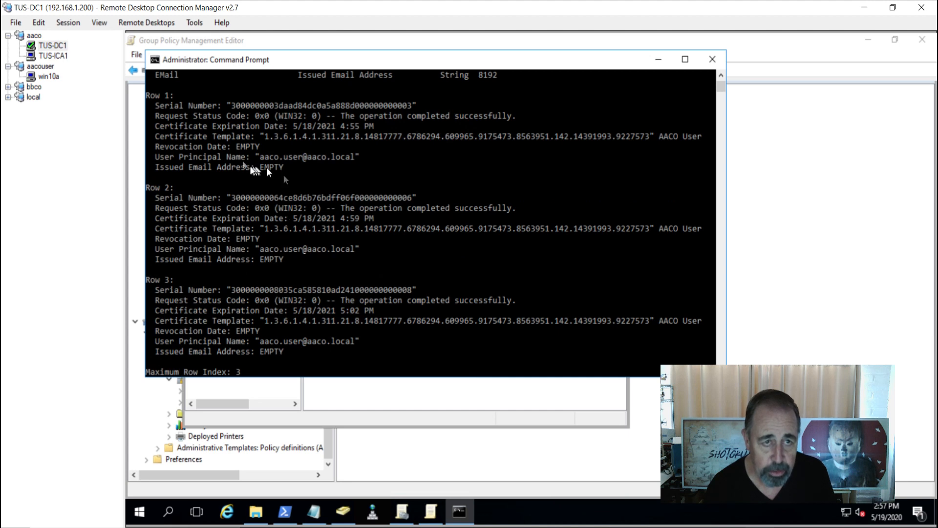
{"action": "mouse_move", "coordinate": [349, 163]}
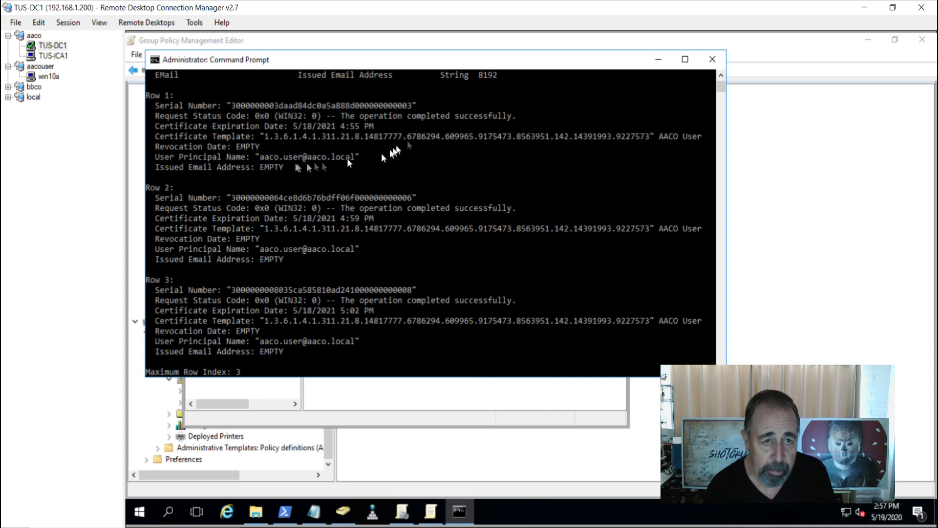
{"action": "mouse_move", "coordinate": [192, 126]}
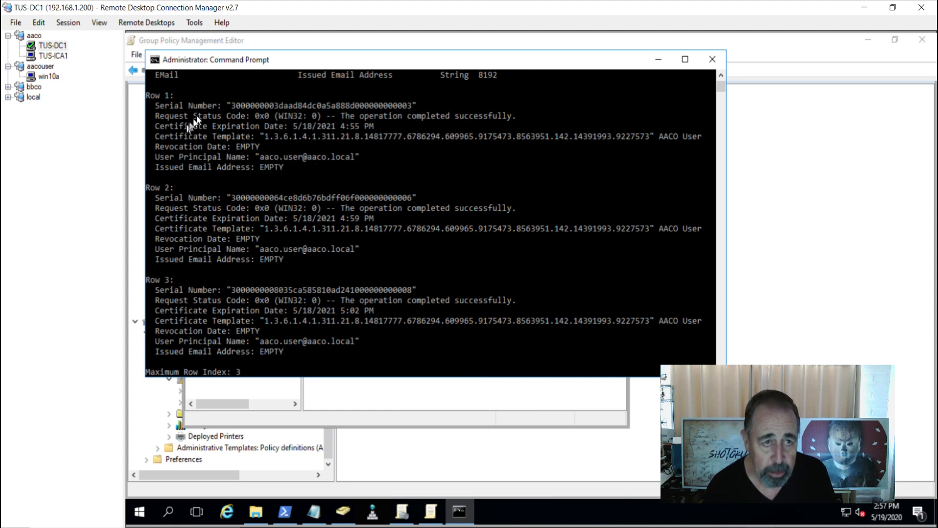
{"action": "mouse_move", "coordinate": [388, 117]}
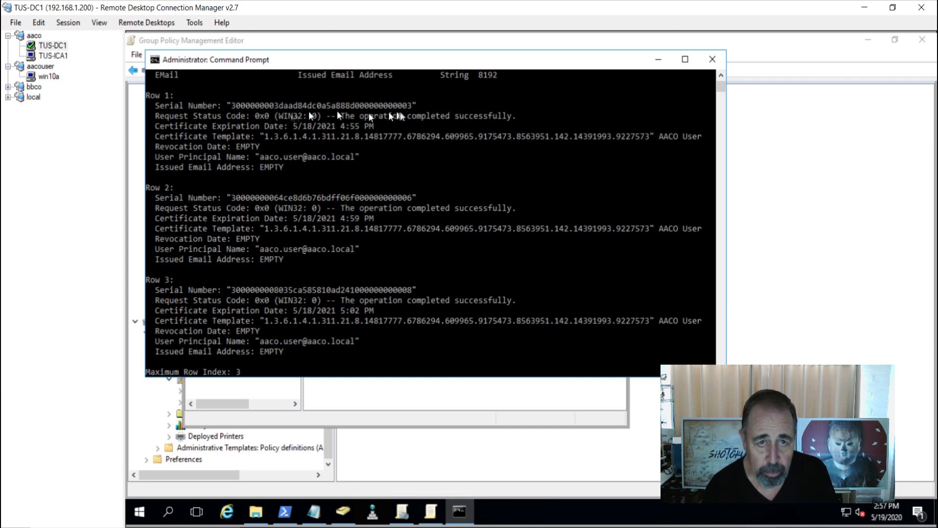
{"action": "mouse_move", "coordinate": [460, 123]}
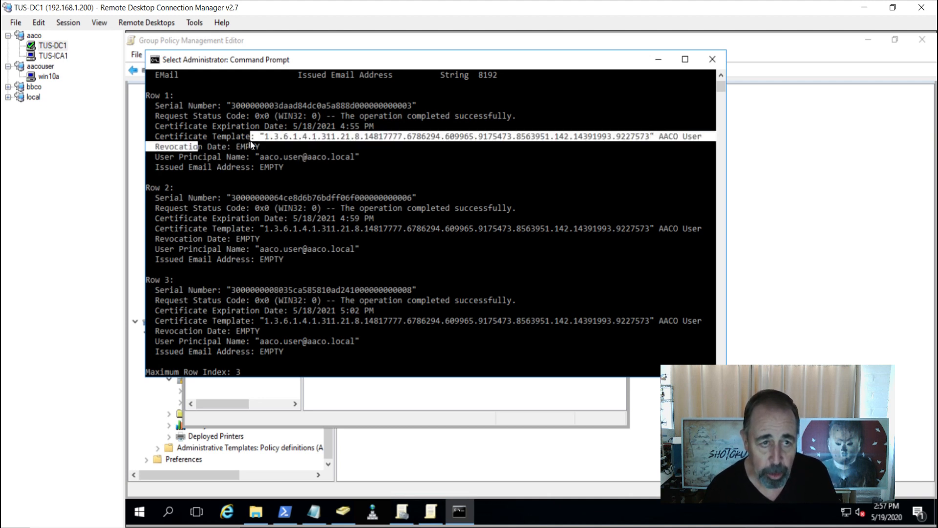
{"action": "mouse_move", "coordinate": [326, 158]}
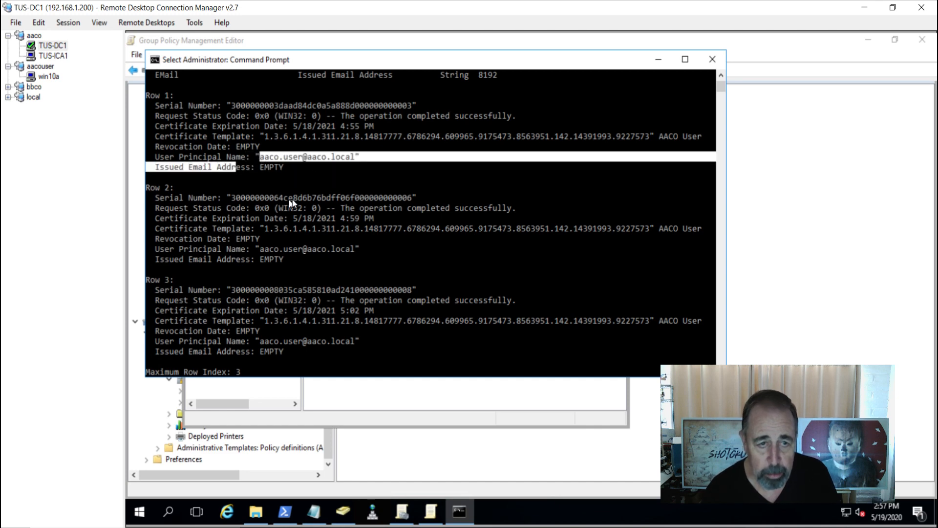
{"action": "scroll", "scroll_direction": "down", "scroll_amount": 3}
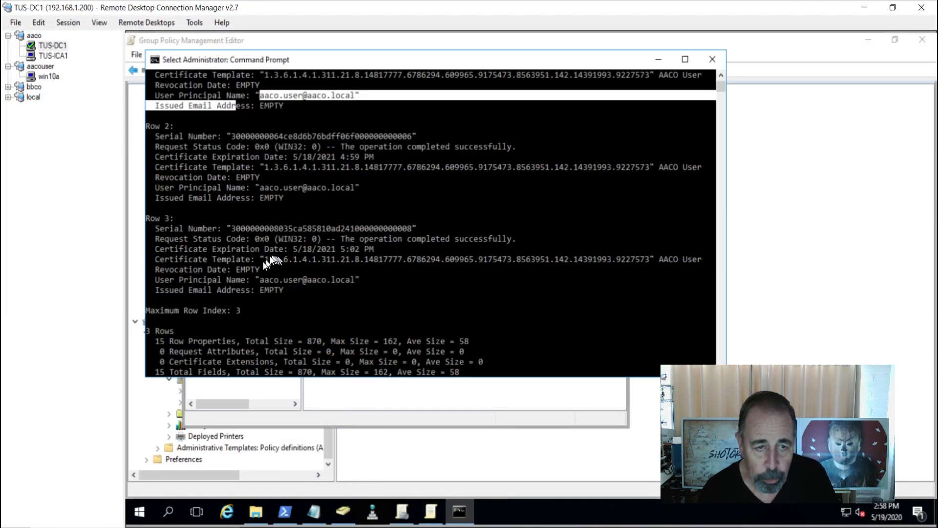
{"action": "mouse_move", "coordinate": [657, 248]}
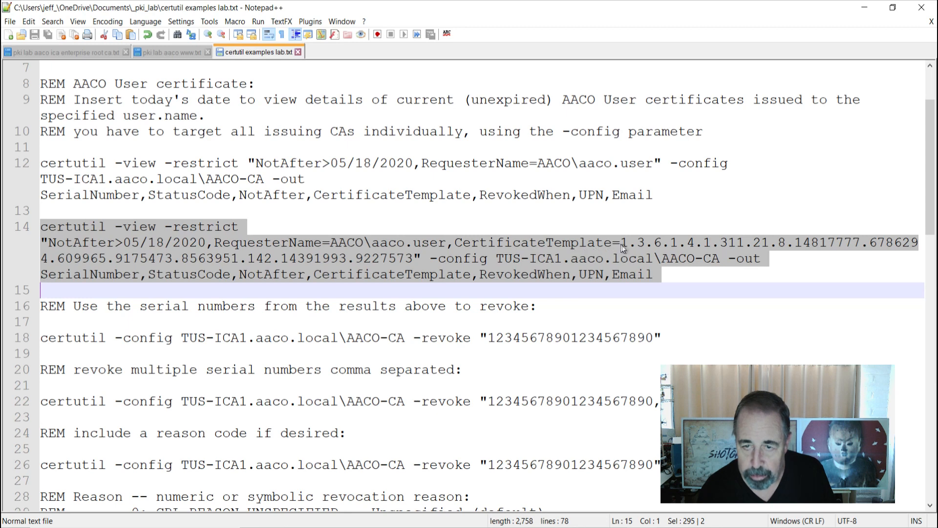
Select and copy the line 14 certutil -view -restrict command filtered by the AACO User template
{"action": "left_click", "coordinate": [620, 243]}
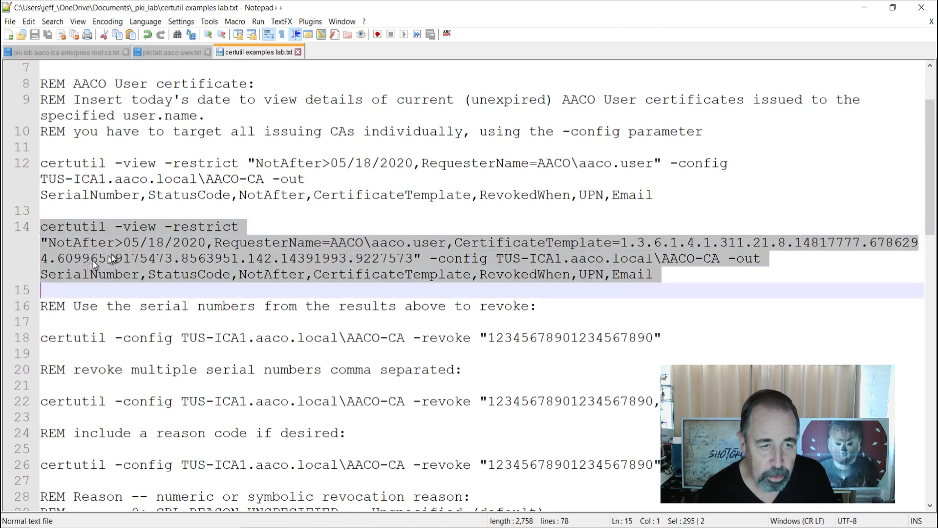
{"action": "right_click", "coordinate": [93, 263]}
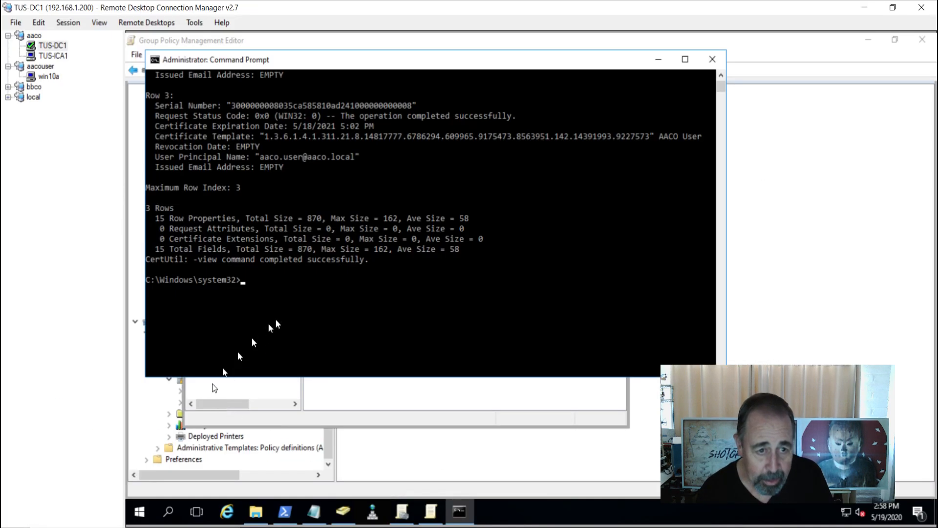
{"action": "scroll", "scroll_direction": "up", "scroll_amount": 3}
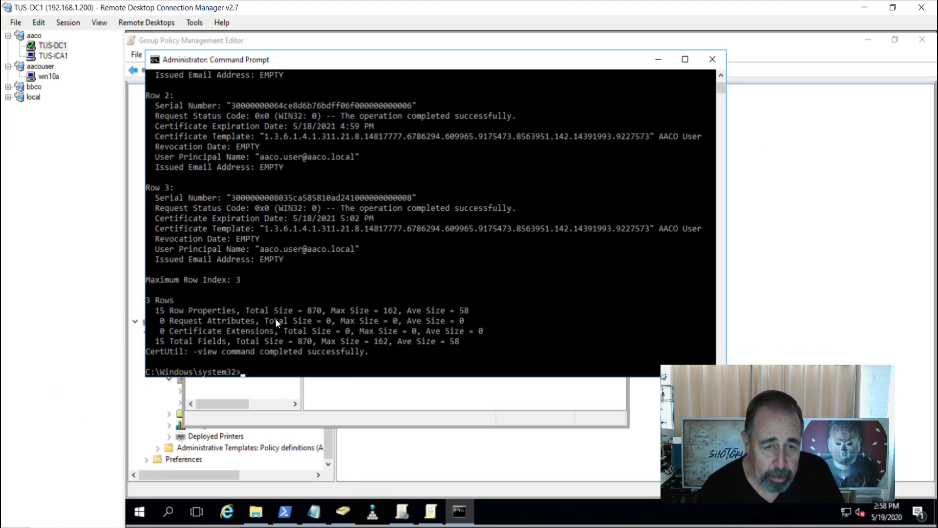
{"action": "scroll", "scroll_direction": "up", "scroll_amount": 3}
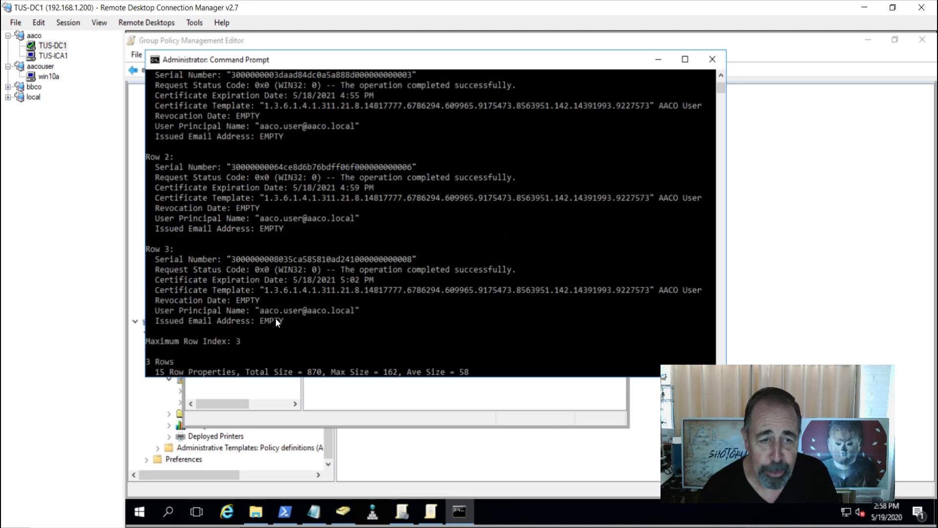
{"action": "scroll", "scroll_direction": "up", "scroll_amount": 3}
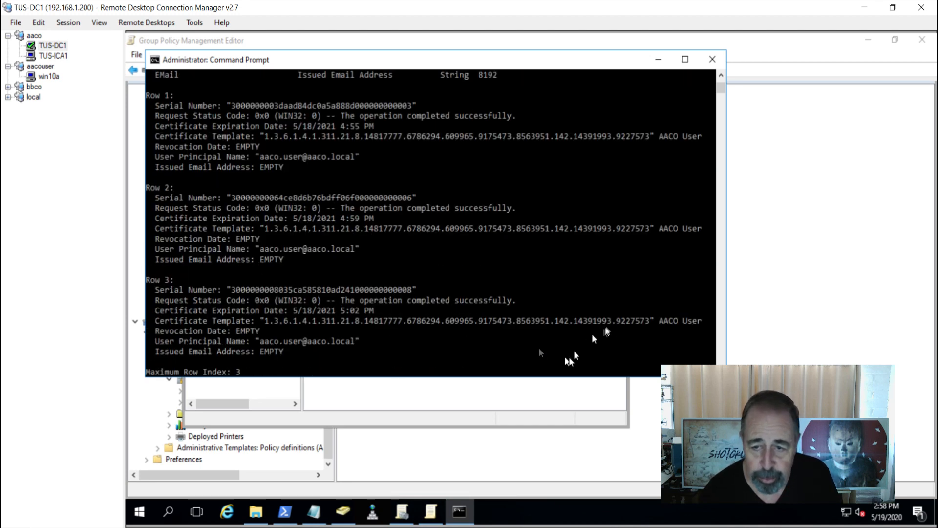
{"action": "scroll", "scroll_direction": "up", "scroll_amount": 3}
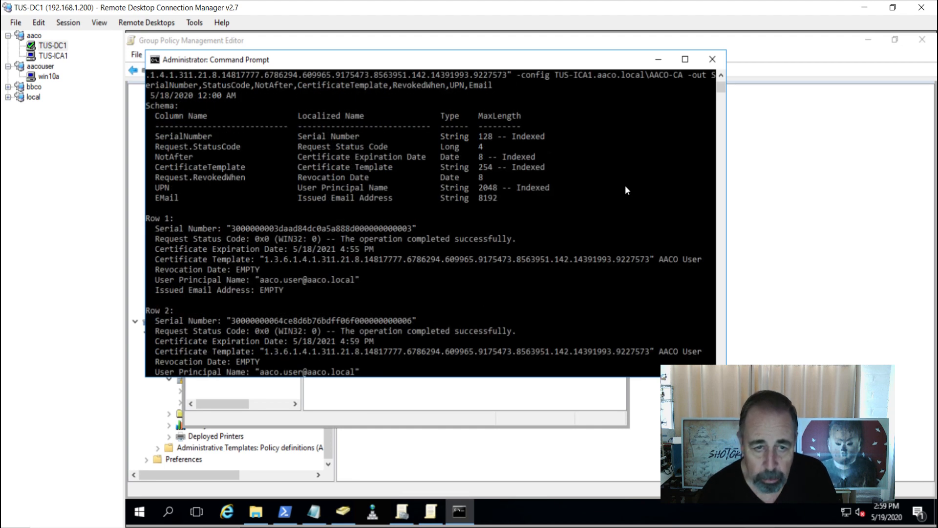
{"action": "scroll", "scroll_direction": "down", "scroll_amount": 3}
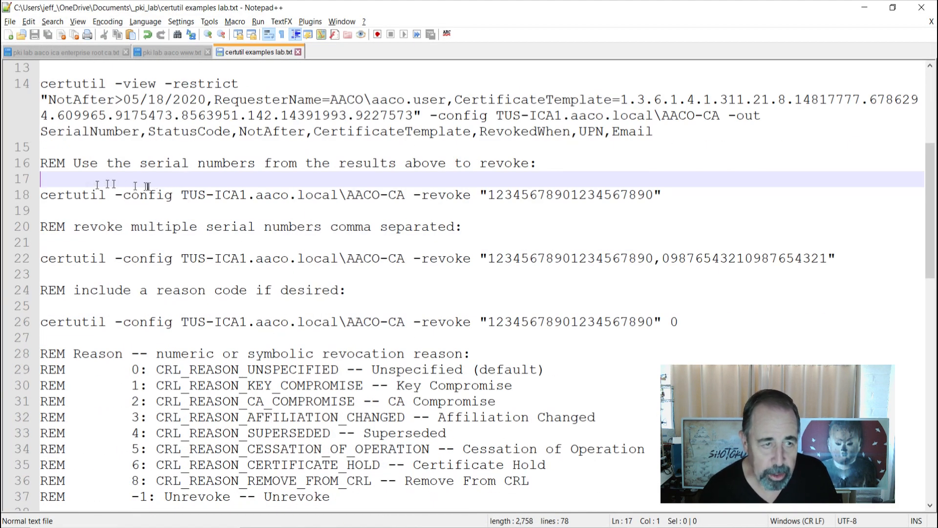
Append reason code 3 to the multi-serial revoke example, then start a new blank document
{"action": "left_click", "coordinate": [81, 195]}
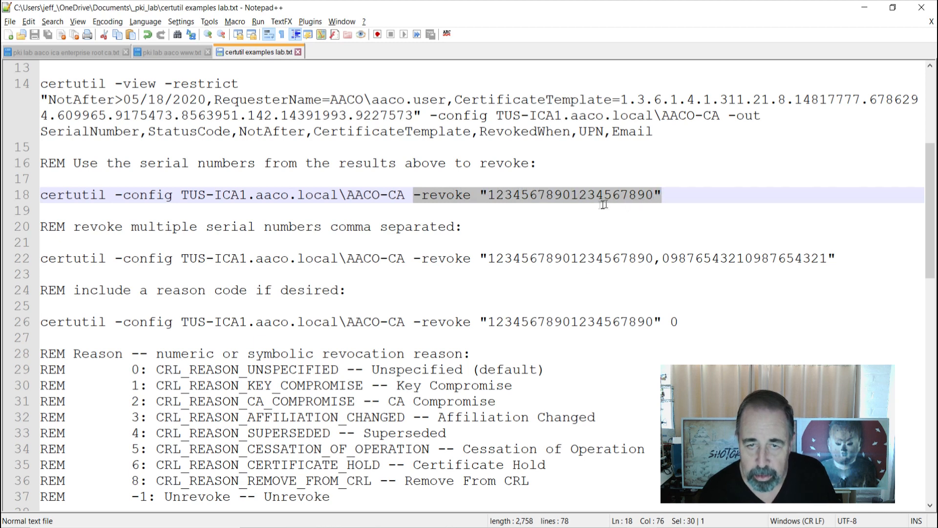
{"action": "mouse_move", "coordinate": [497, 281]}
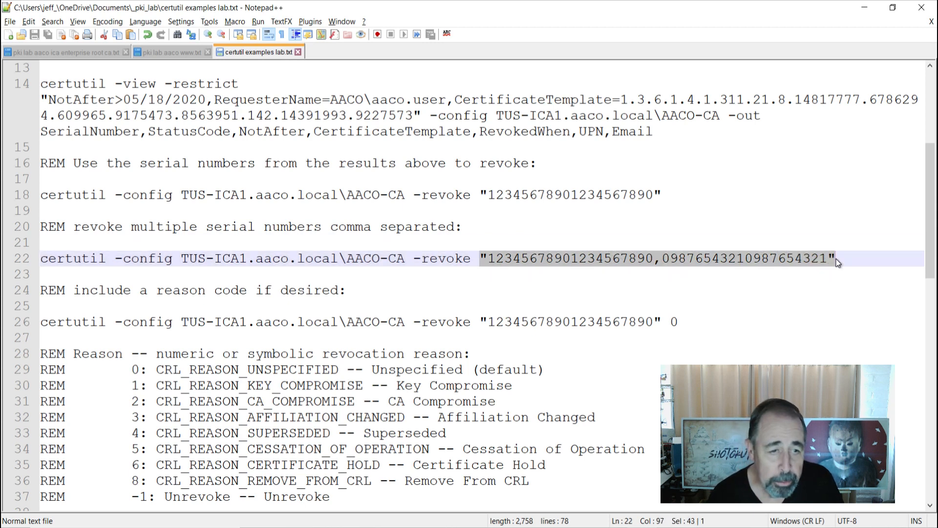
{"action": "mouse_move", "coordinate": [251, 337]}
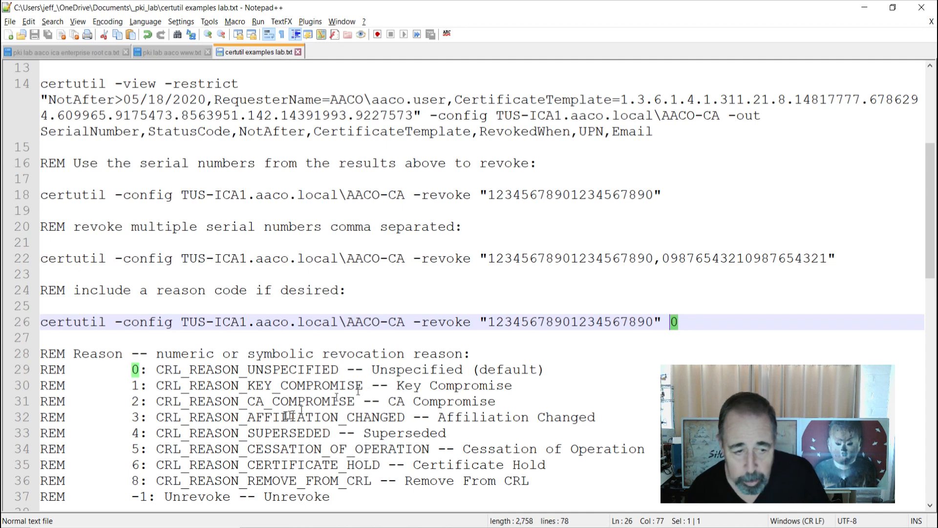
{"action": "scroll", "scroll_direction": "down", "scroll_amount": 3}
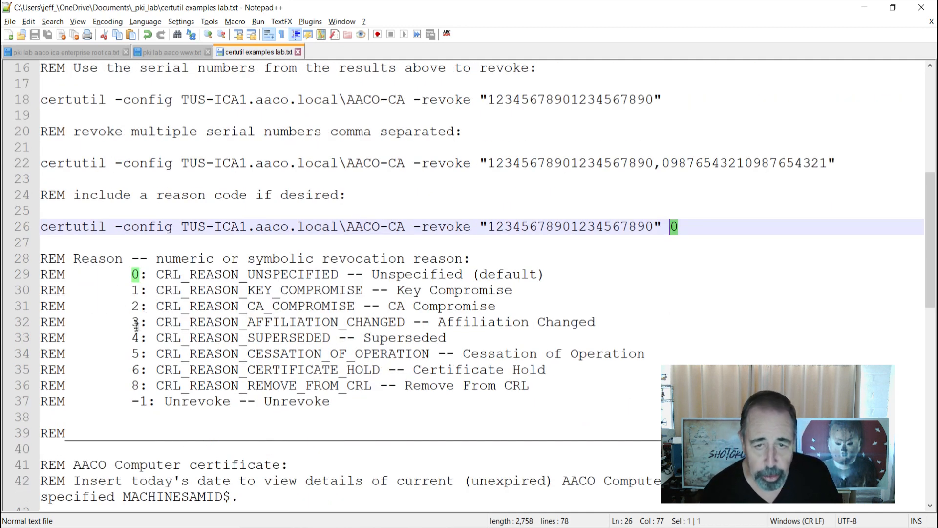
{"action": "mouse_move", "coordinate": [519, 151]}
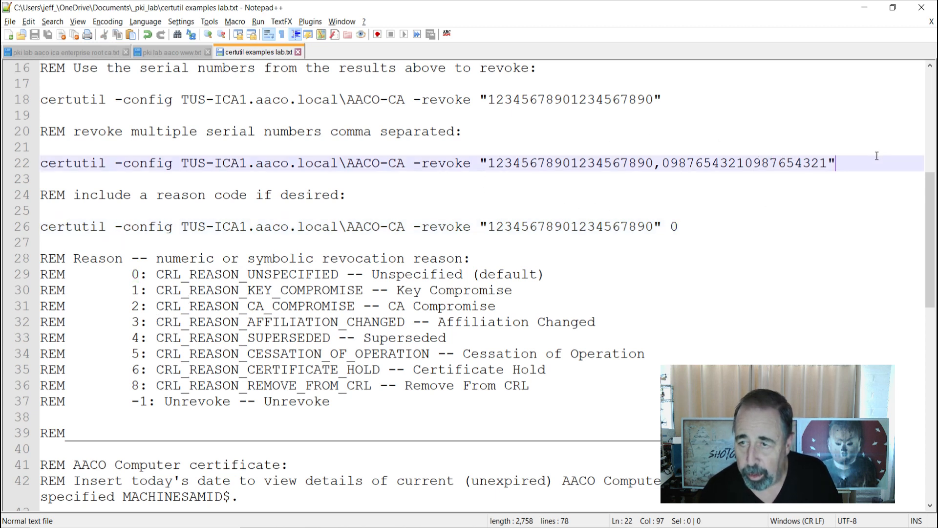
{"action": "type", "text": "3"}
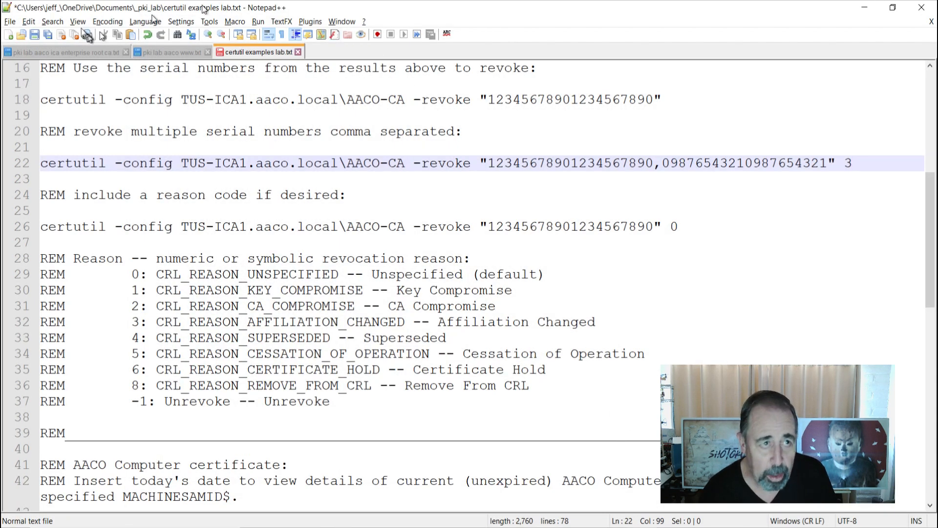
{"action": "left_click", "coordinate": [10, 34]}
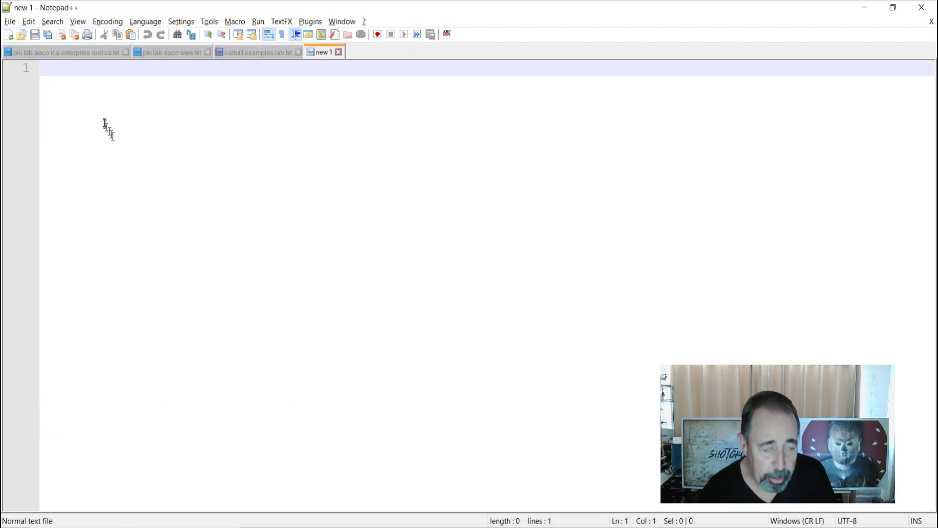
Paste the certutil output and join the three aaco.user serials into one quoted, comma-separated line
{"action": "key", "text": "ctrl+v"}
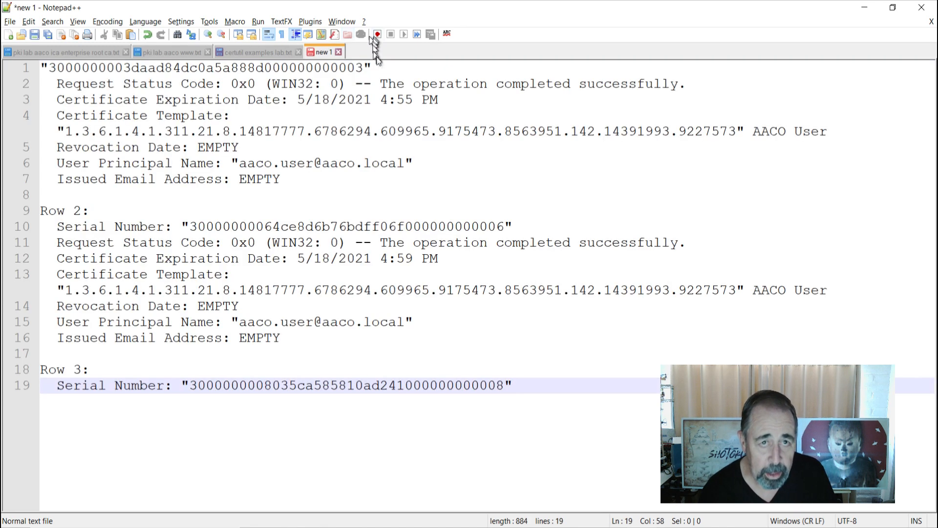
{"action": "left_click", "coordinate": [375, 68]}
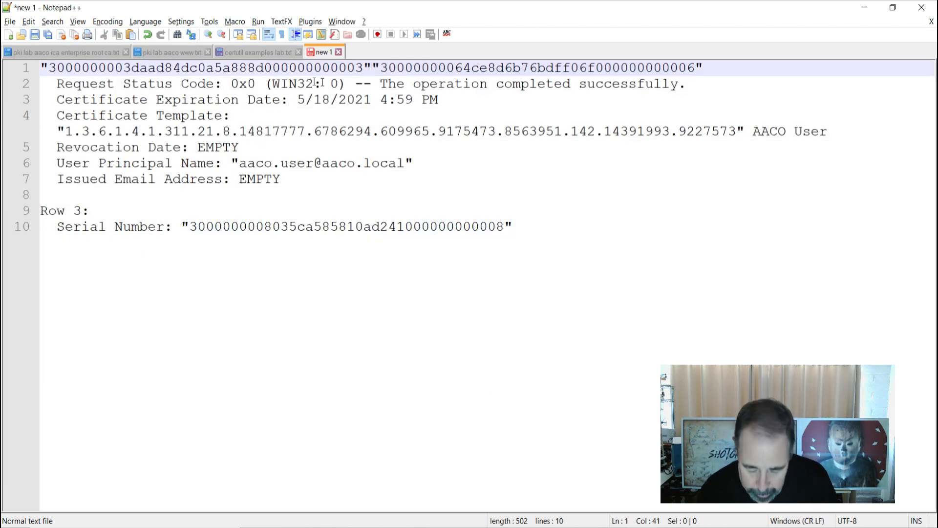
{"action": "type", "text": ","}
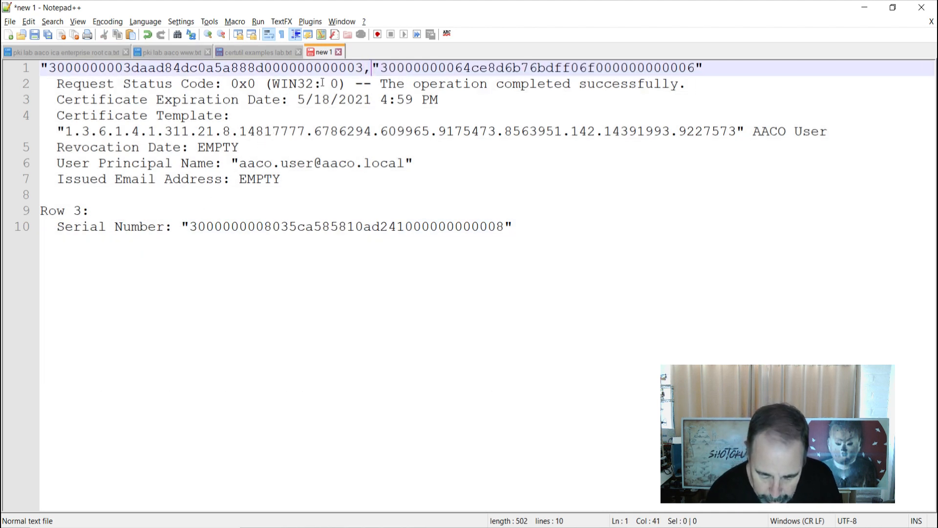
{"action": "key", "text": "Delete"}
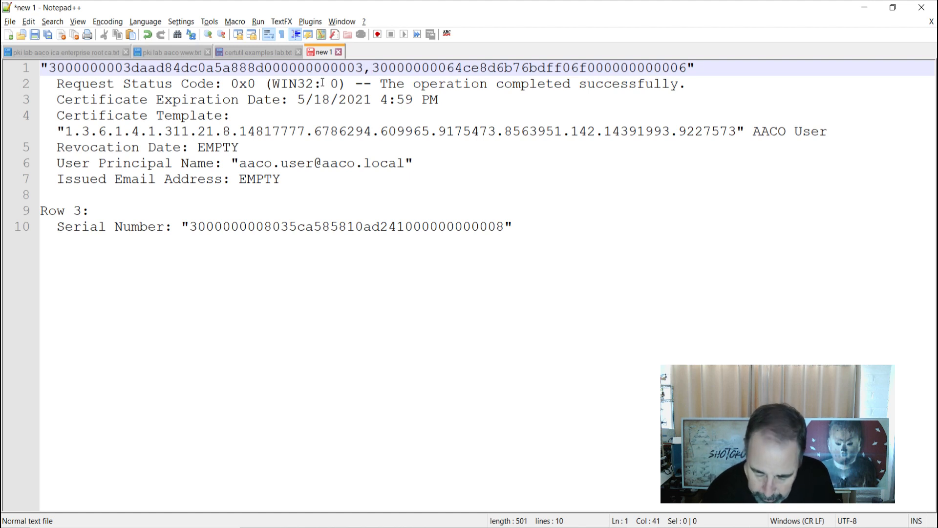
{"action": "type", "text": ","}
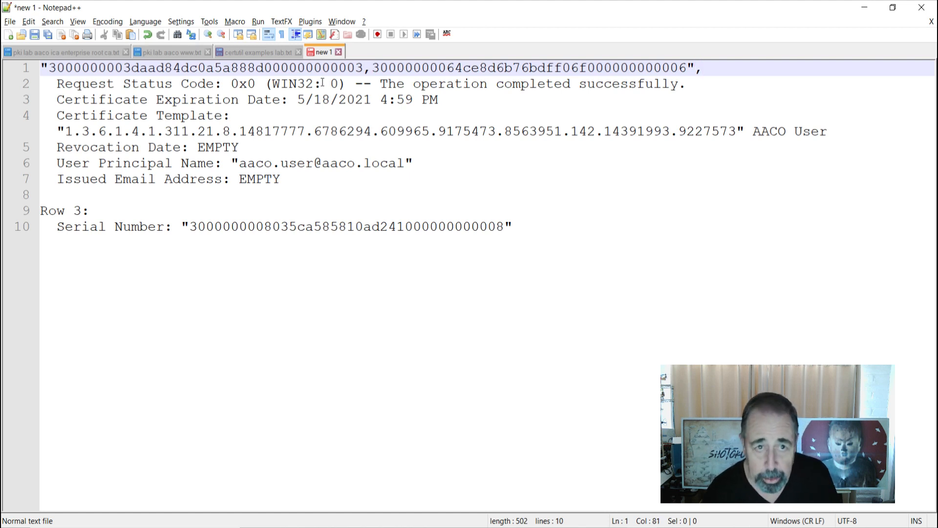
{"action": "left_click_drag", "start_coordinate": [42, 68], "coordinate": [57, 195]}
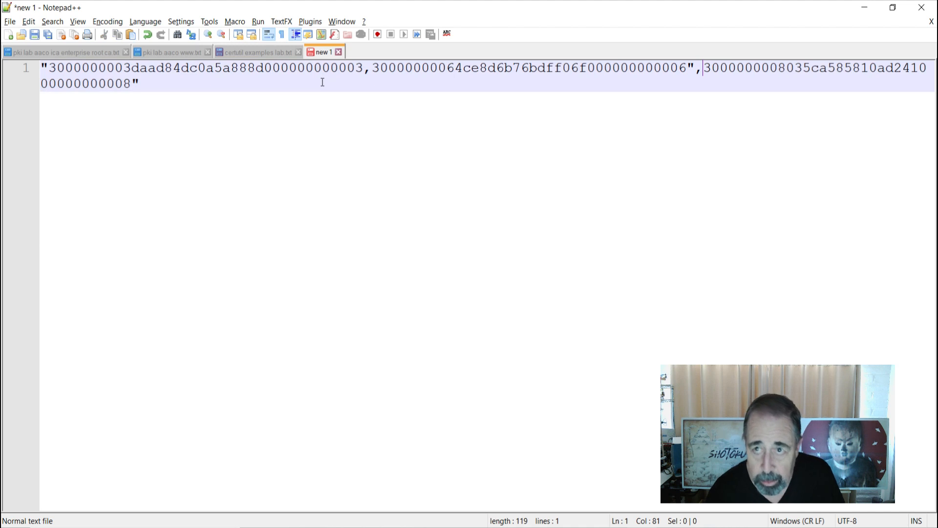
{"action": "mouse_move", "coordinate": [624, 79]}
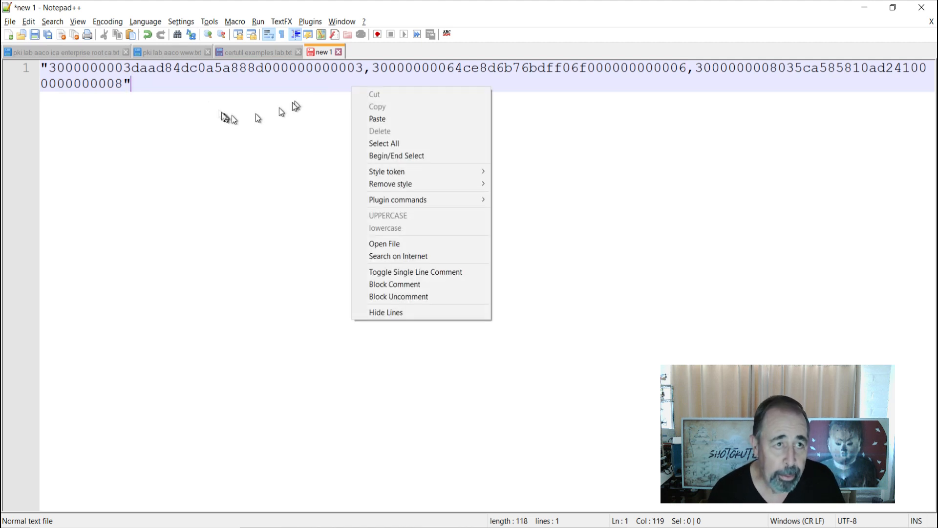
Select the whole joined serial number list and copy it
{"action": "left_click", "coordinate": [383, 142]}
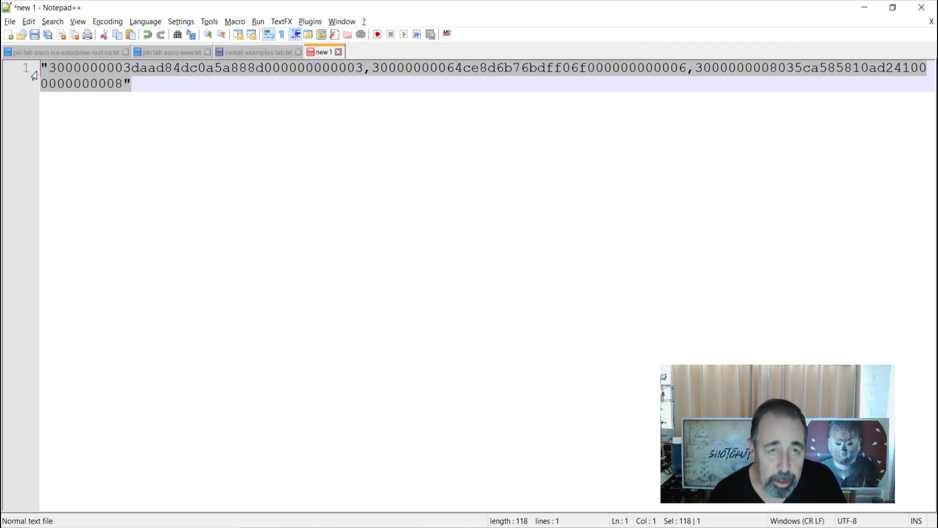
{"action": "left_click", "coordinate": [257, 52]}
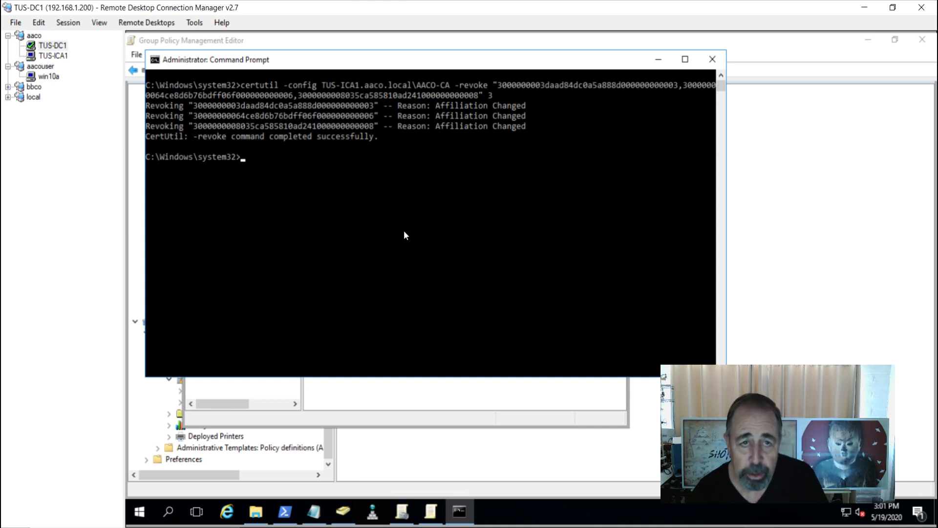
{"action": "mouse_move", "coordinate": [247, 353]}
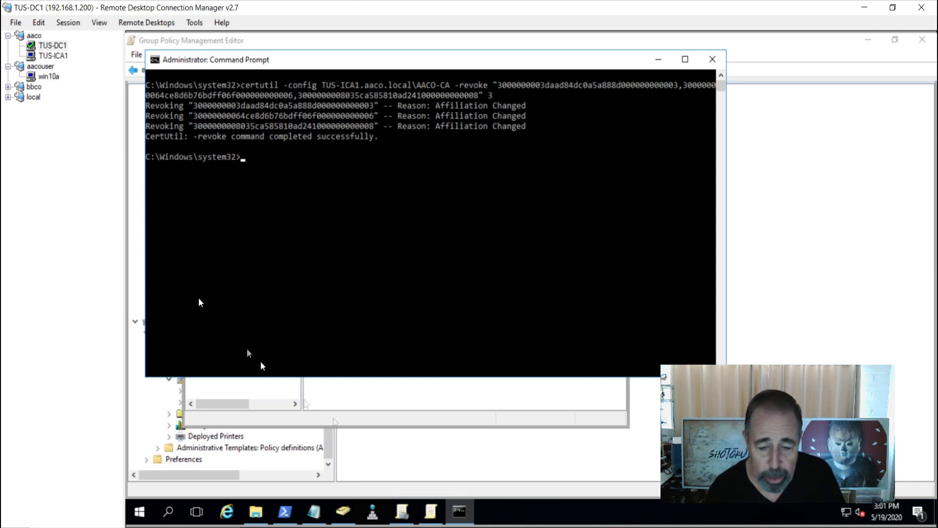
{"action": "mouse_move", "coordinate": [430, 511]}
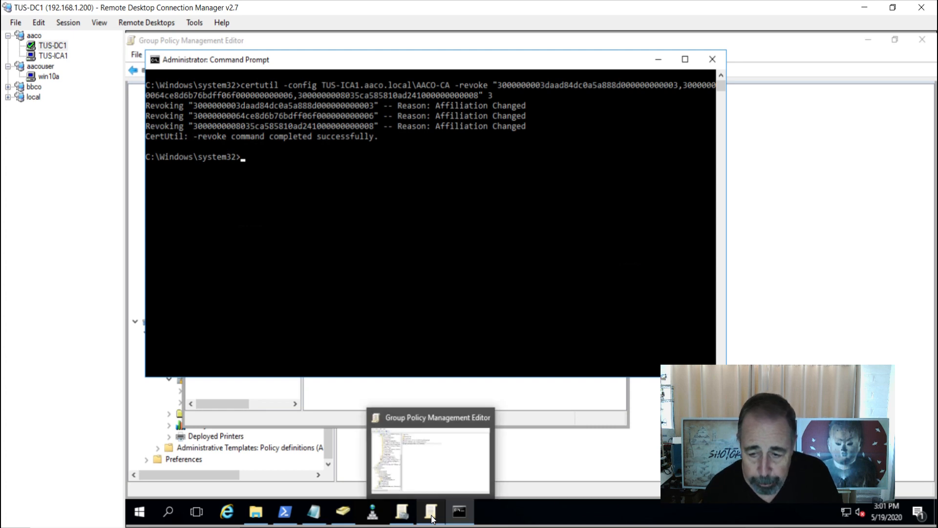
{"action": "mouse_move", "coordinate": [432, 519]}
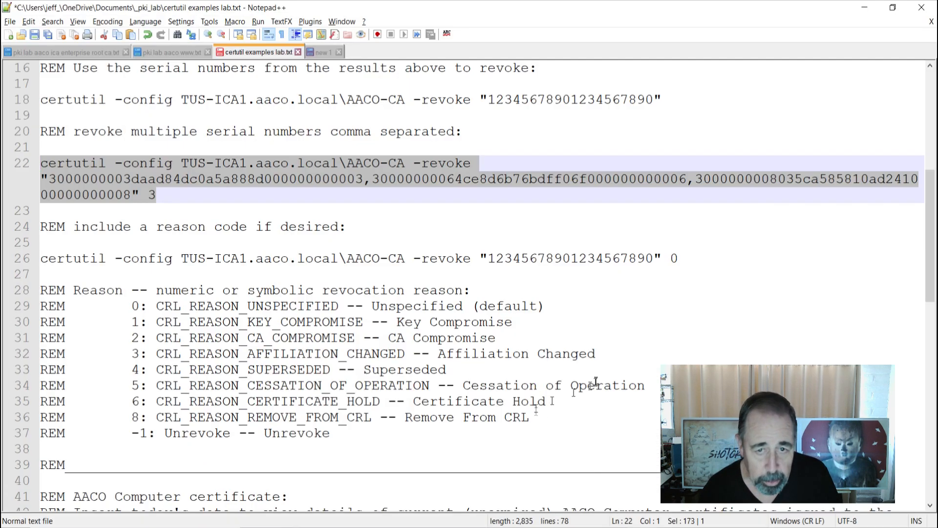
Review the WIN10A$ template-filtered certutil output for its three serial numbers
{"action": "scroll", "scroll_direction": "down", "scroll_amount": 3}
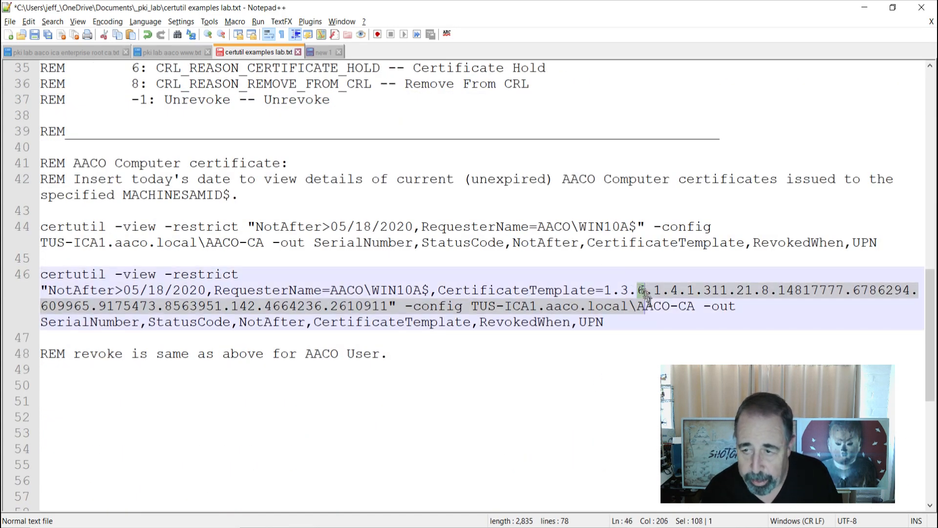
{"action": "left_click", "coordinate": [604, 321]}
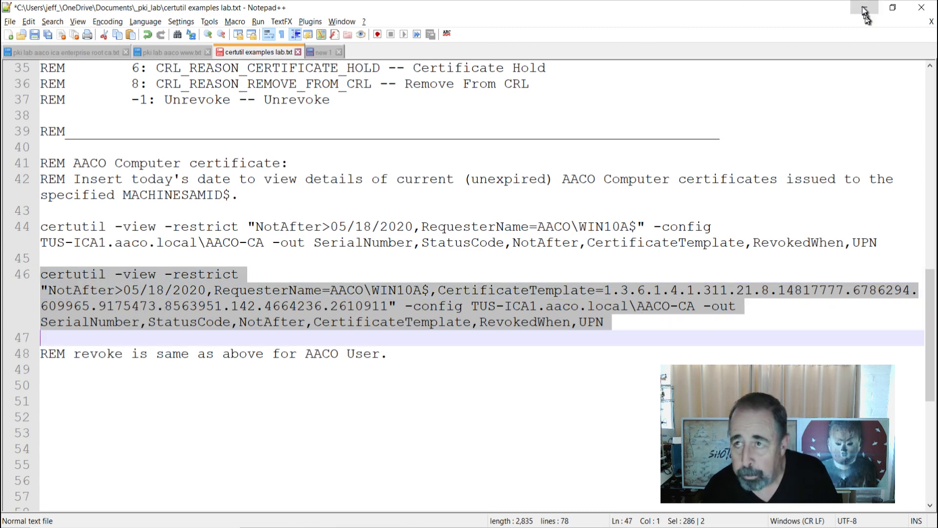
{"action": "left_click", "coordinate": [864, 11]}
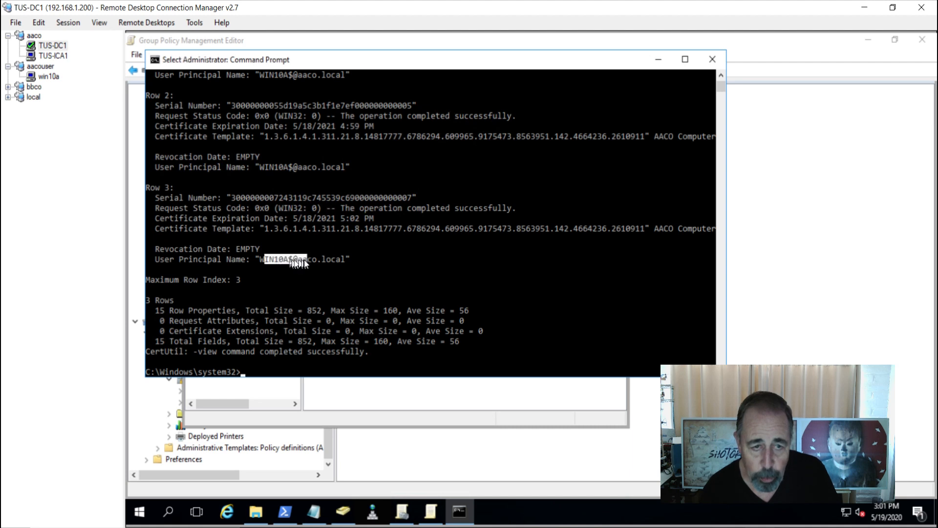
{"action": "mouse_move", "coordinate": [316, 228]}
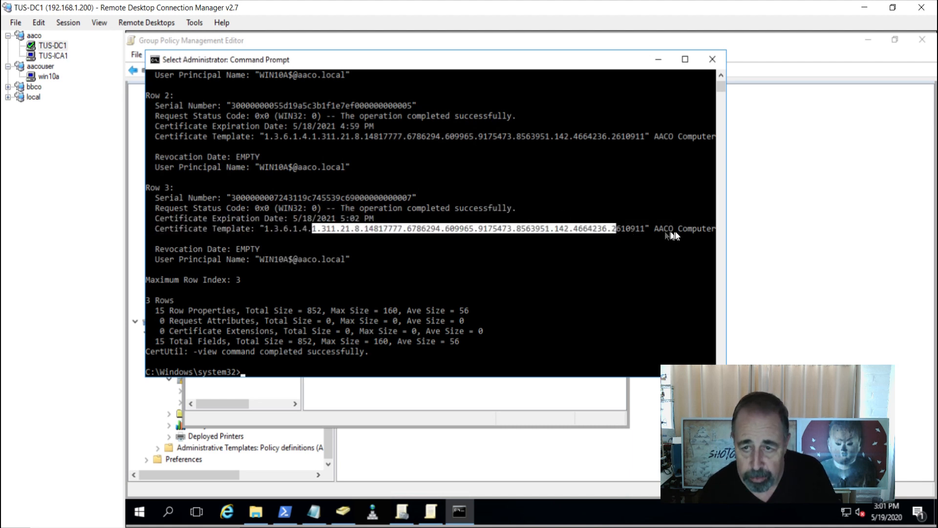
{"action": "scroll", "scroll_direction": "up", "scroll_amount": 3}
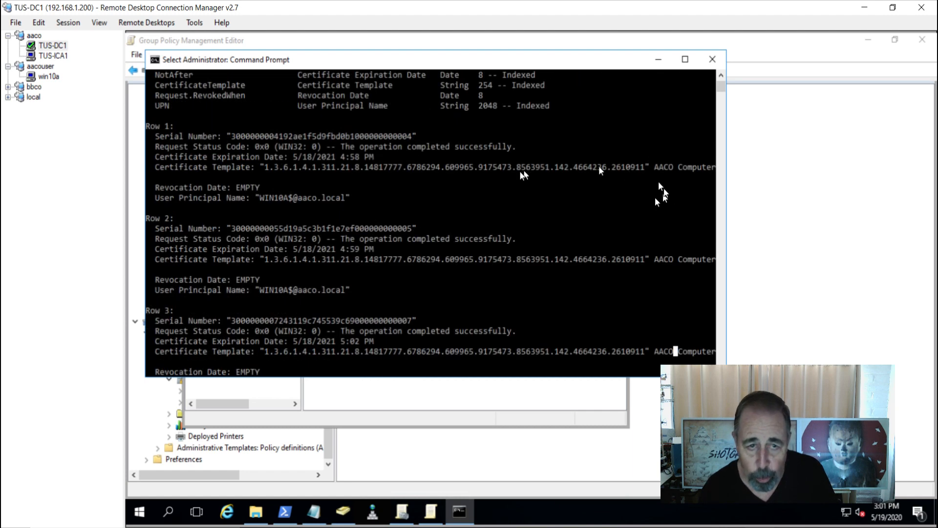
{"action": "scroll", "scroll_direction": "up", "scroll_amount": 3}
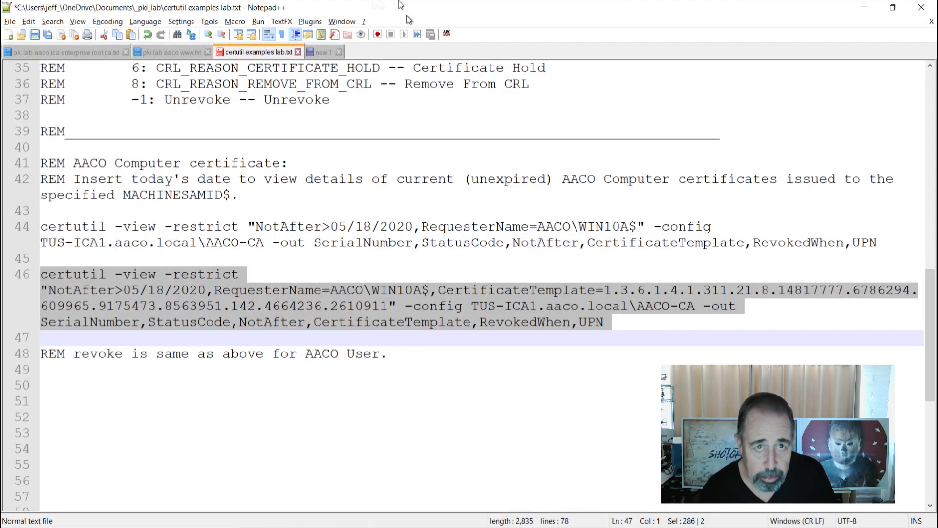
Select the quoted, comma-separated WIN10A$ serial list in the scratch document for copying
{"action": "left_click", "coordinate": [324, 52]}
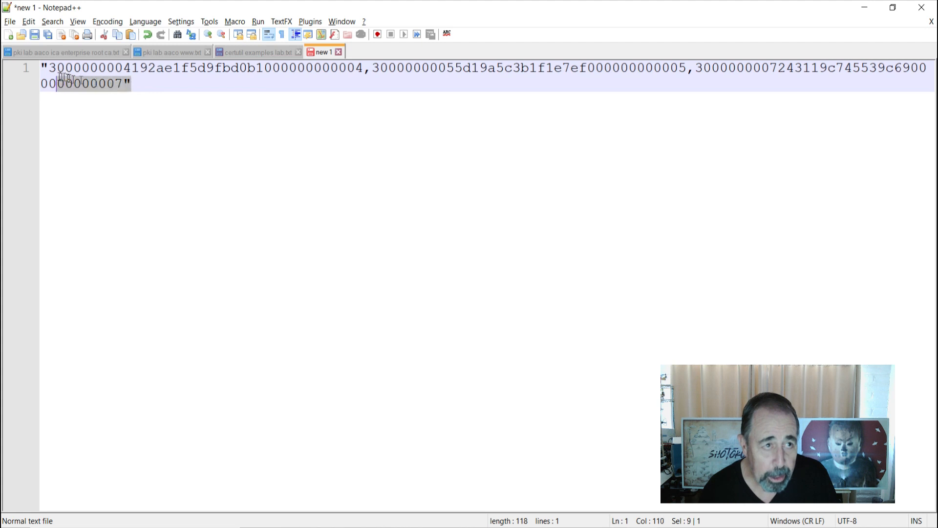
{"action": "key", "text": "ctrl+a"}
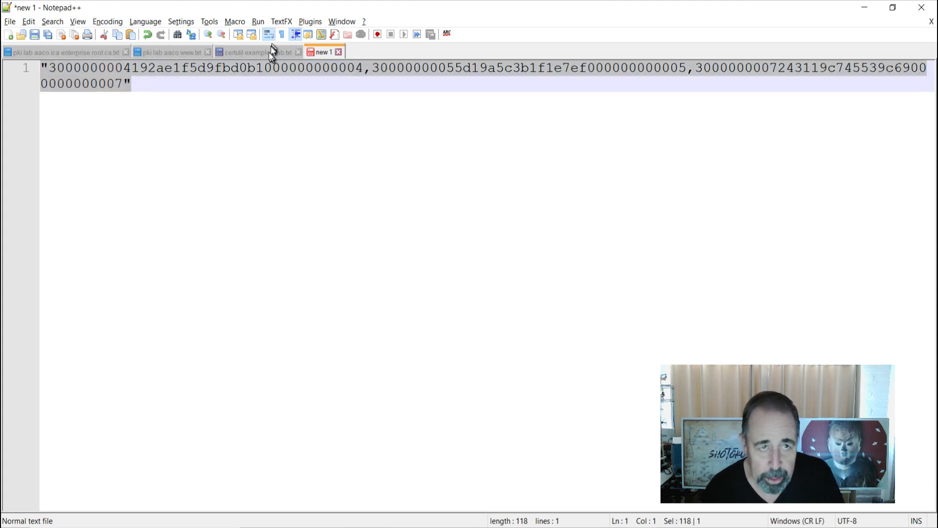
Review the certutil -revoke example in the notes, then switch to the TUS-ICA1 server session
{"action": "left_click", "coordinate": [254, 52]}
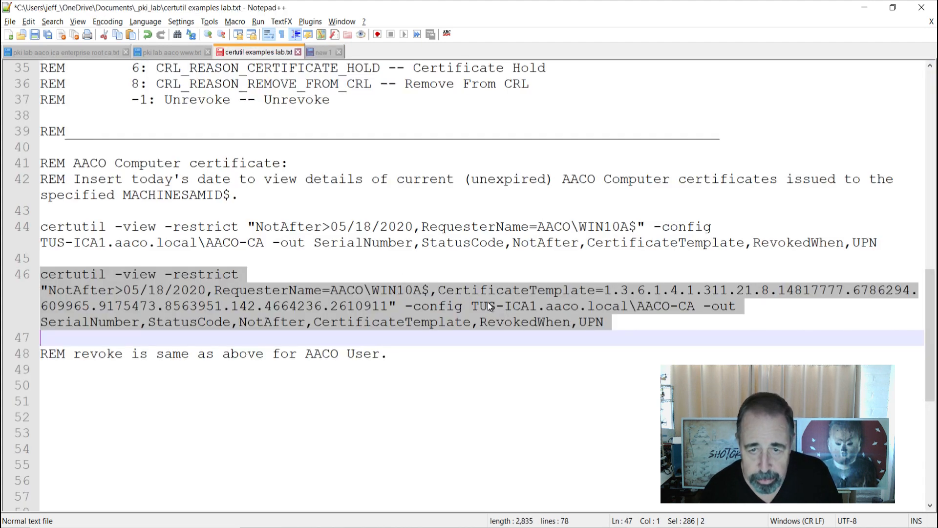
{"action": "scroll", "scroll_direction": "up", "scroll_amount": 3}
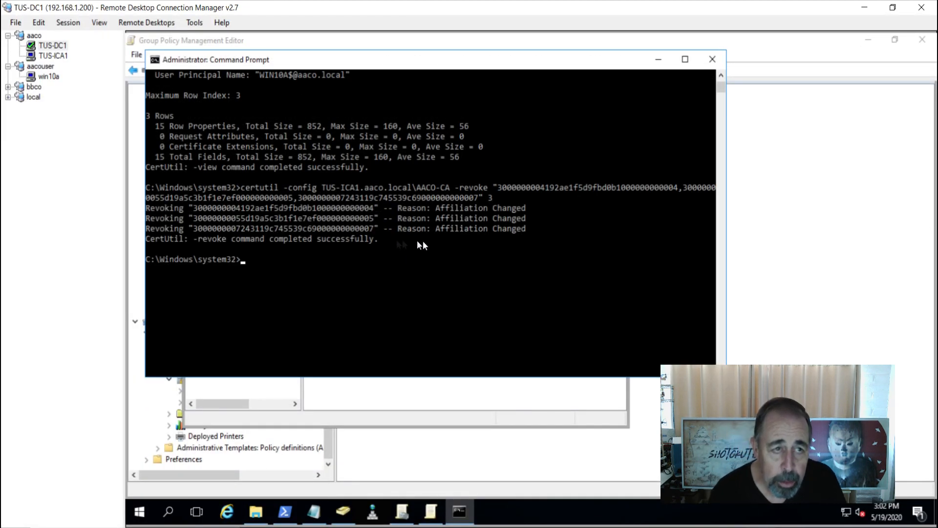
{"action": "mouse_move", "coordinate": [744, 508]}
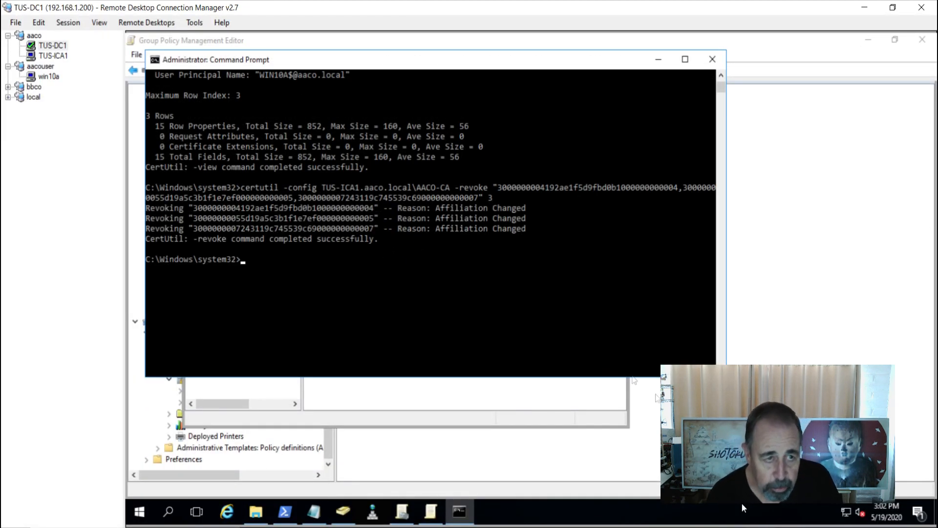
{"action": "left_click", "coordinate": [52, 55]}
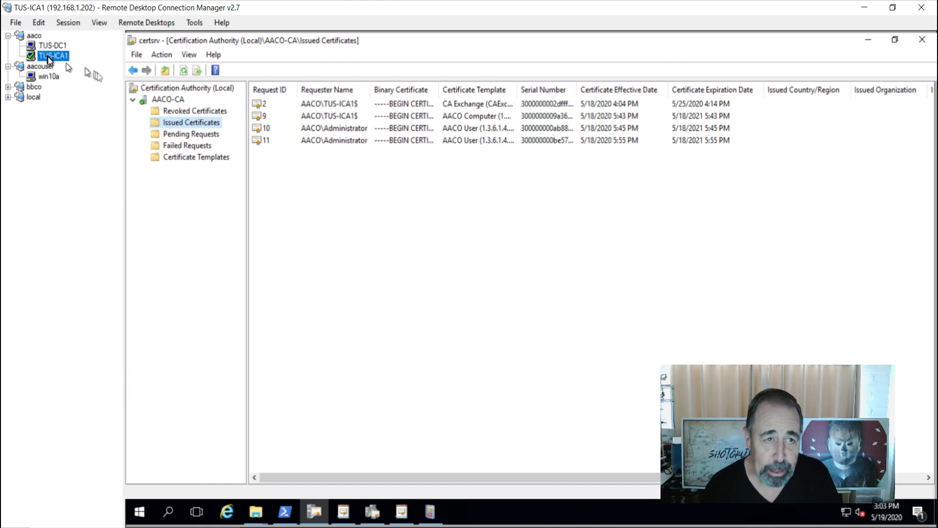
Show AACO-CA's Revoked Certificates list with the revoked aaco.user and WIN10A$ certificates
{"action": "left_click", "coordinate": [193, 111]}
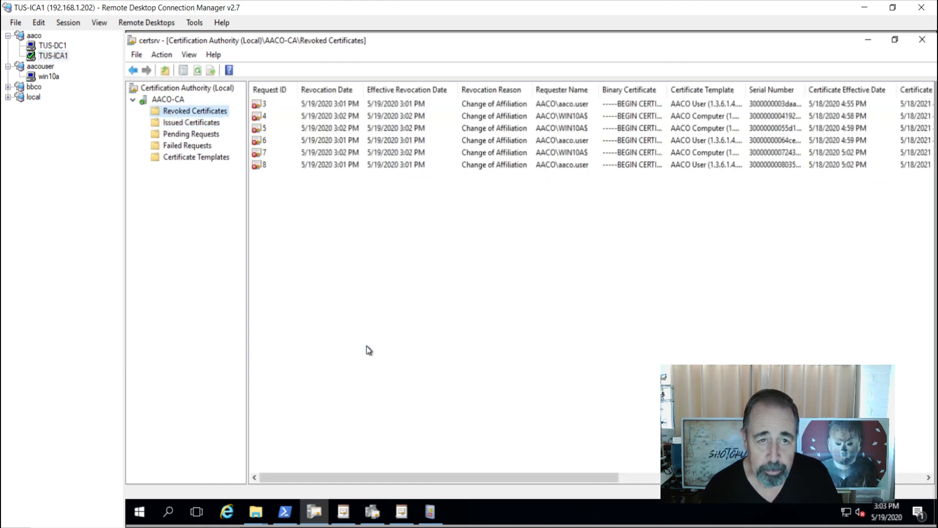
{"action": "mouse_move", "coordinate": [559, 107]}
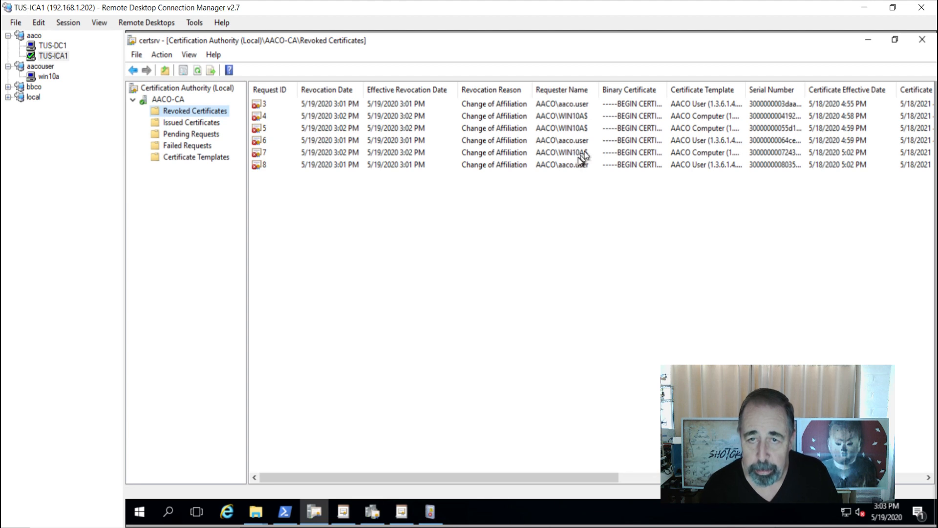
{"action": "mouse_move", "coordinate": [792, 204]}
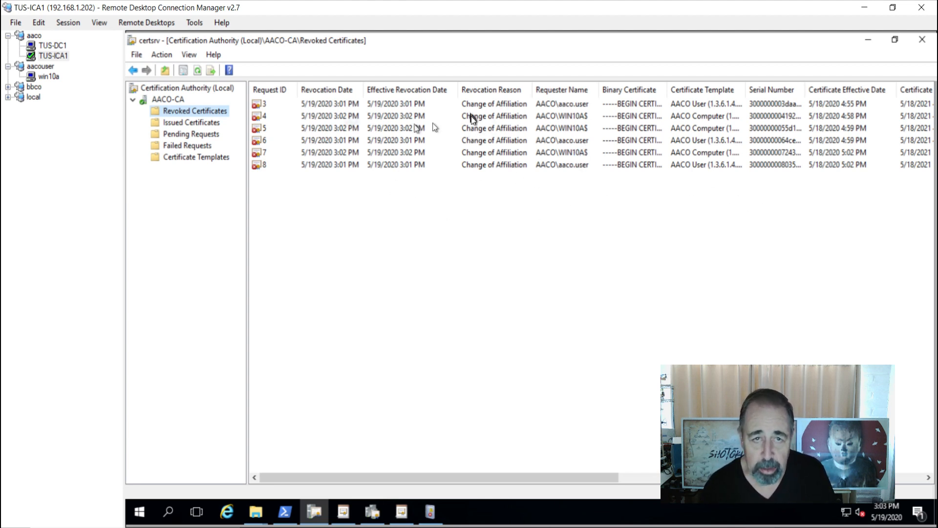
{"action": "mouse_move", "coordinate": [383, 110]}
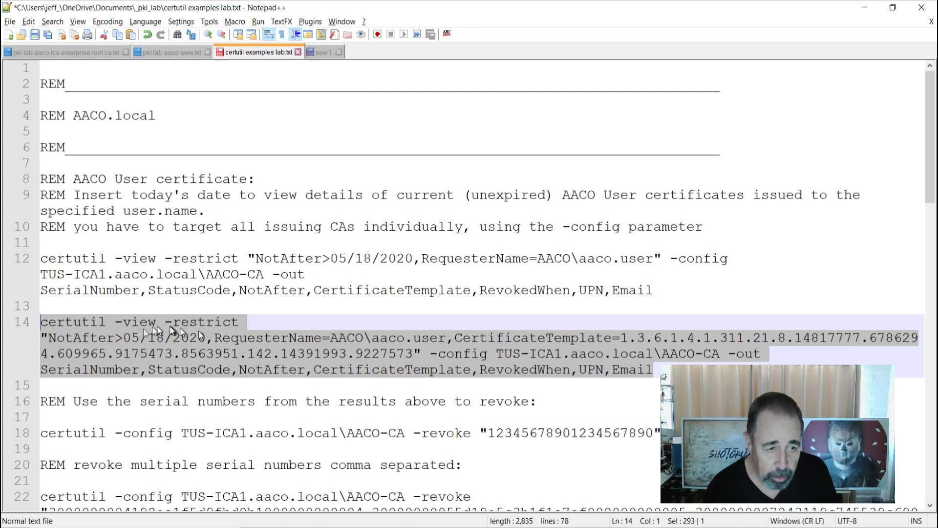
{"action": "mouse_move", "coordinate": [437, 374]}
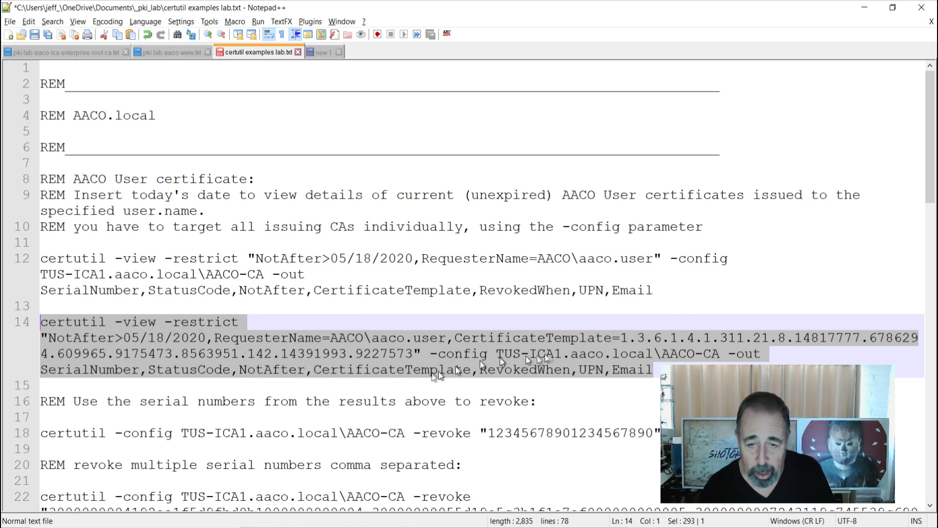
{"action": "mouse_move", "coordinate": [847, 14]}
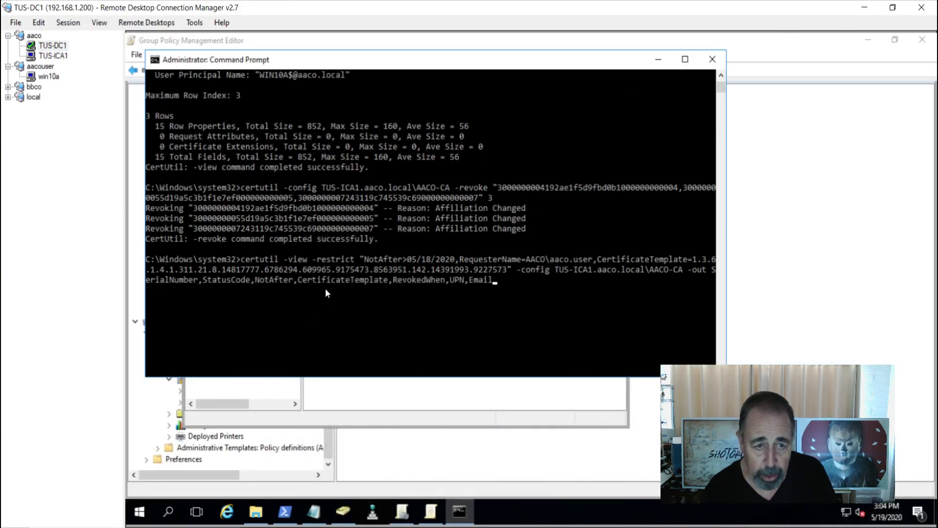
Rerun the aaco.user certutil -view query showing 5/19/2020 revocation dates, then copy the WIN10A$ view command
{"action": "key", "text": "Return"}
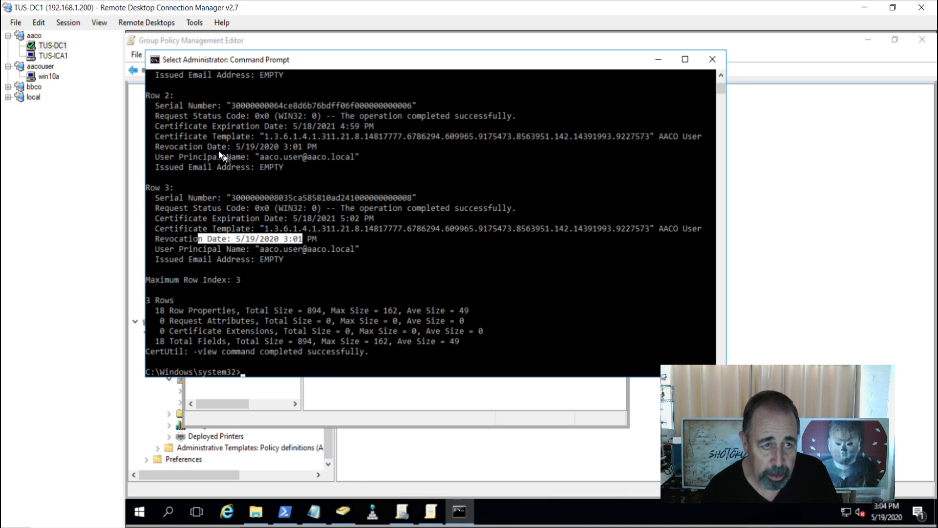
{"action": "scroll", "scroll_direction": "up", "scroll_amount": 3}
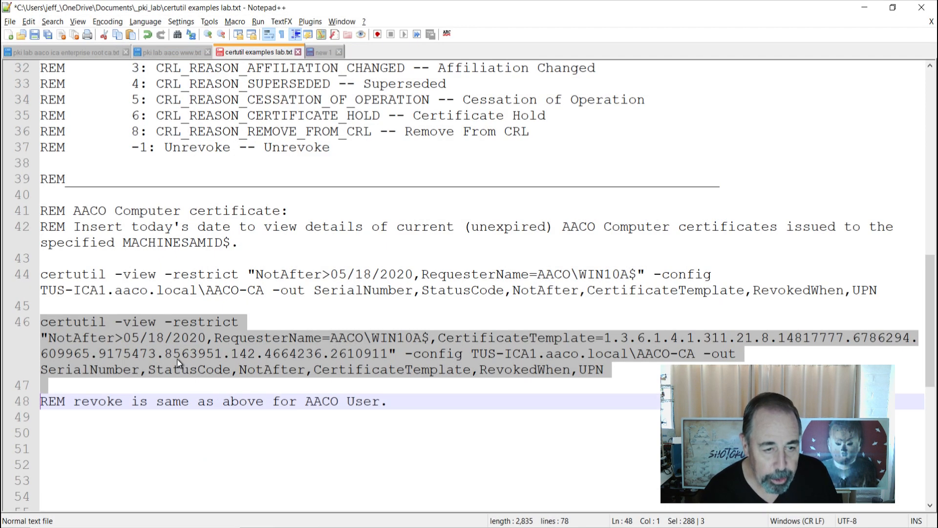
{"action": "right_click", "coordinate": [177, 361]}
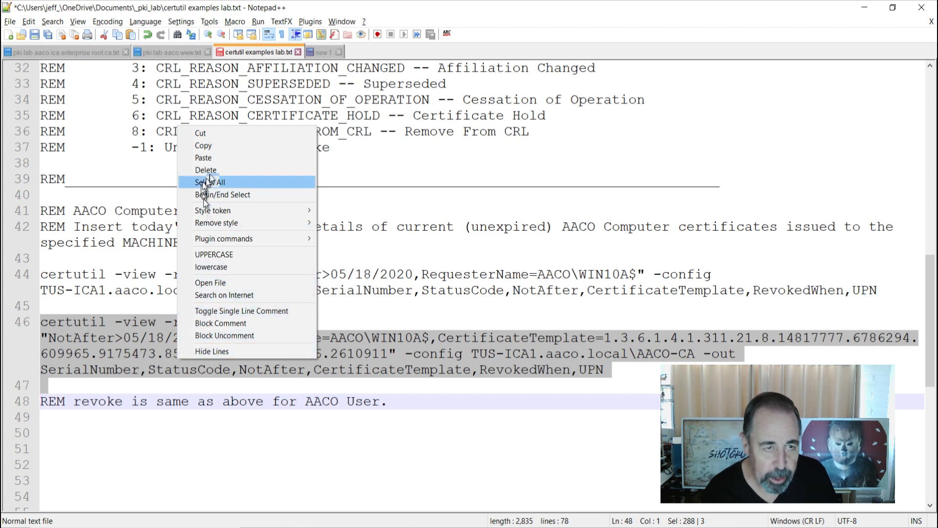
{"action": "mouse_move", "coordinate": [214, 151]}
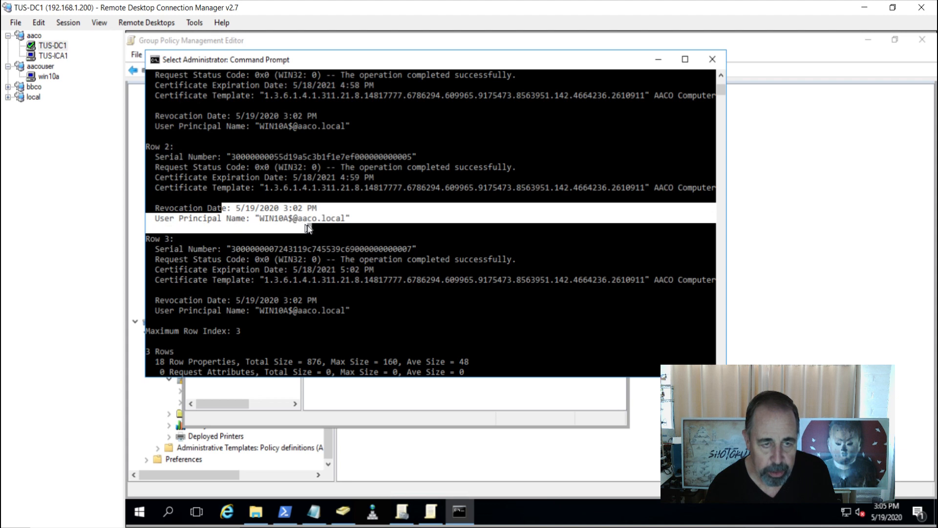
{"action": "mouse_move", "coordinate": [326, 238]}
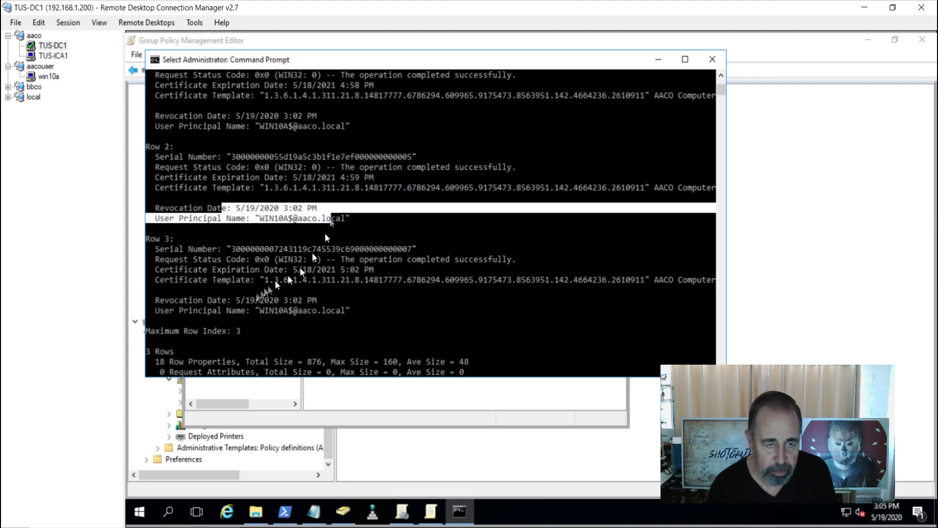
{"action": "mouse_move", "coordinate": [316, 313]}
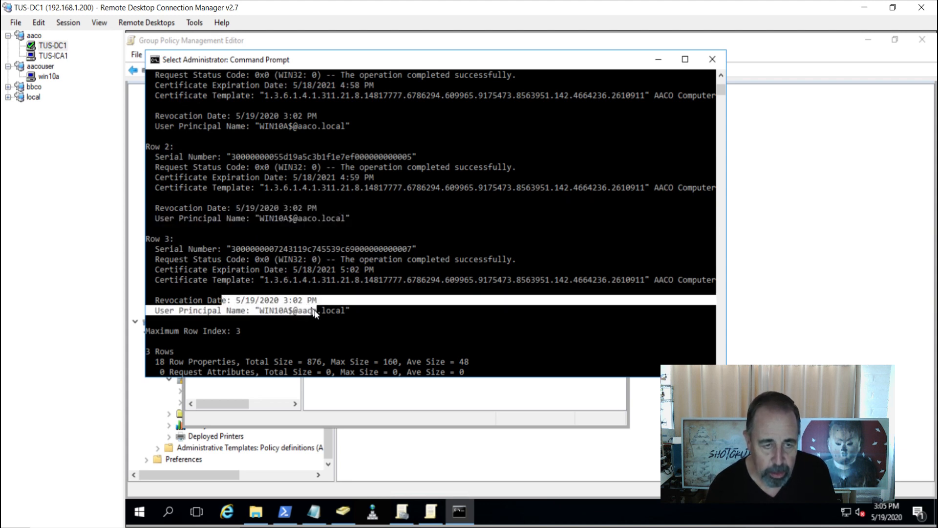
{"action": "mouse_move", "coordinate": [349, 420]}
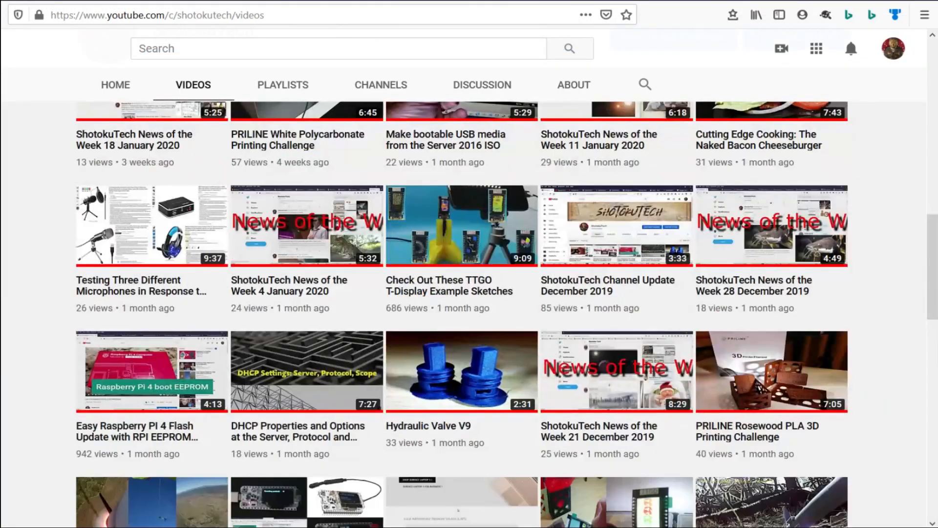
{"action": "scroll", "scroll_direction": "down", "scroll_amount": 3}
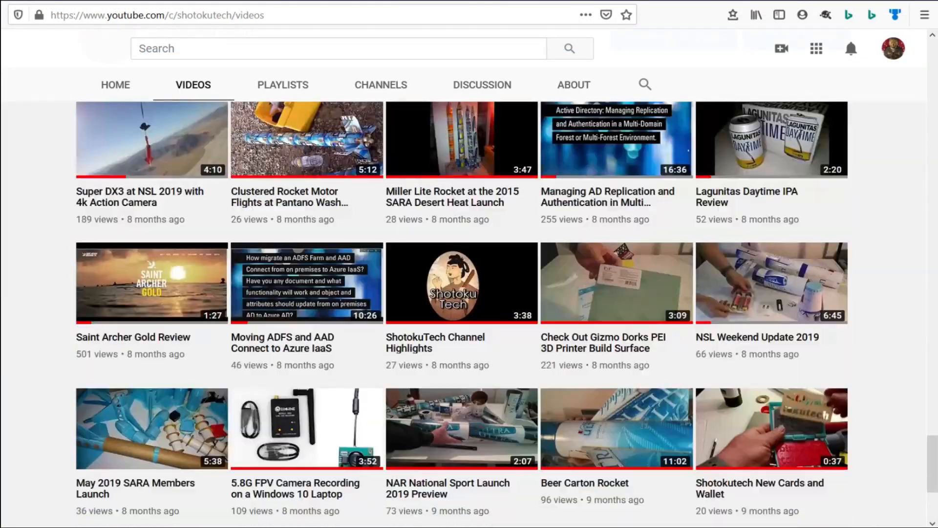
{"action": "scroll", "scroll_direction": "down", "scroll_amount": 3}
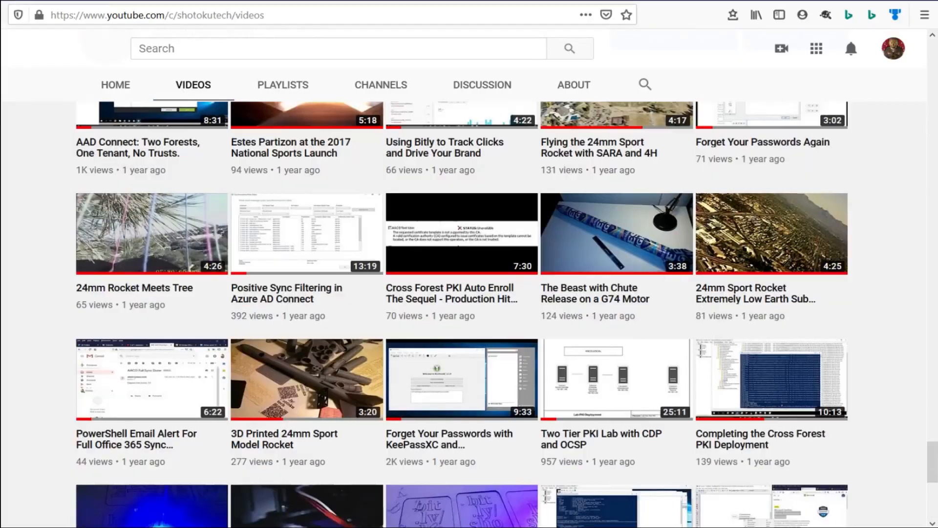